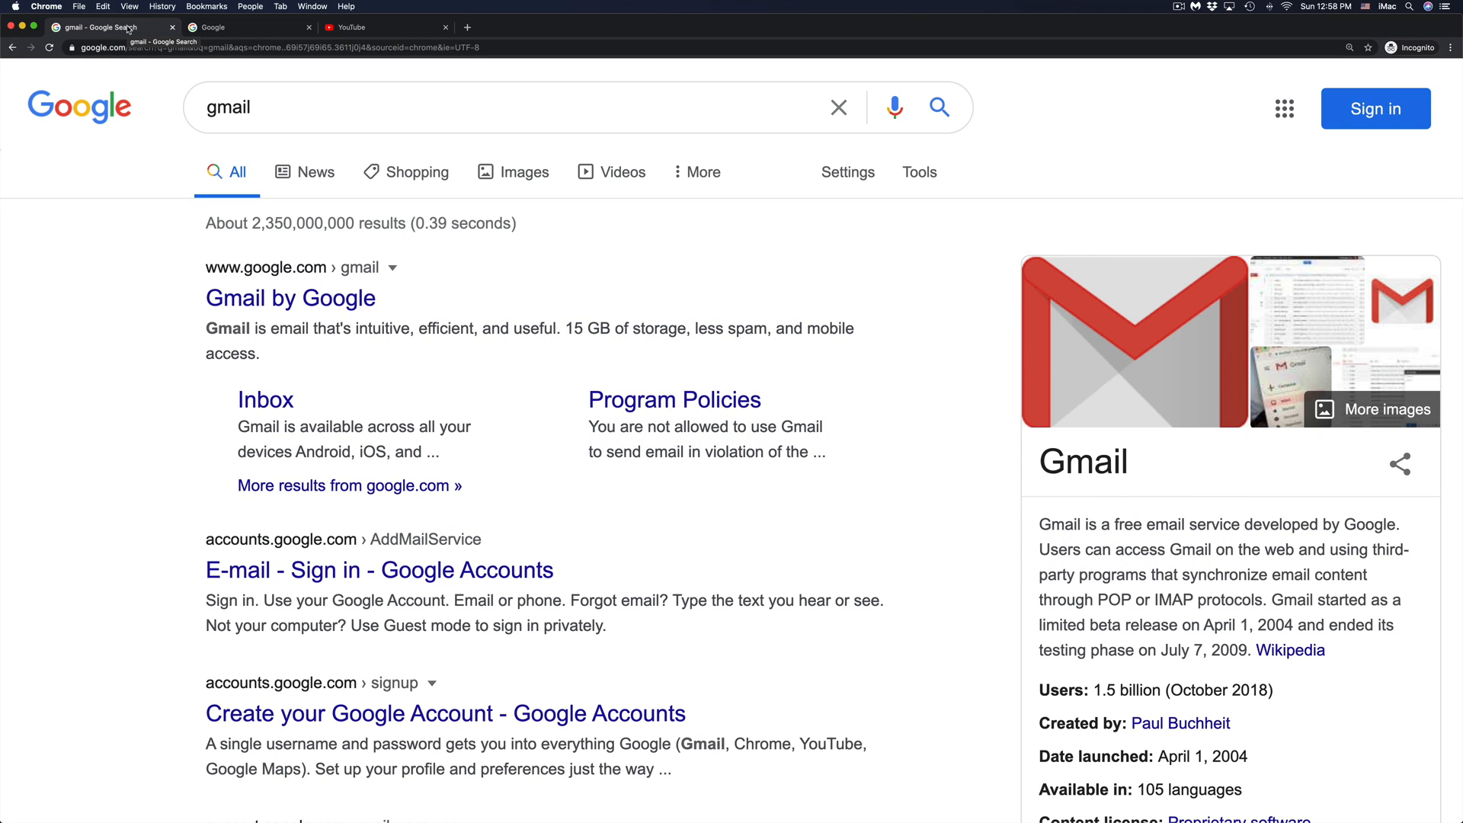
# Step: Look through the Google homepage, YouTube and gmail search tabs, ending on YouTube
pyautogui.click(250, 28)
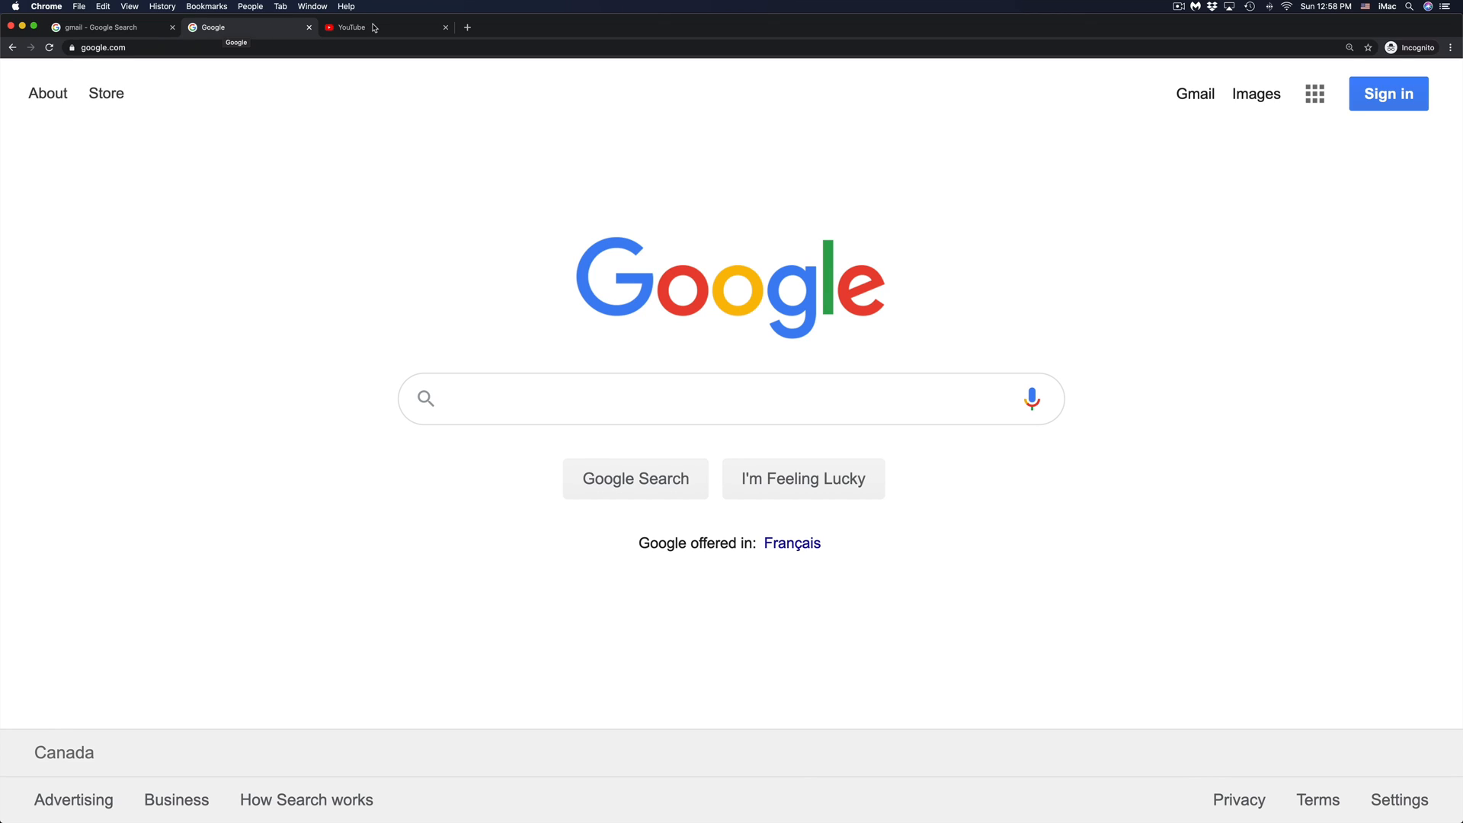
pyautogui.click(382, 27)
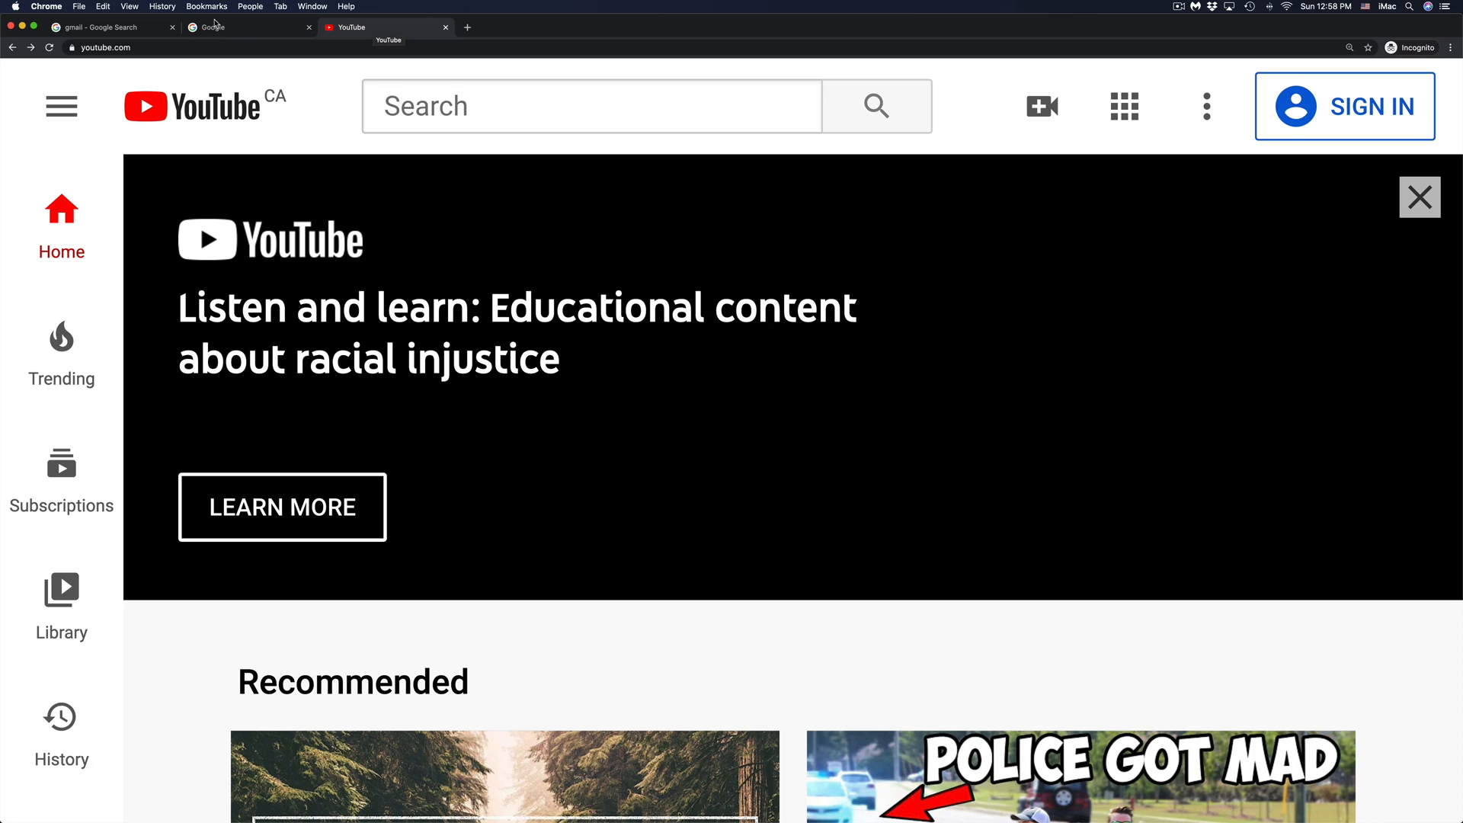
pyautogui.click(101, 26)
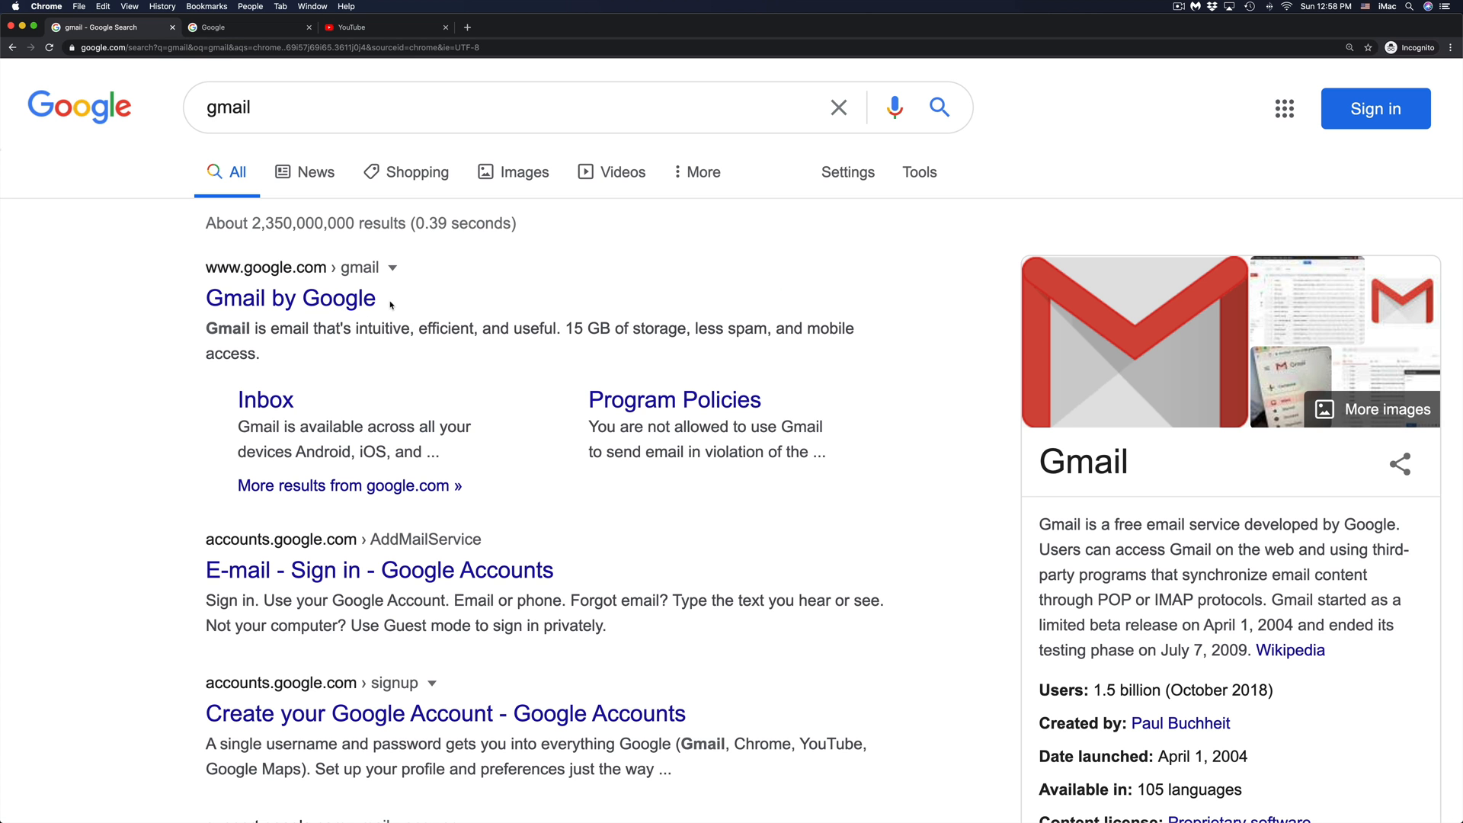
pyautogui.moveTo(328, 317)
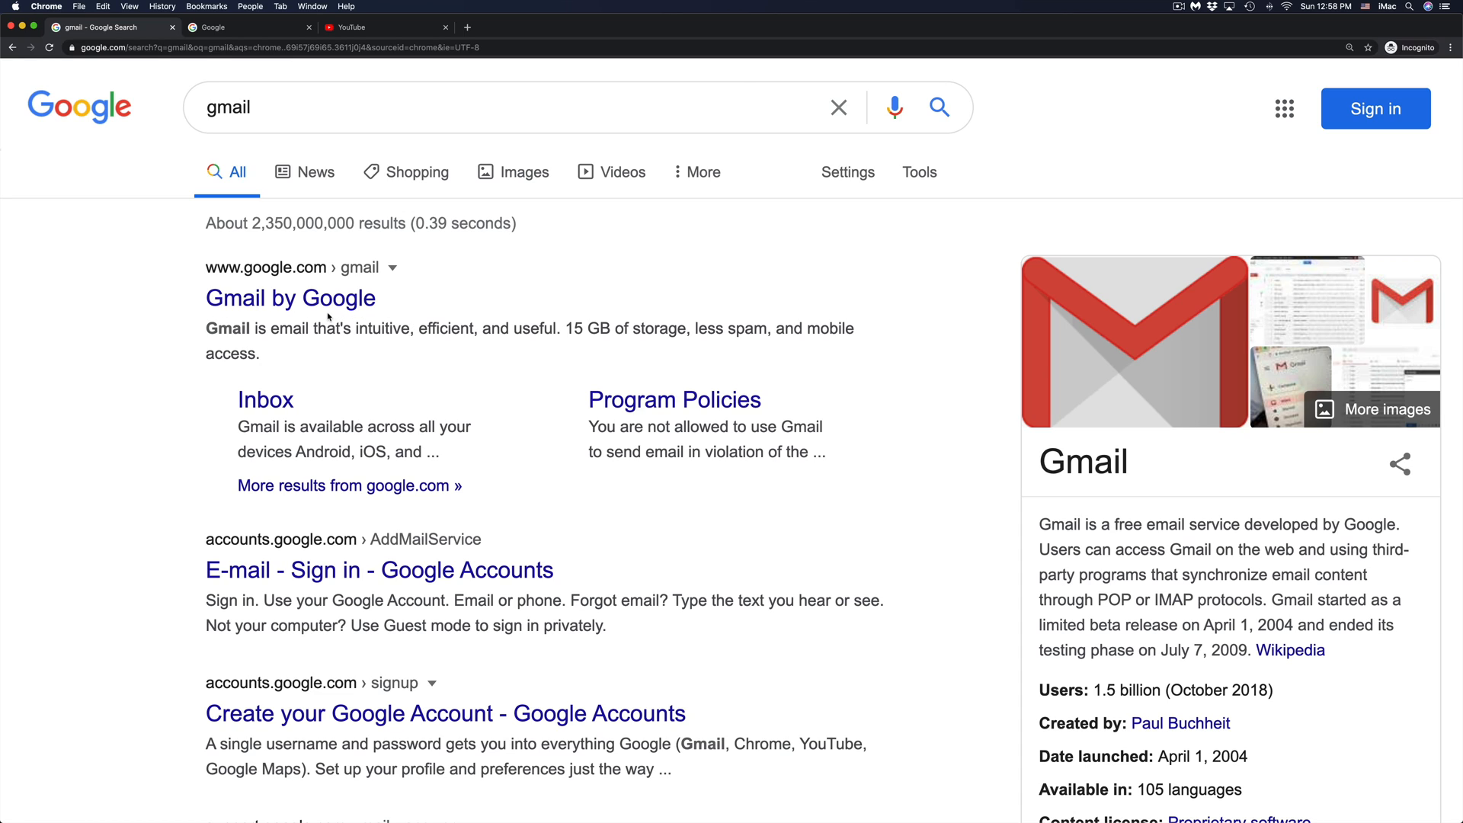
pyautogui.click(383, 28)
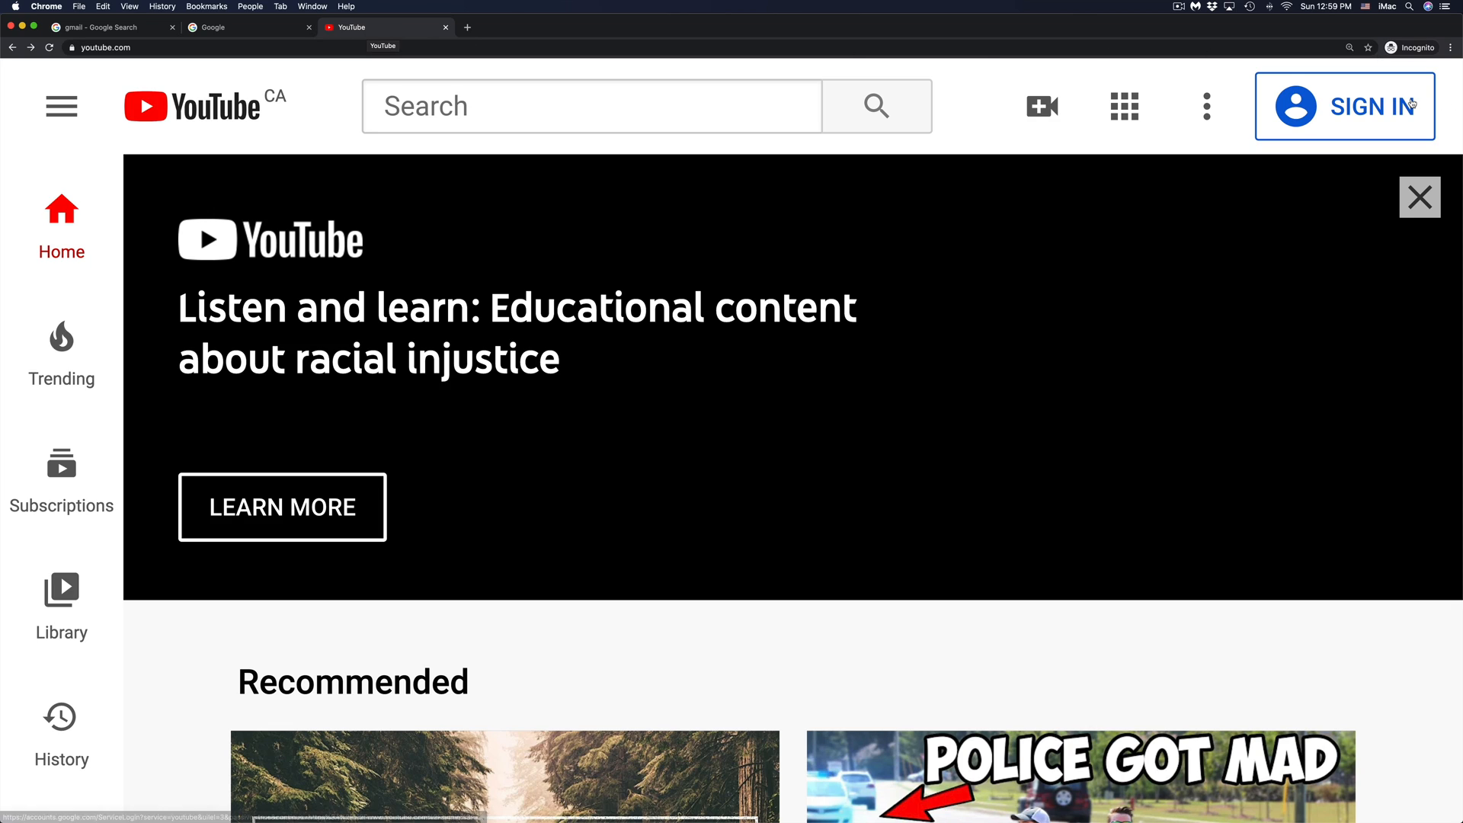
# Step: From YouTube sign-in, choose Create account for myself and select the email field
pyautogui.click(1344, 105)
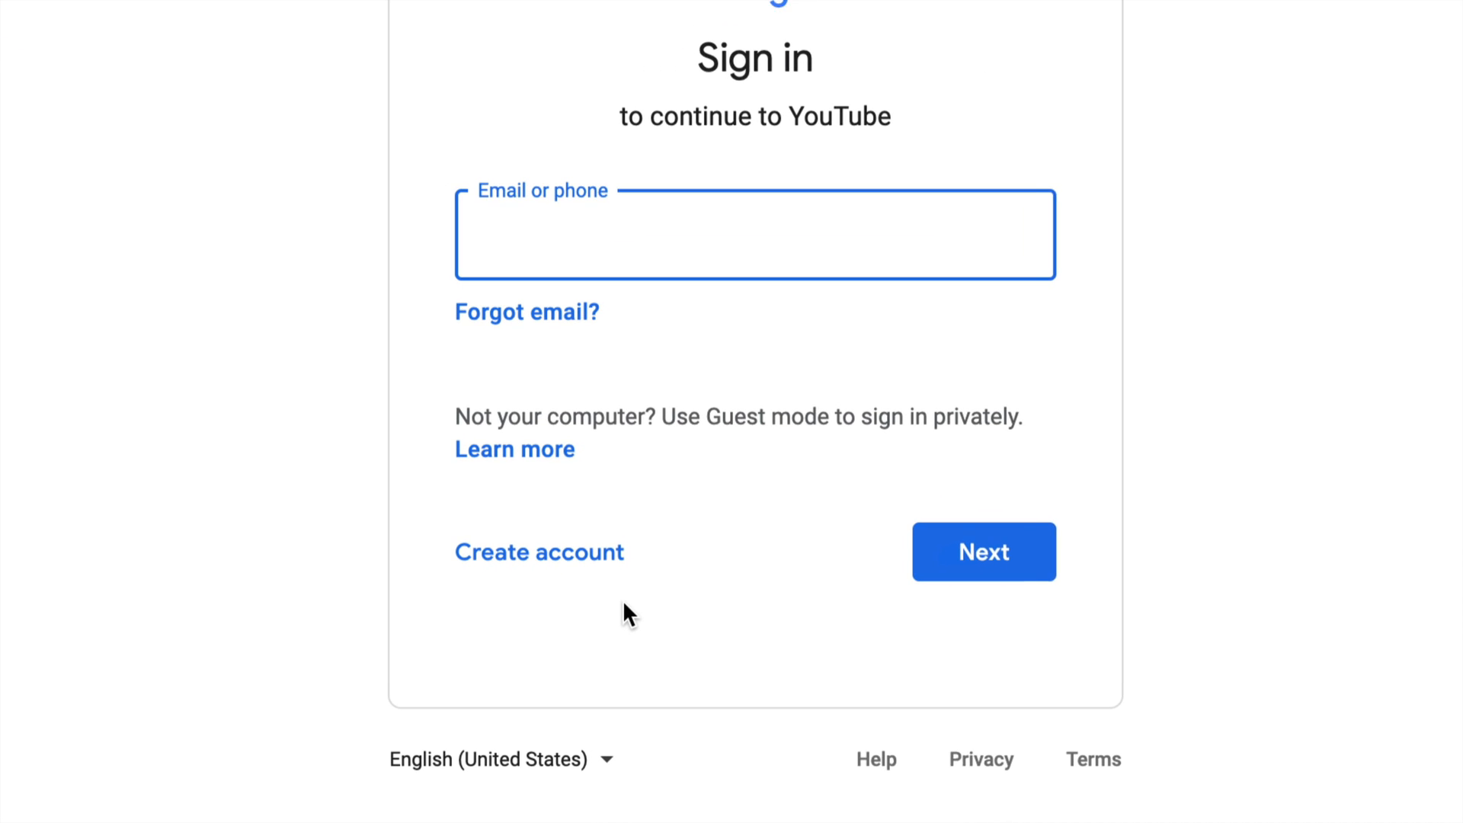
pyautogui.click(539, 551)
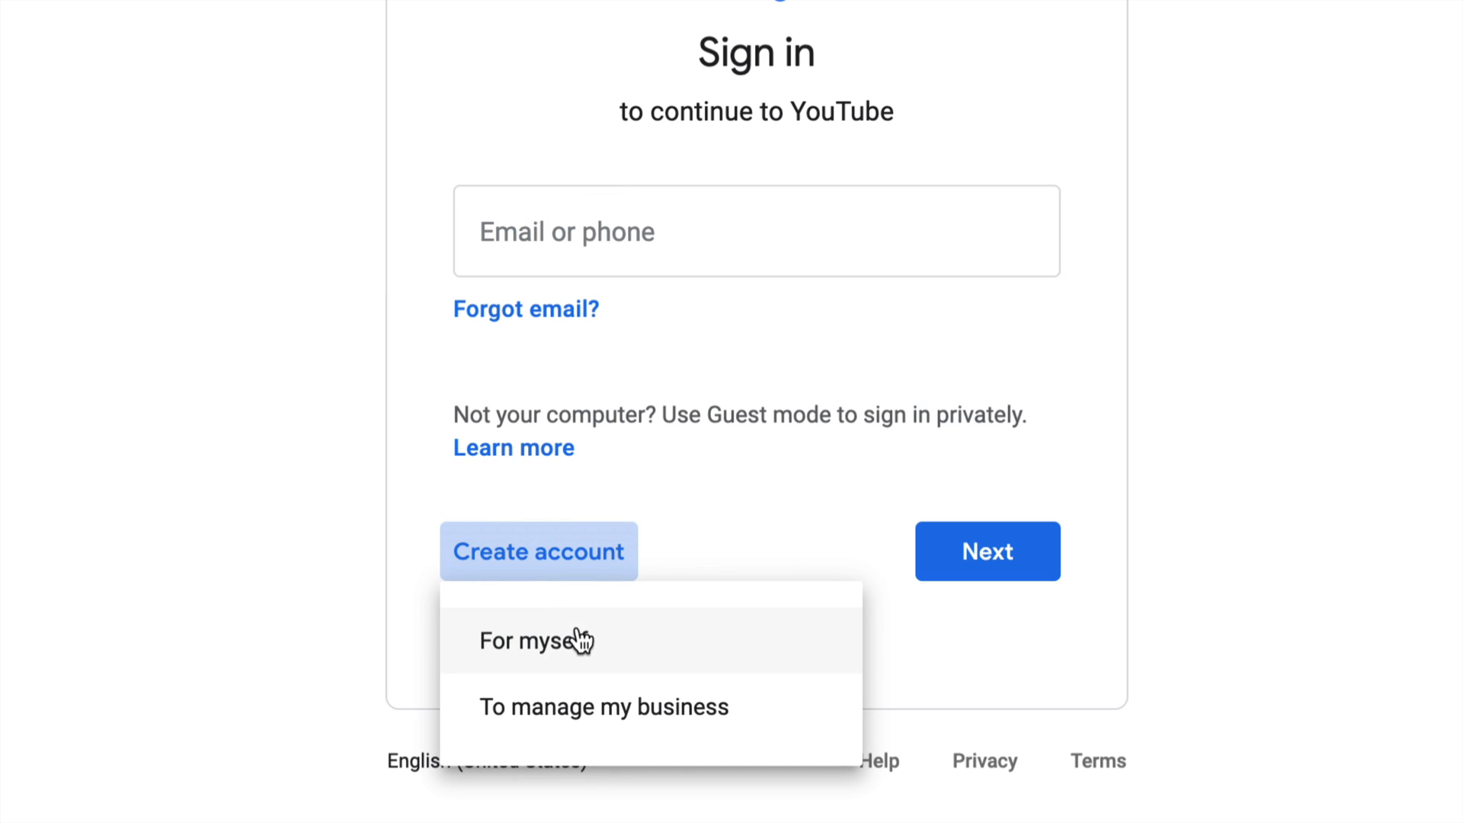
pyautogui.click(536, 641)
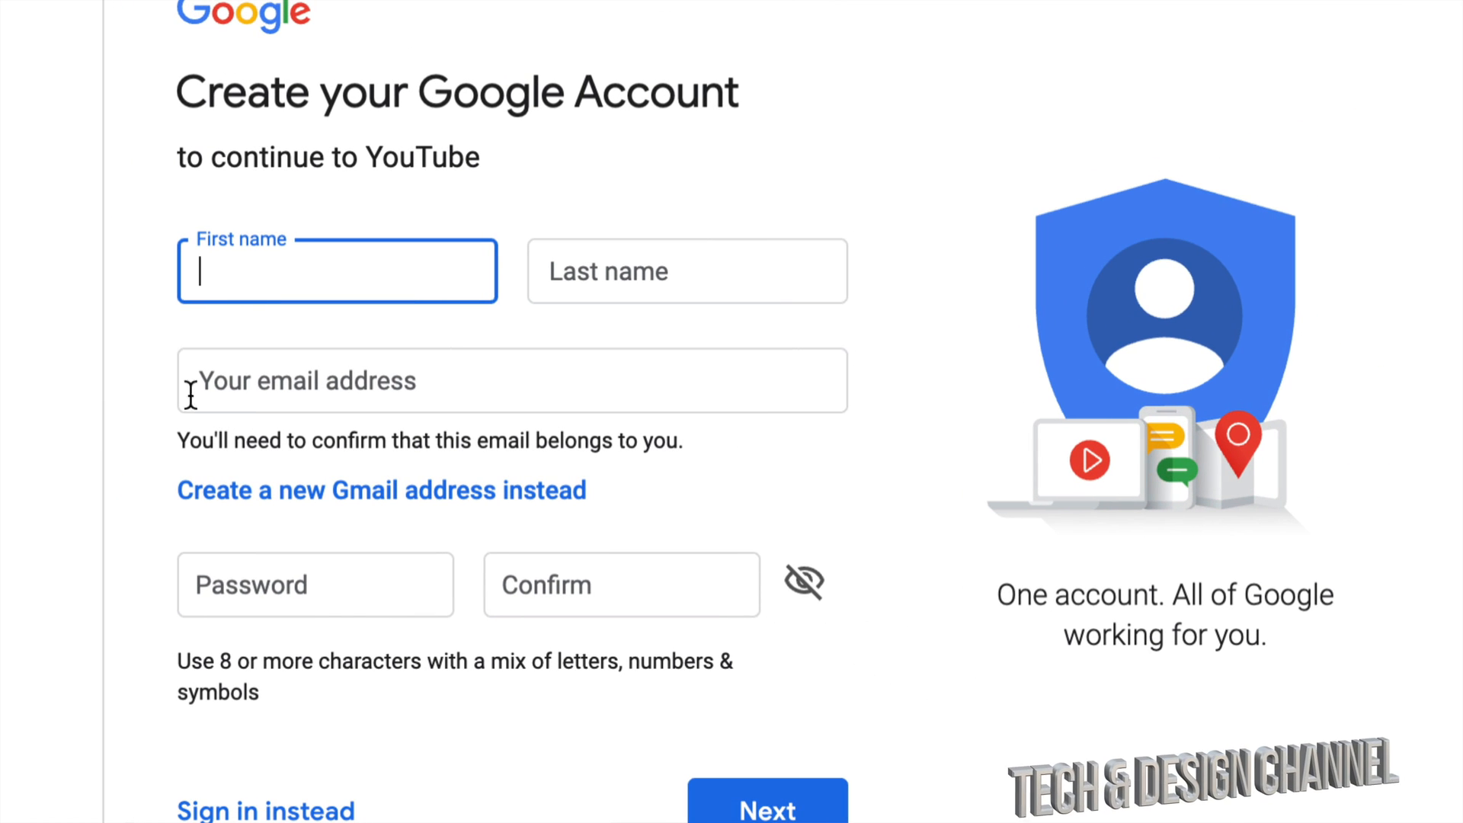
pyautogui.click(511, 380)
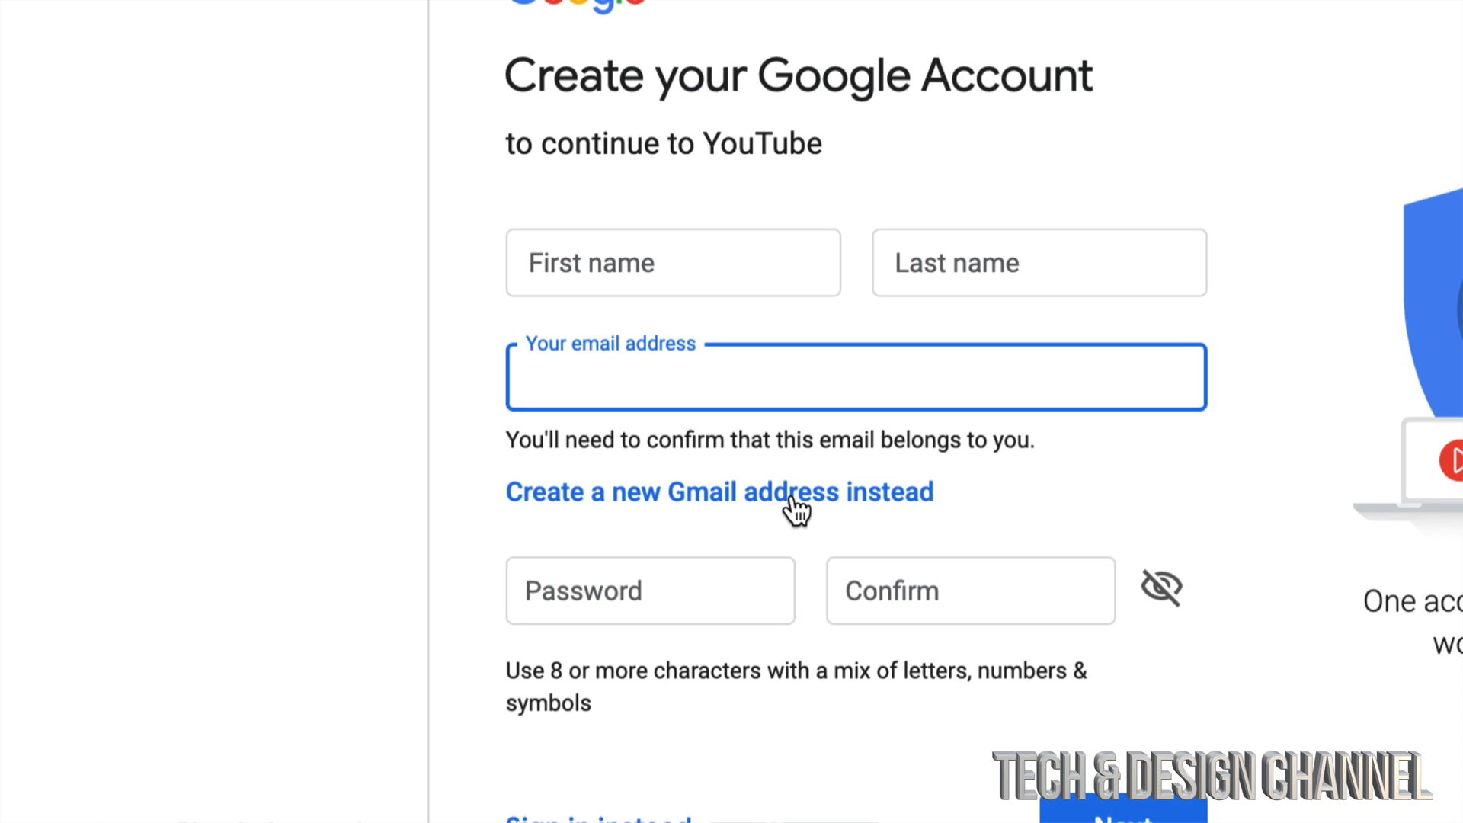
pyautogui.click(856, 378)
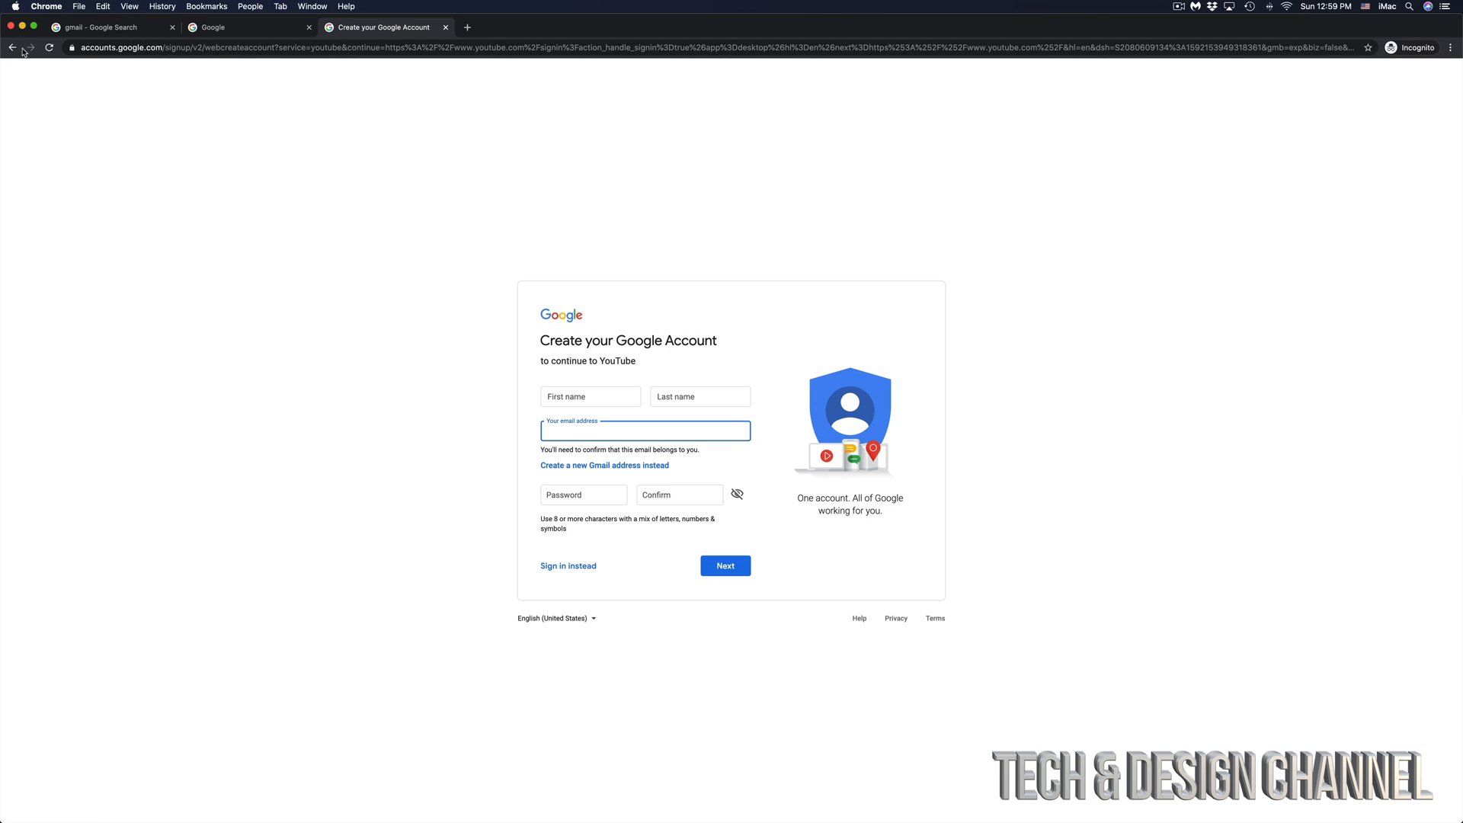
# Step: Return to the gmail results, open Gmail by Google, and choose Create an account
pyautogui.click(13, 47)
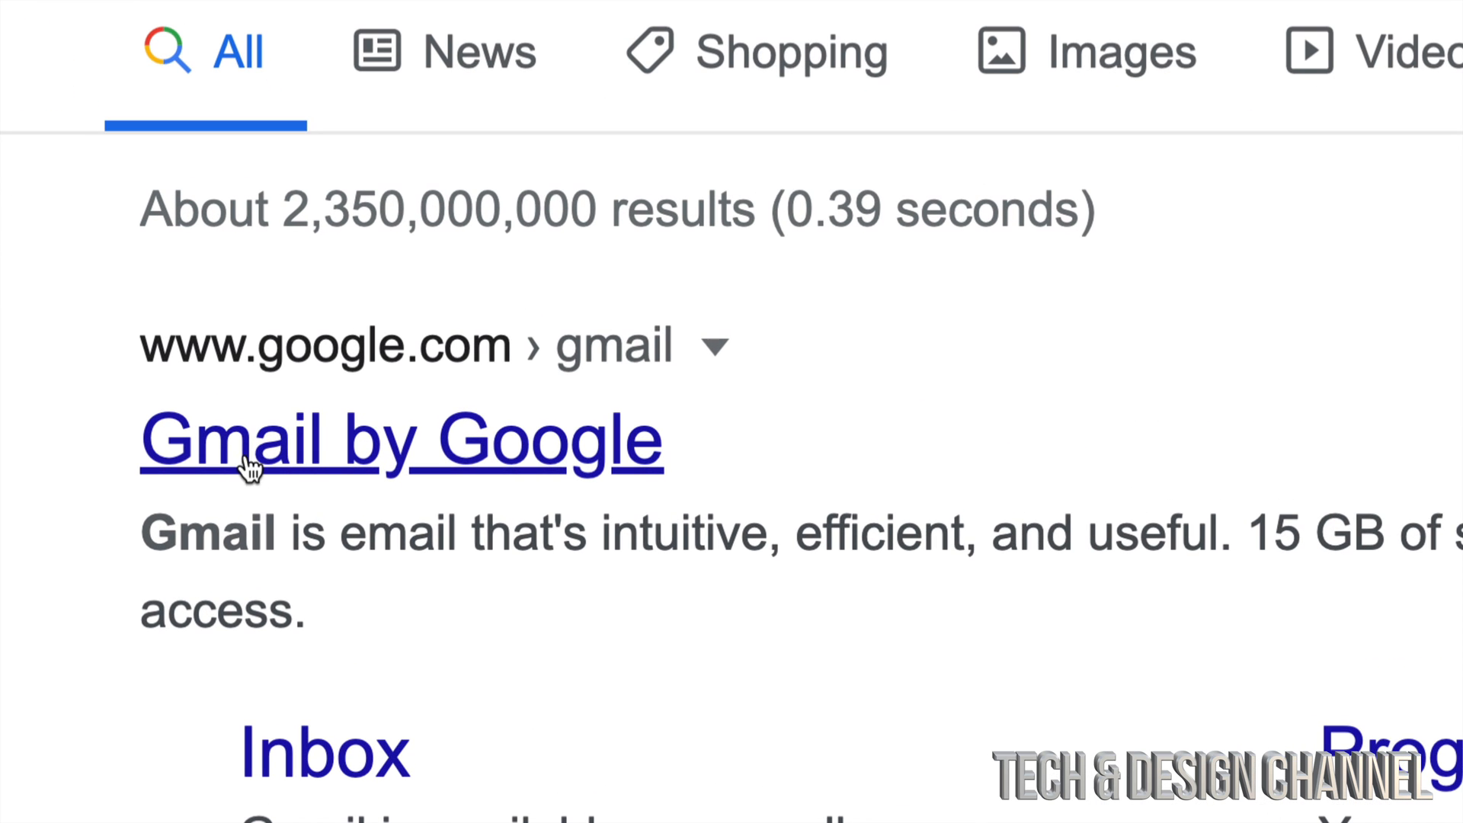
pyautogui.moveTo(570, 457)
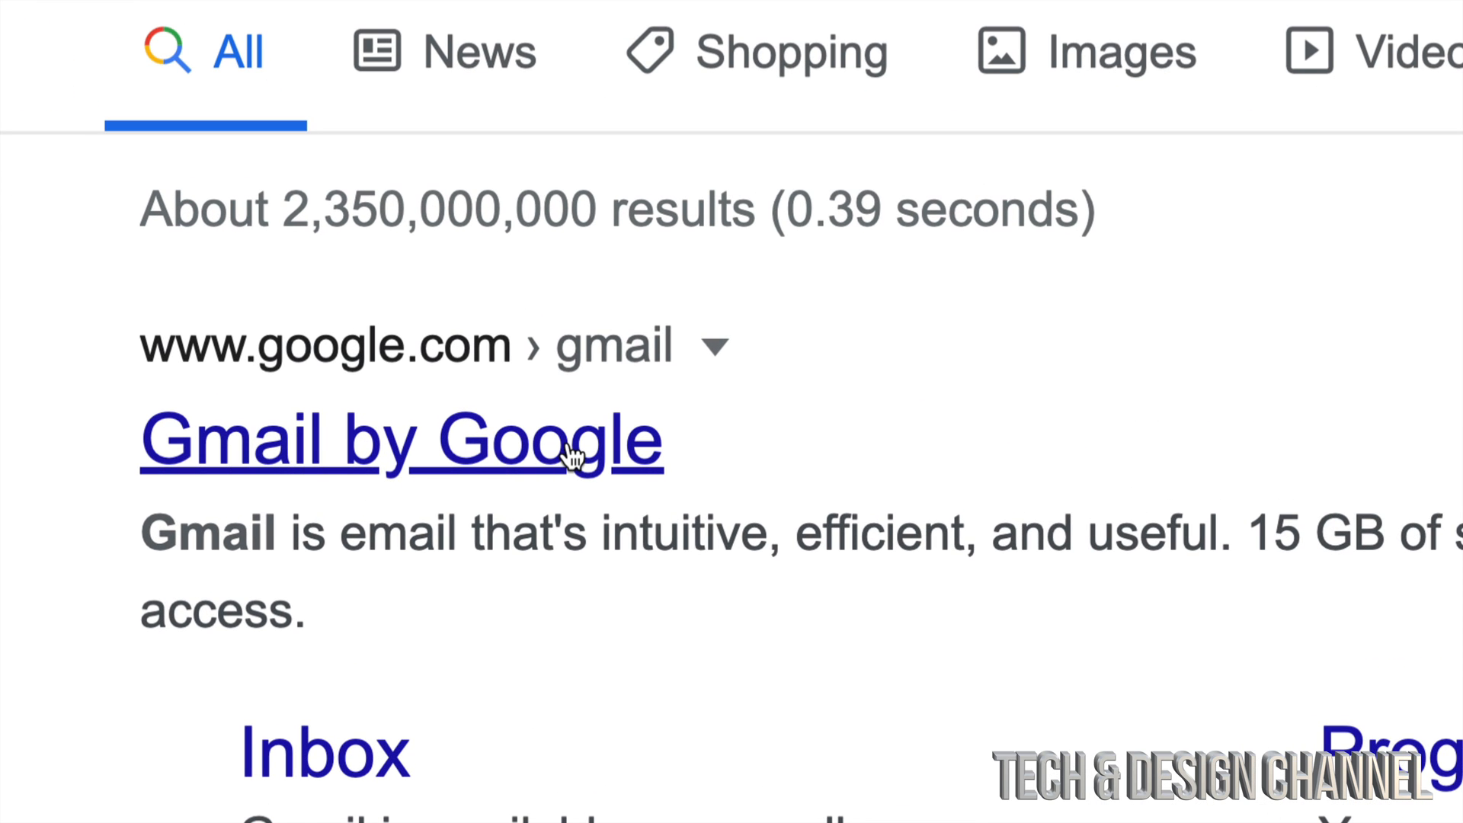
pyautogui.click(402, 439)
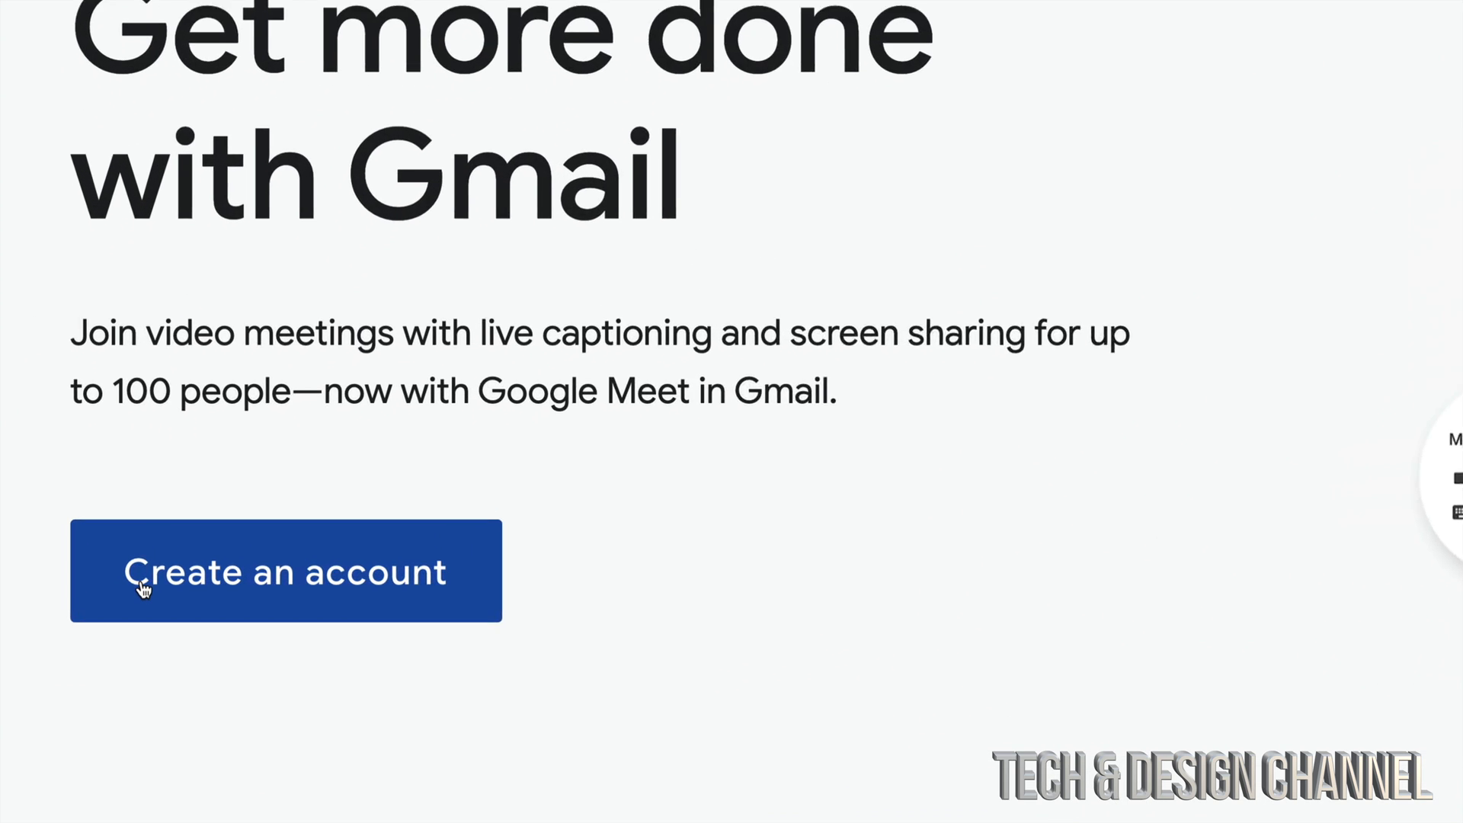
pyautogui.click(286, 571)
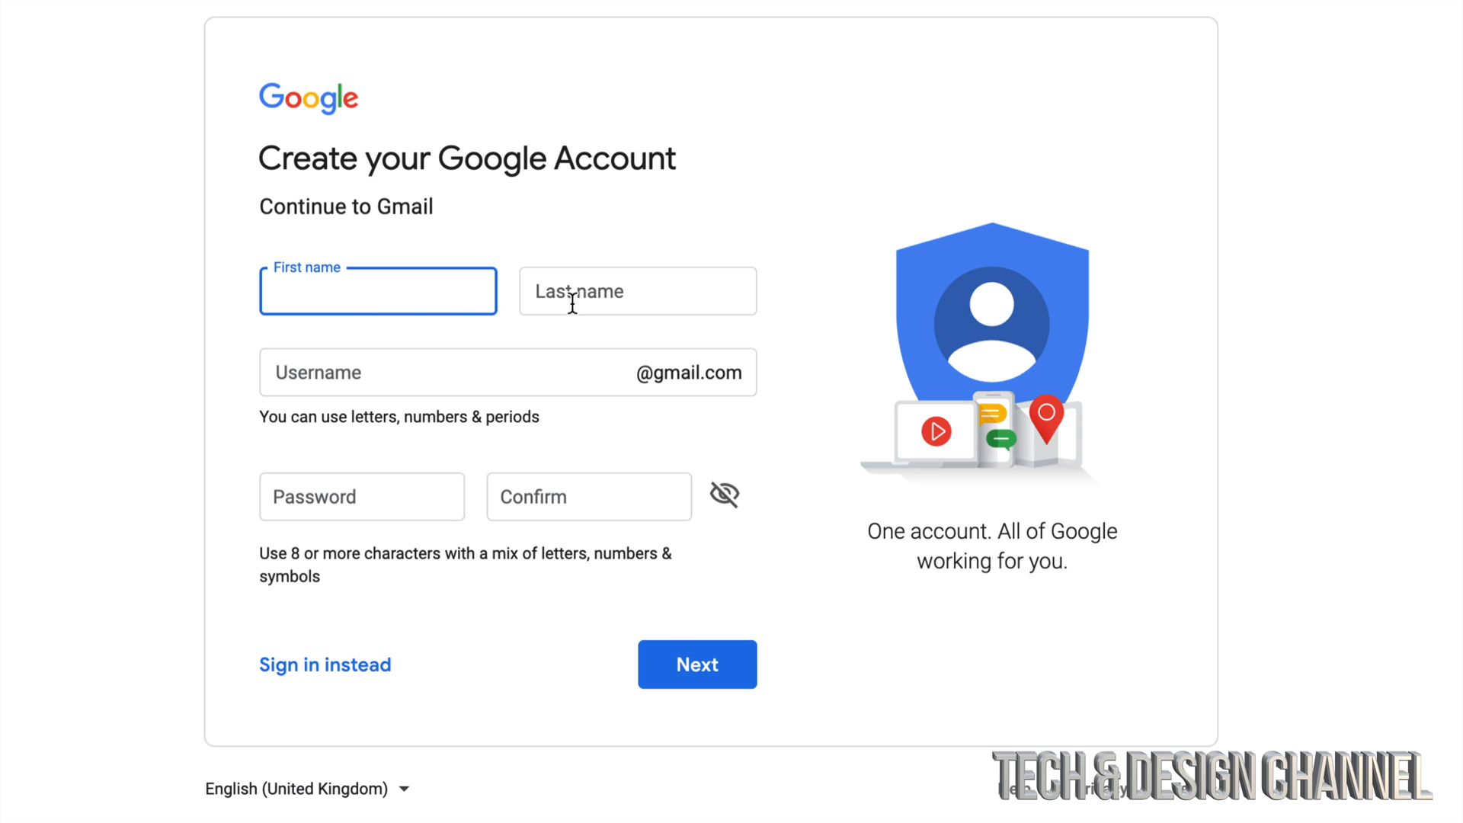
# Step: Type an initial password with visibility turned on, fixing one mistyped character
pyautogui.click(508, 371)
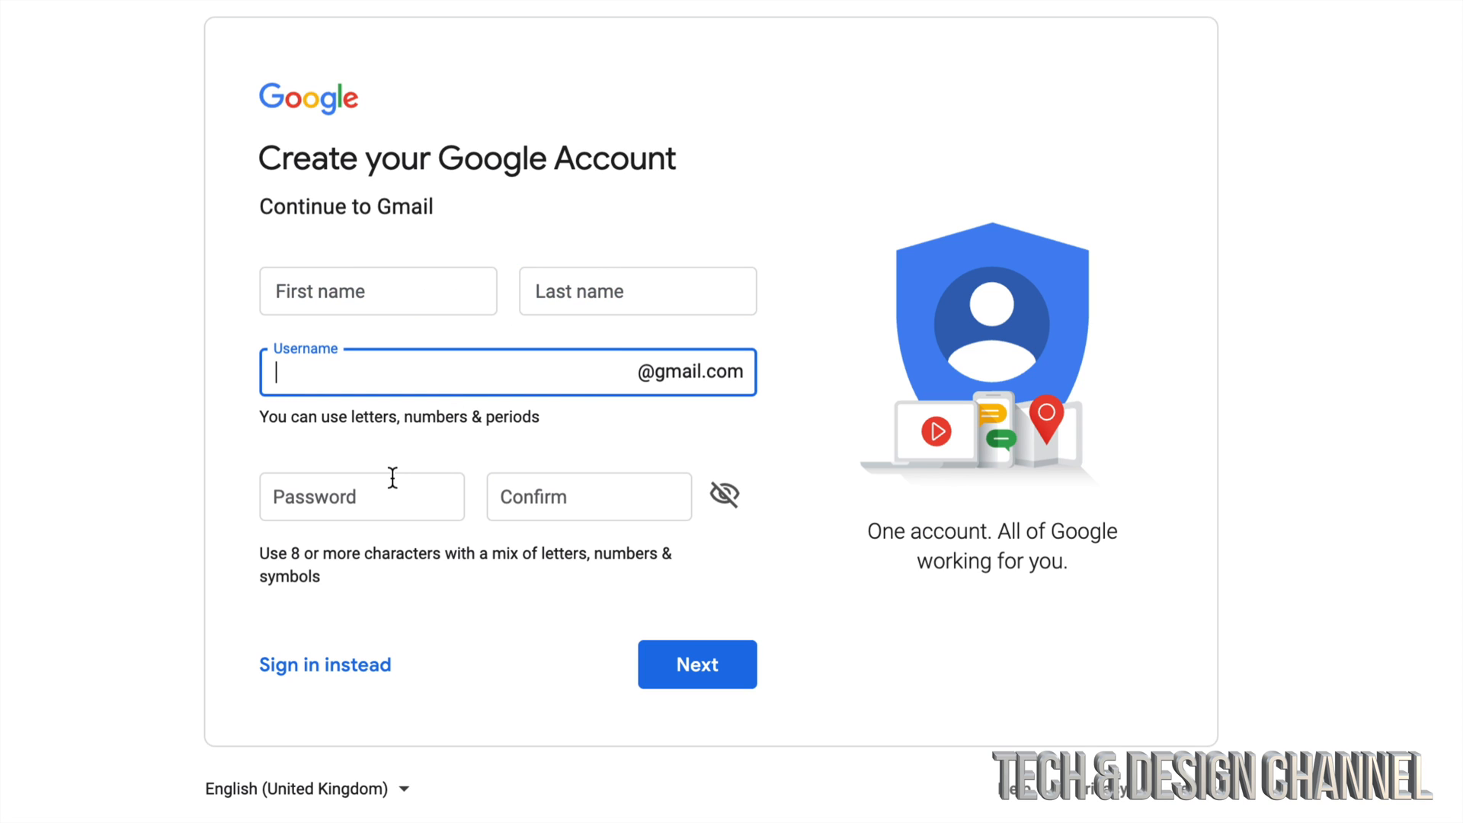
pyautogui.click(588, 495)
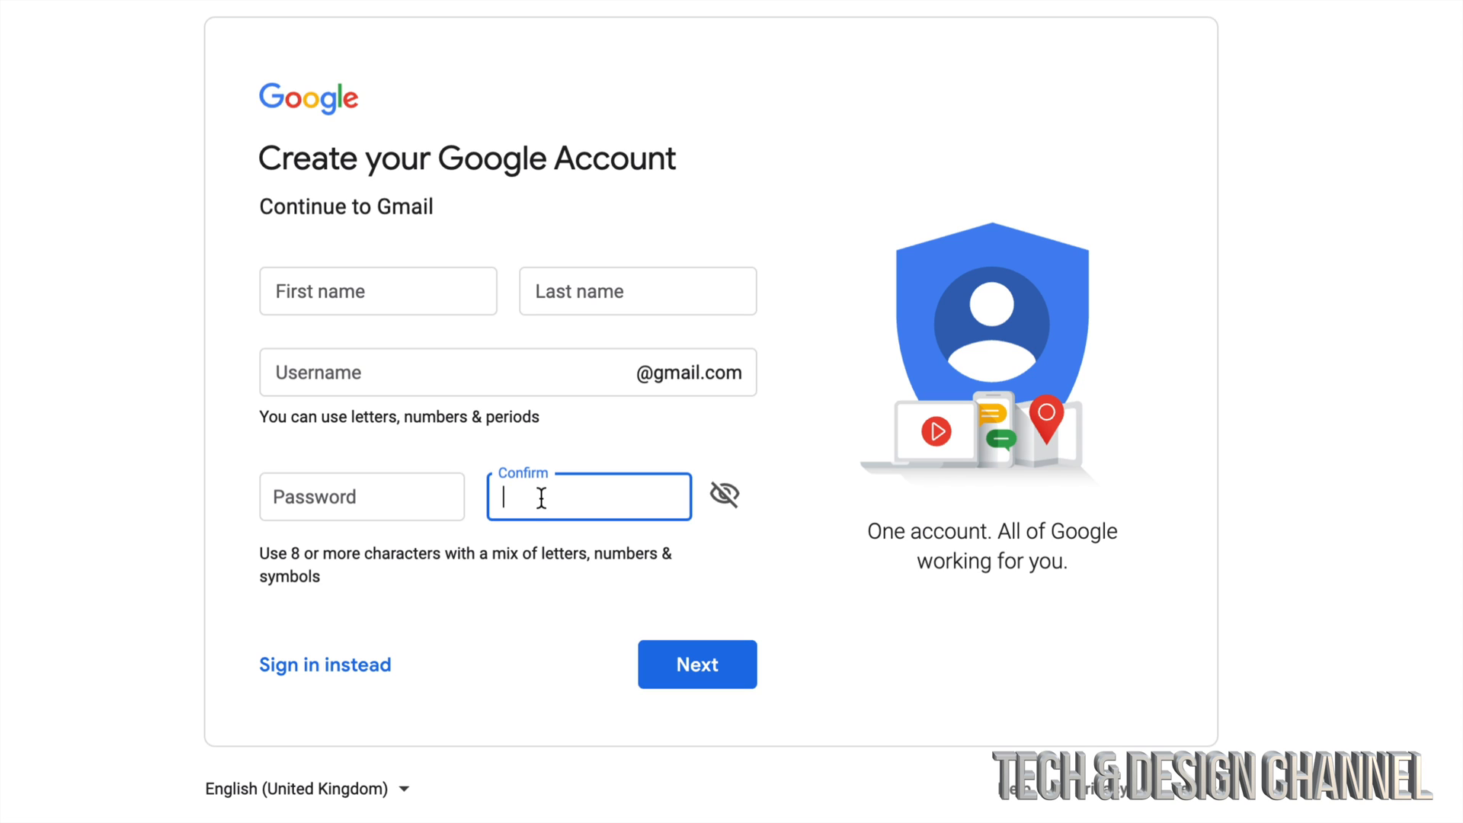
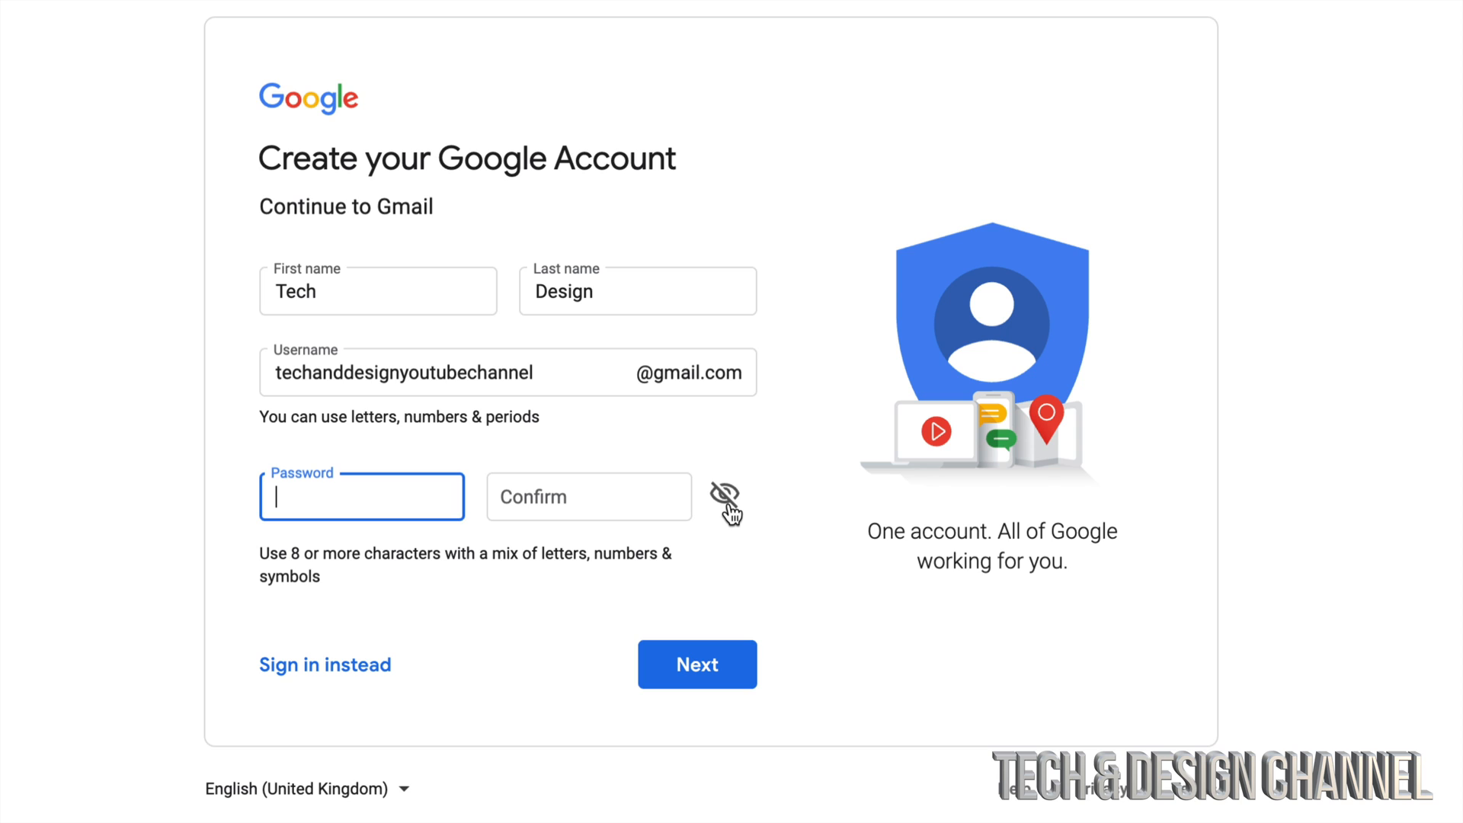
pyautogui.click(725, 494)
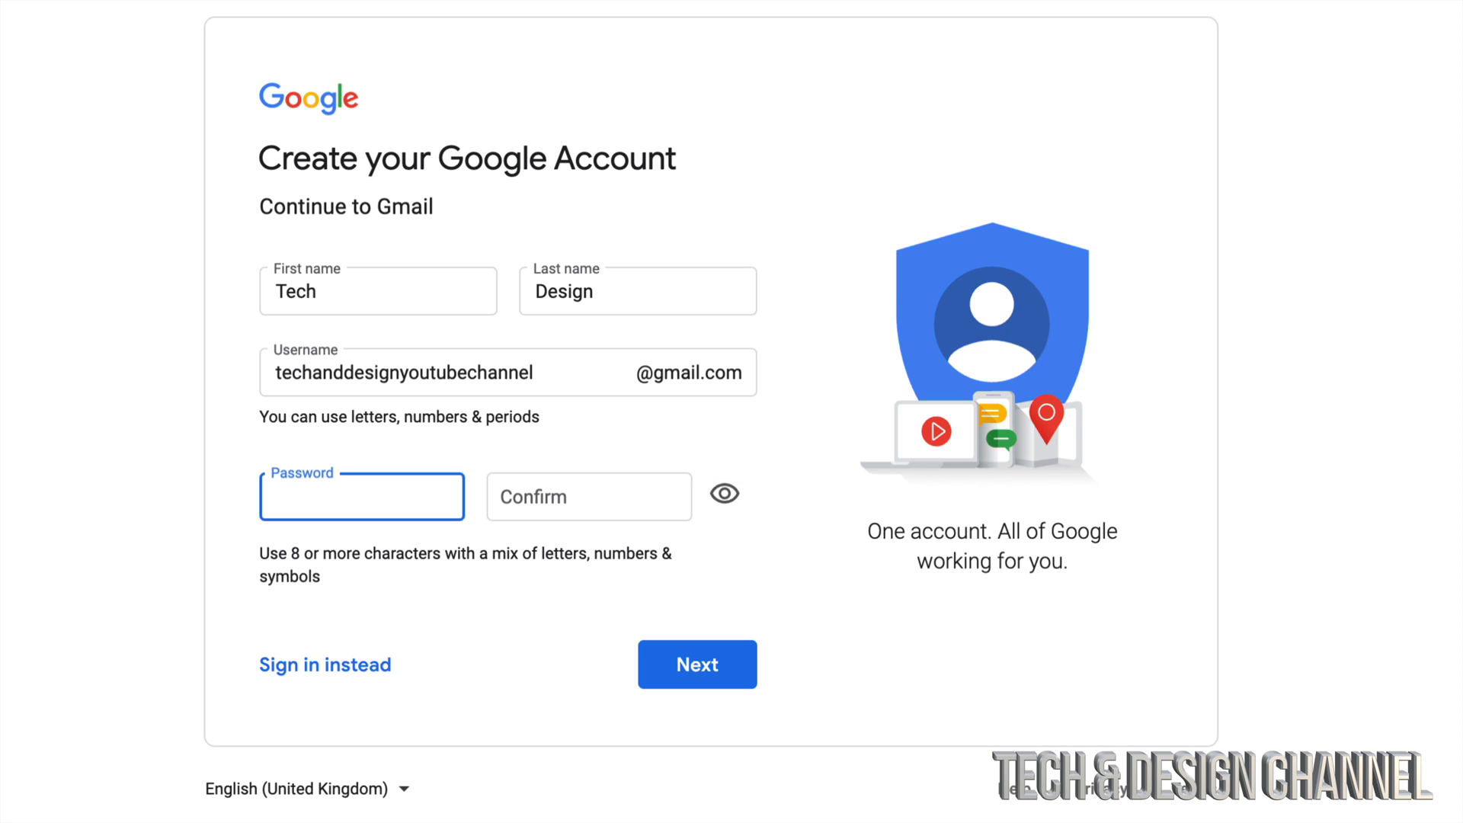
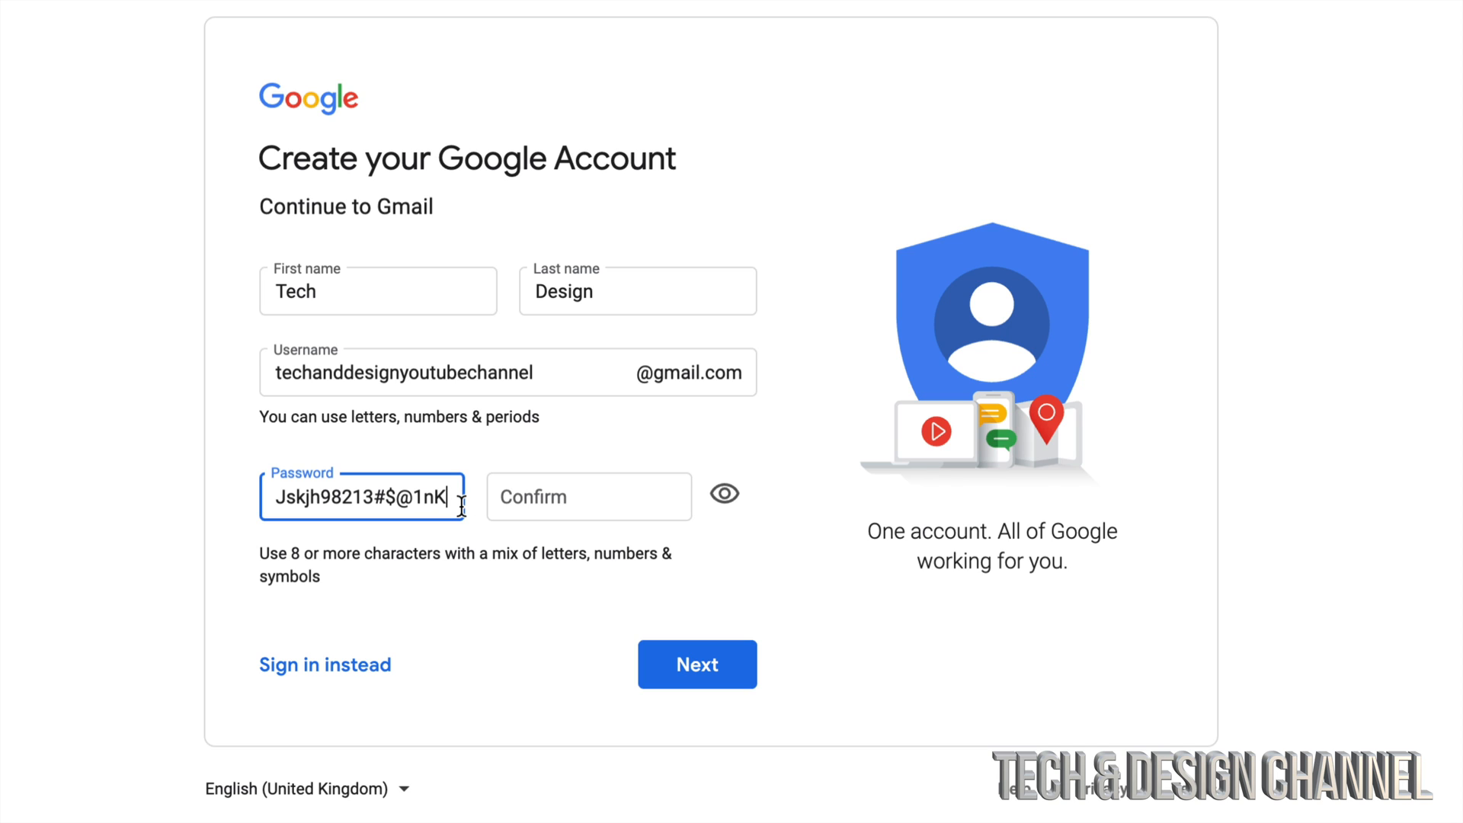
pyautogui.doubleClick(364, 496)
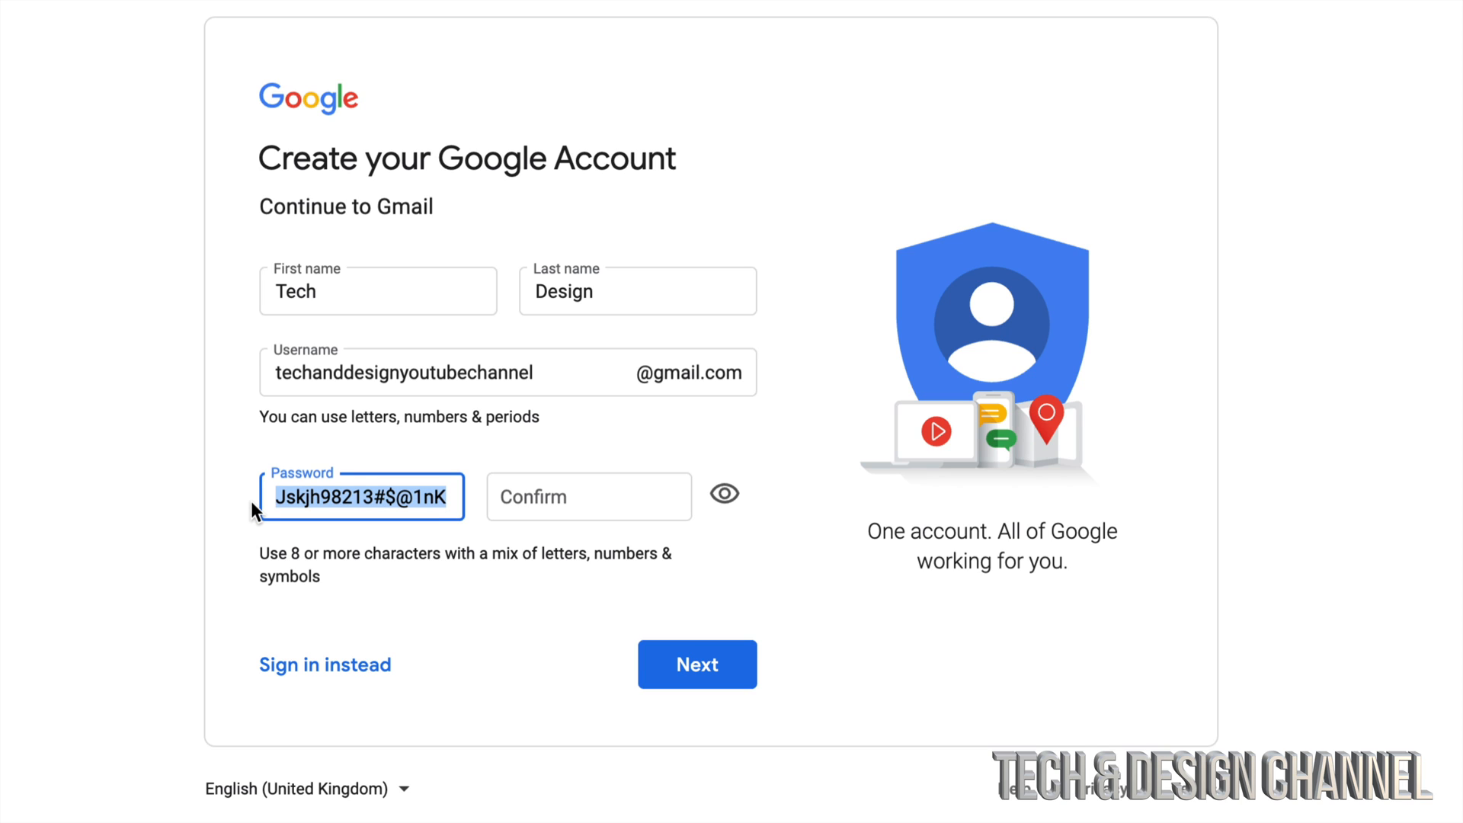
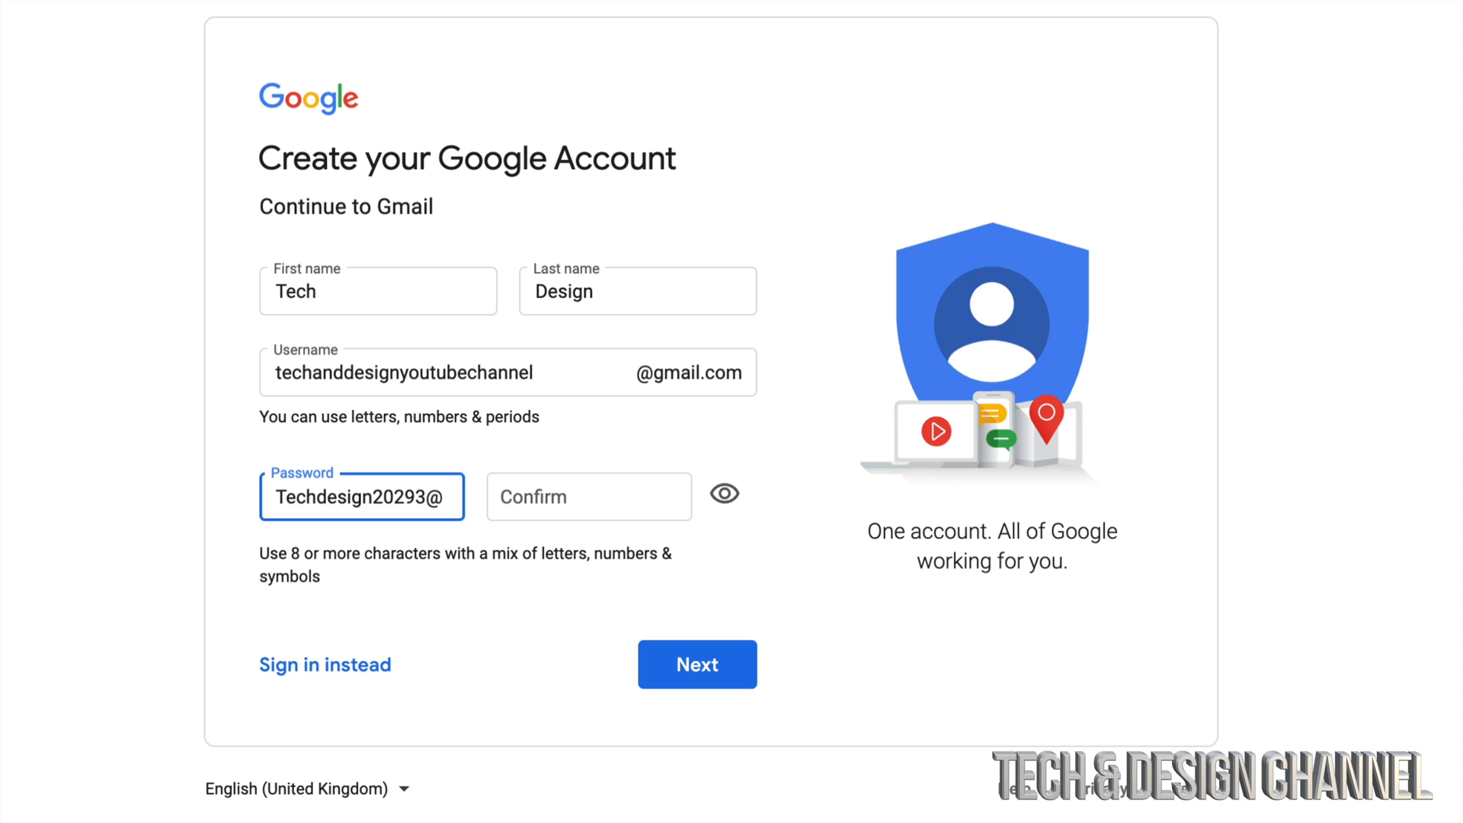
pyautogui.click(724, 494)
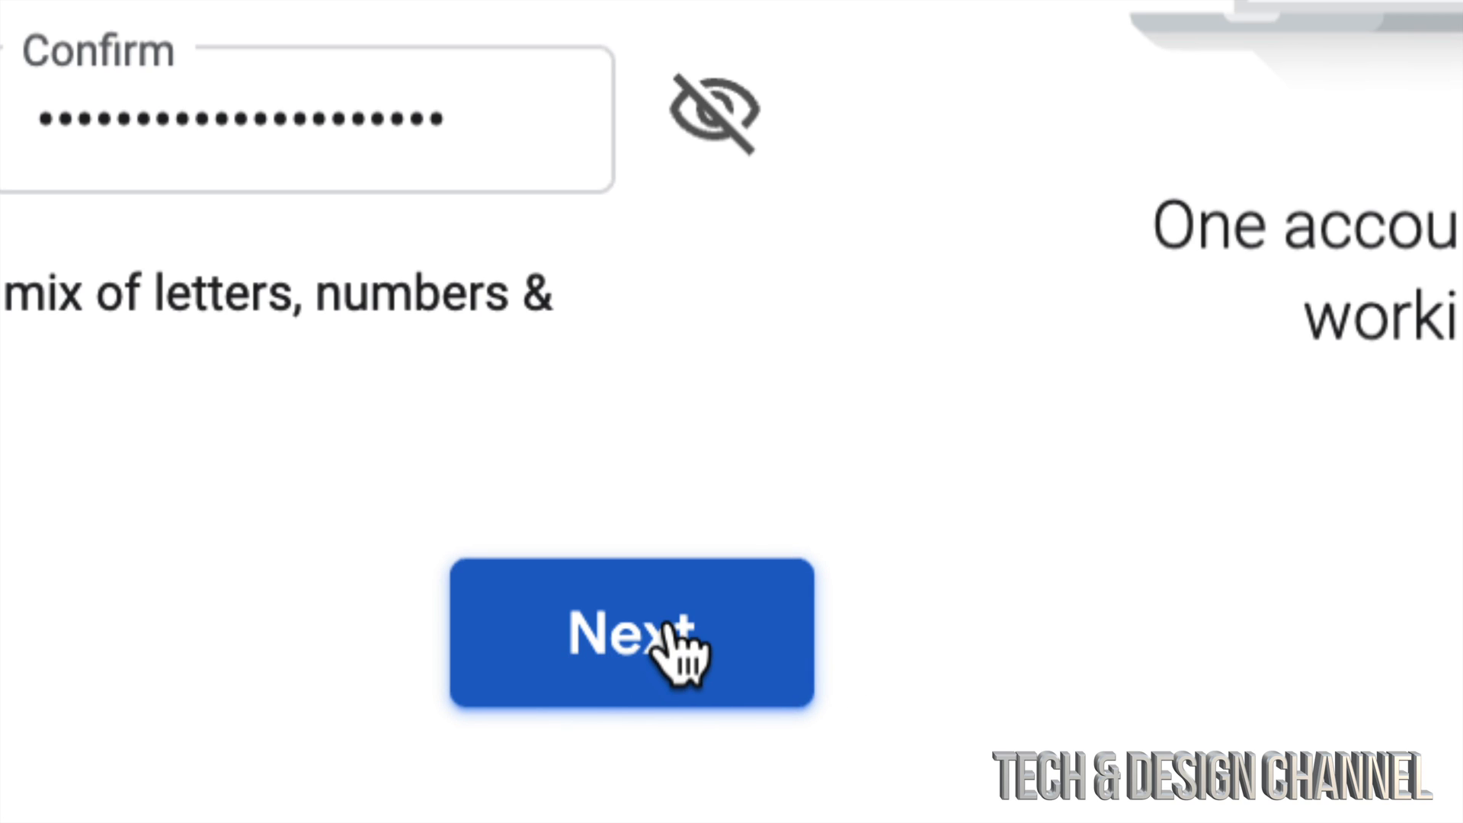
# Step: Submit the account details, keeping Canada as the phone country code
pyautogui.click(632, 636)
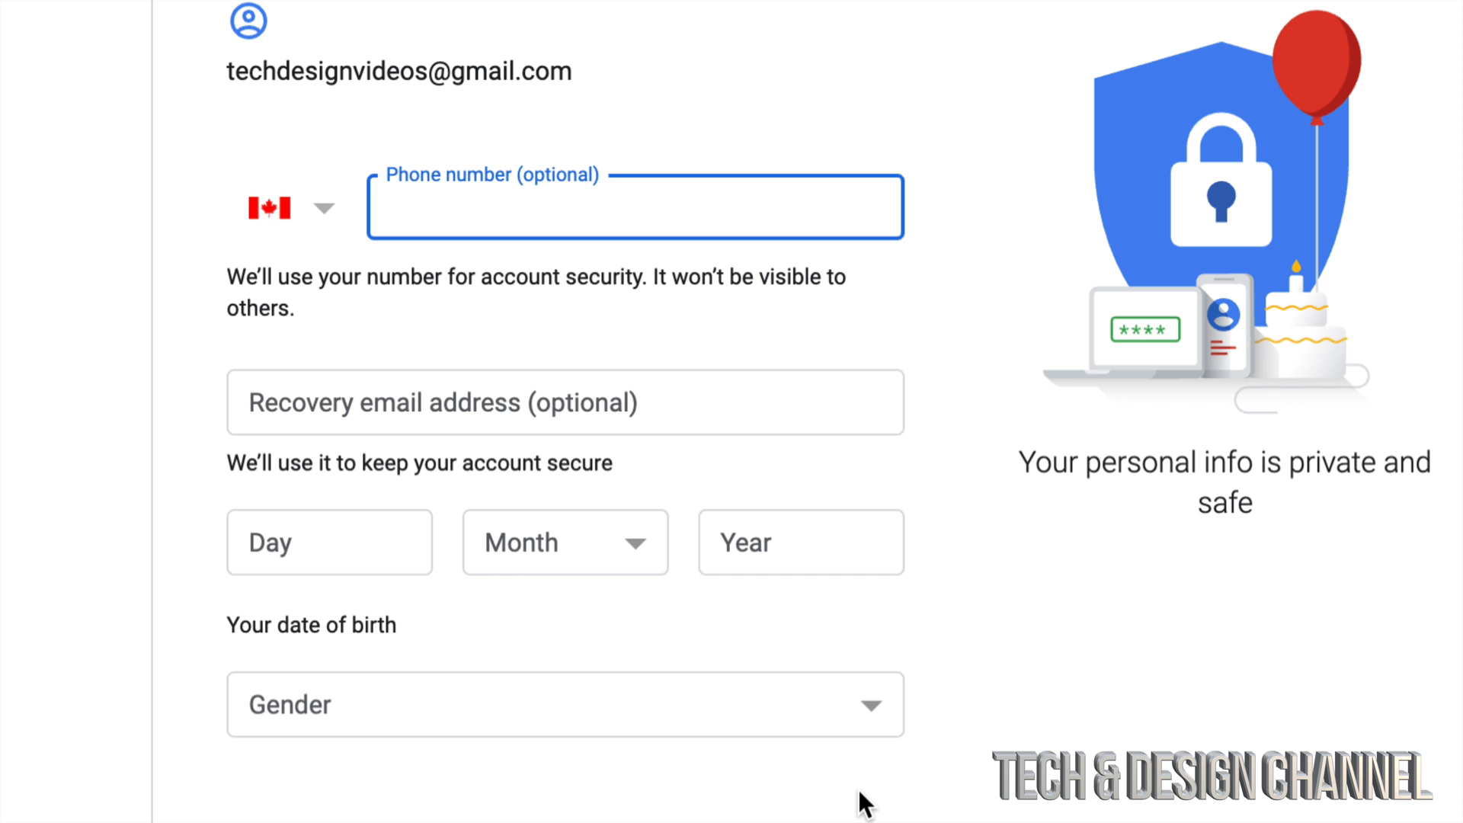
pyautogui.moveTo(887, 770)
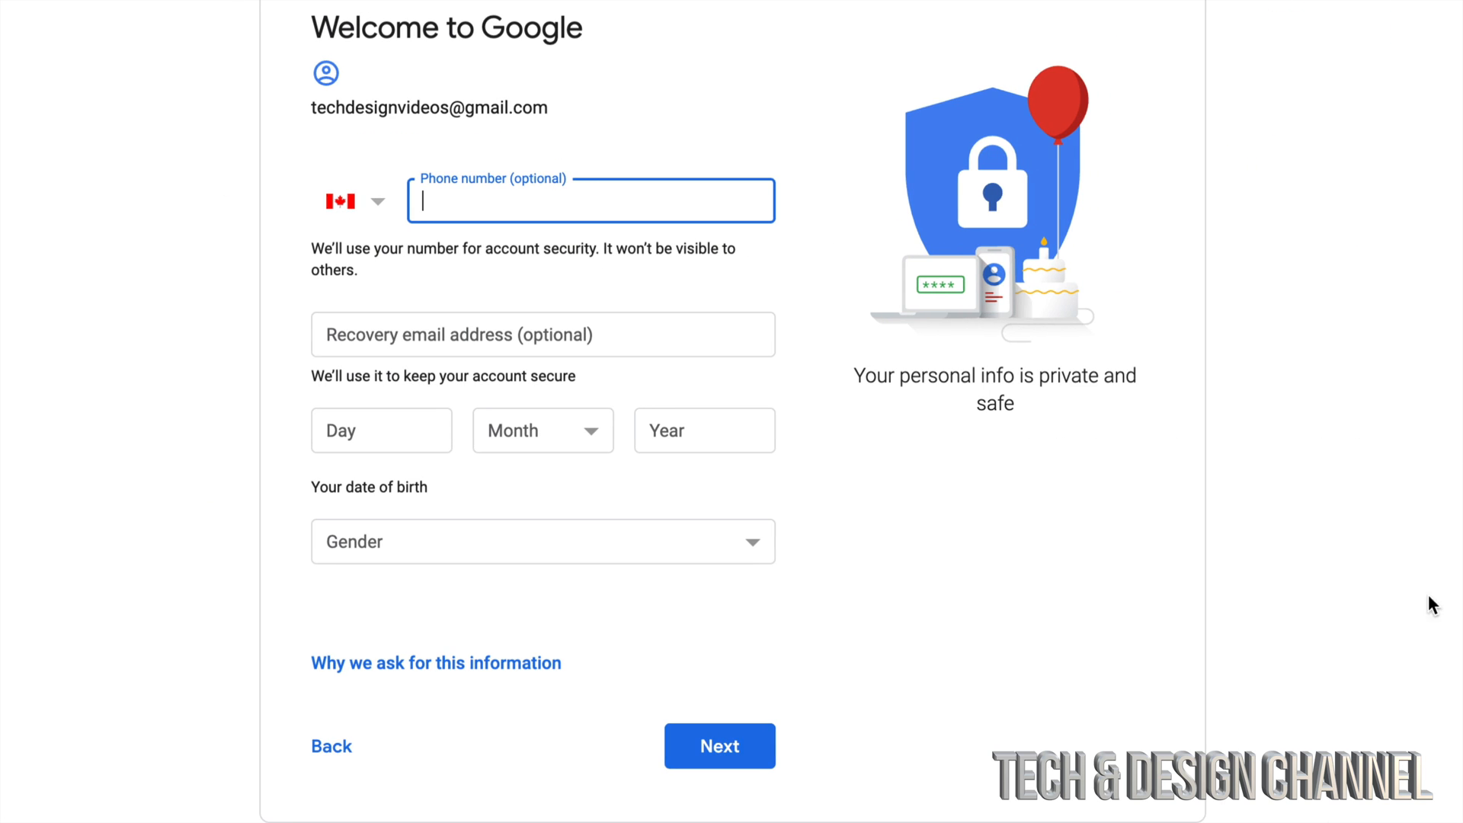
pyautogui.moveTo(755, 194)
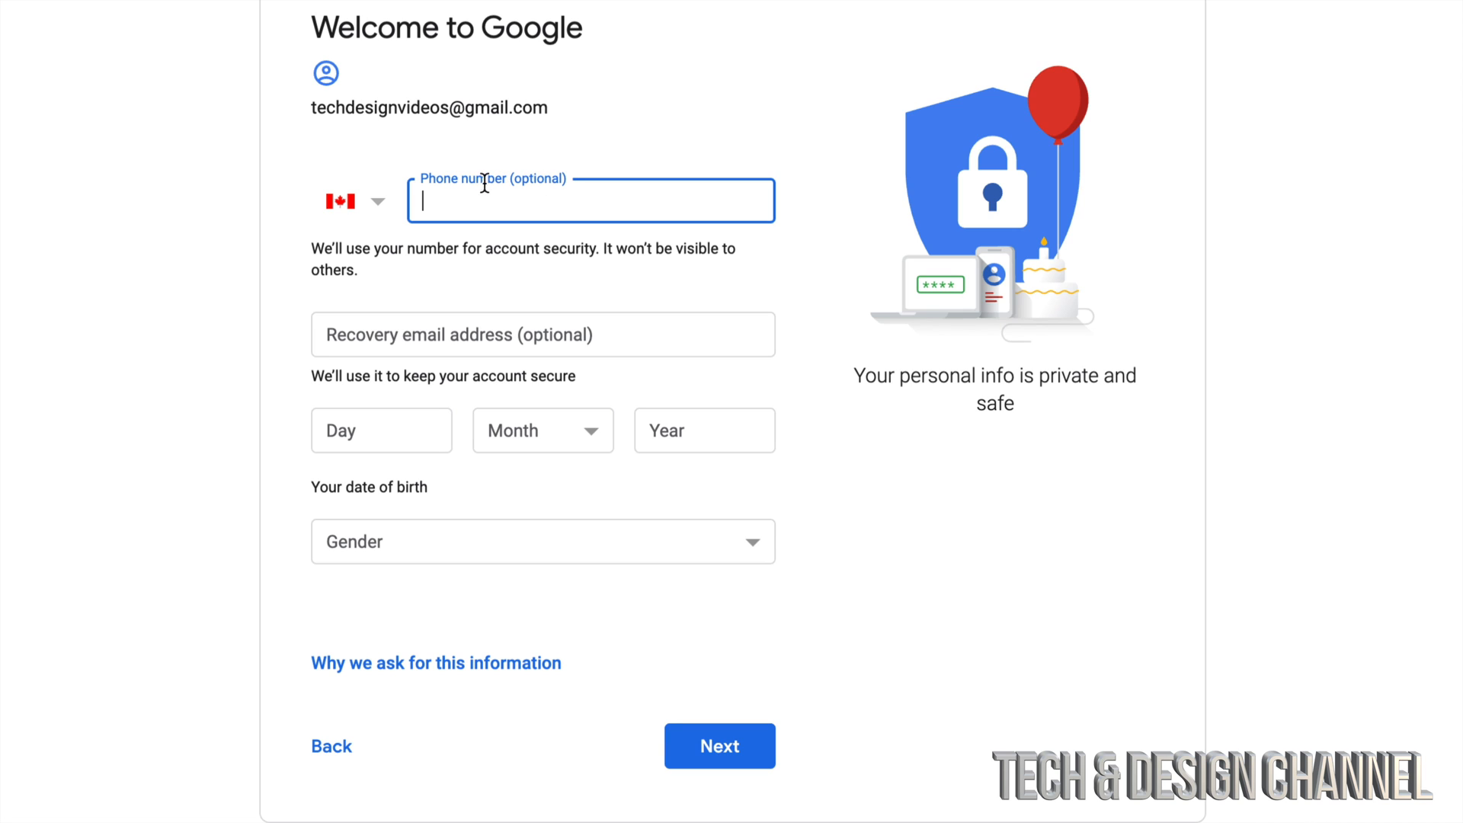
pyautogui.click(357, 201)
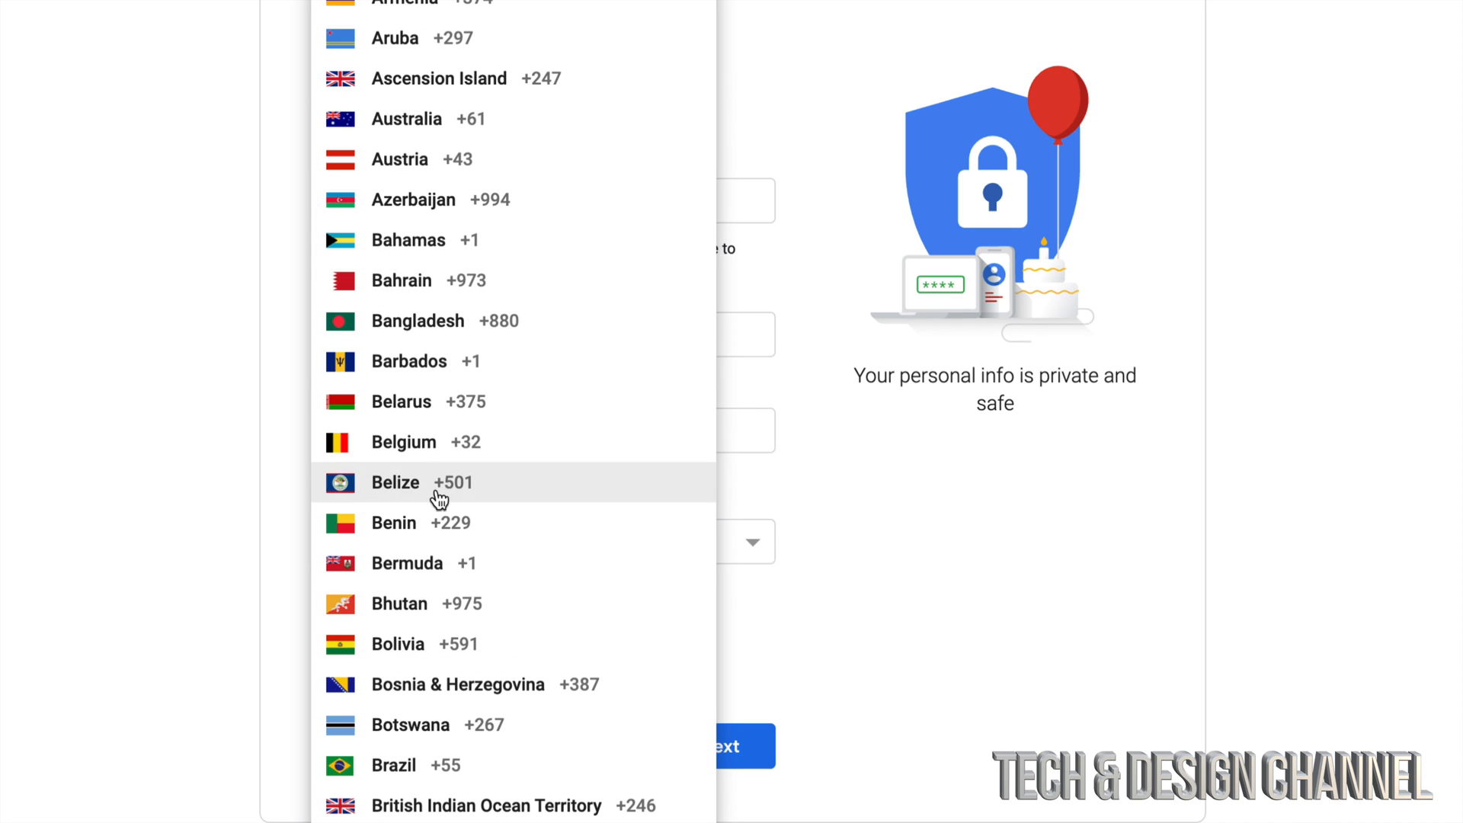
pyautogui.moveTo(475, 420)
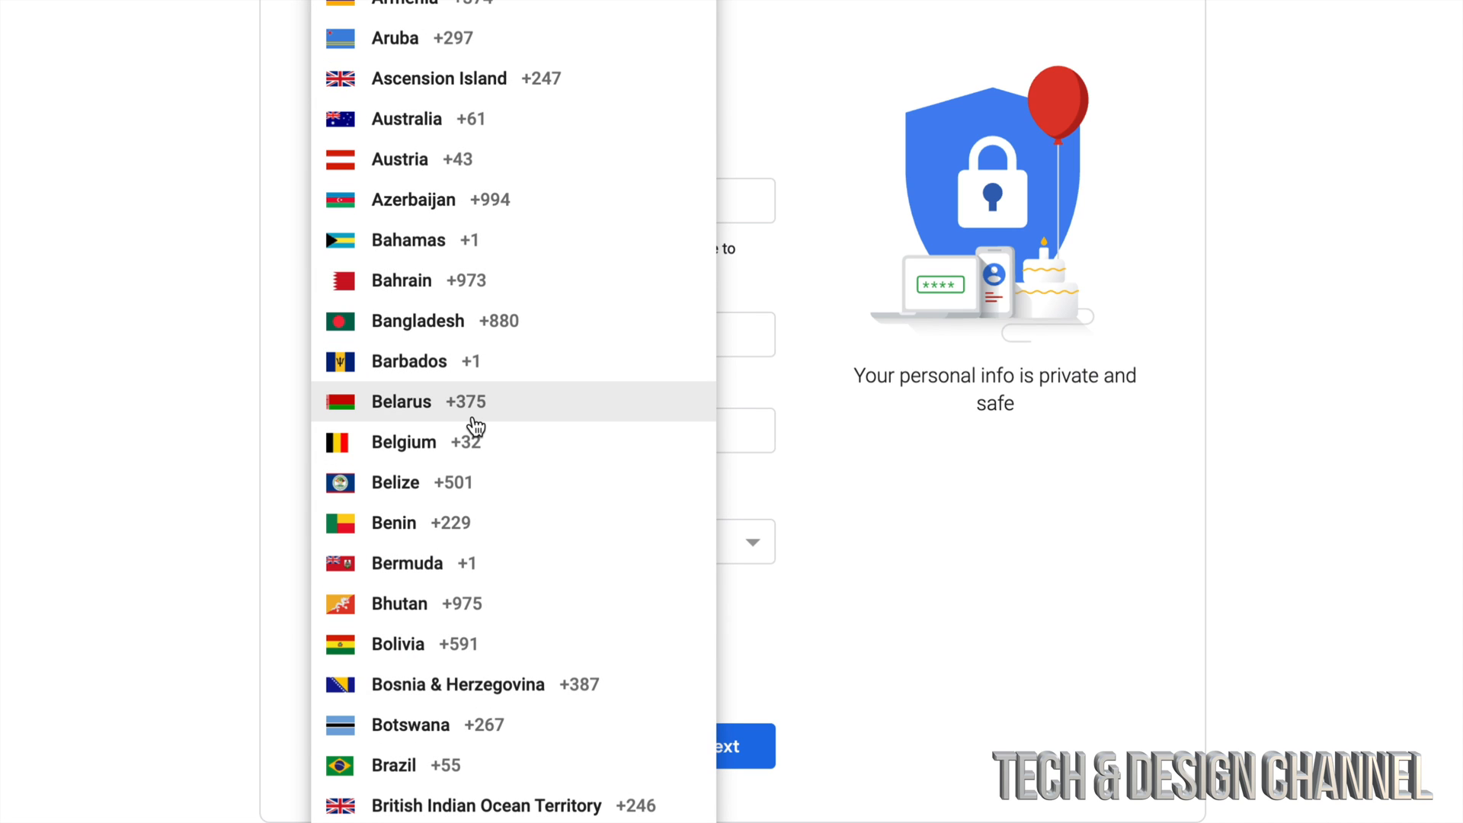
pyautogui.click(401, 401)
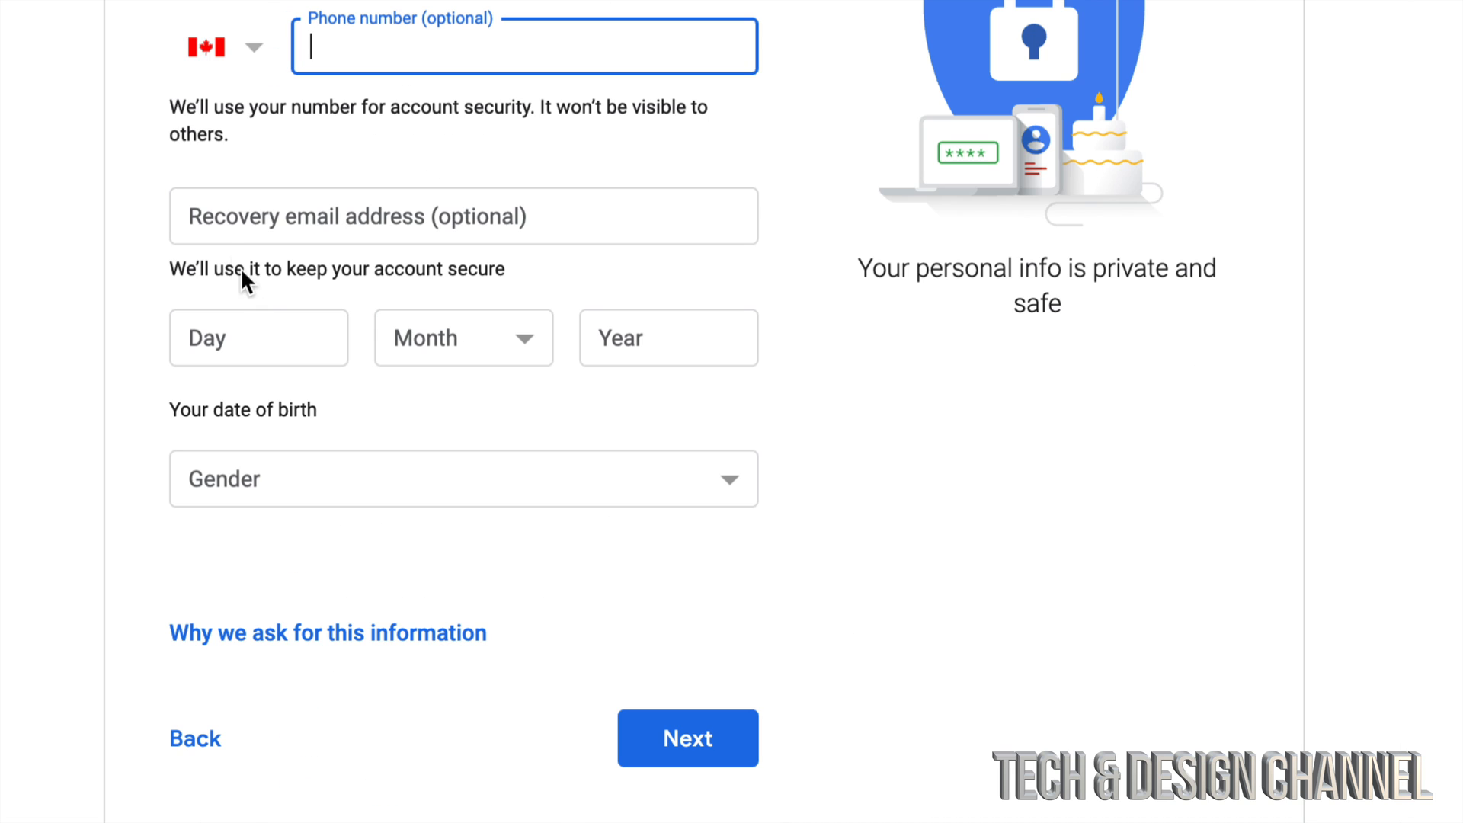
pyautogui.click(465, 216)
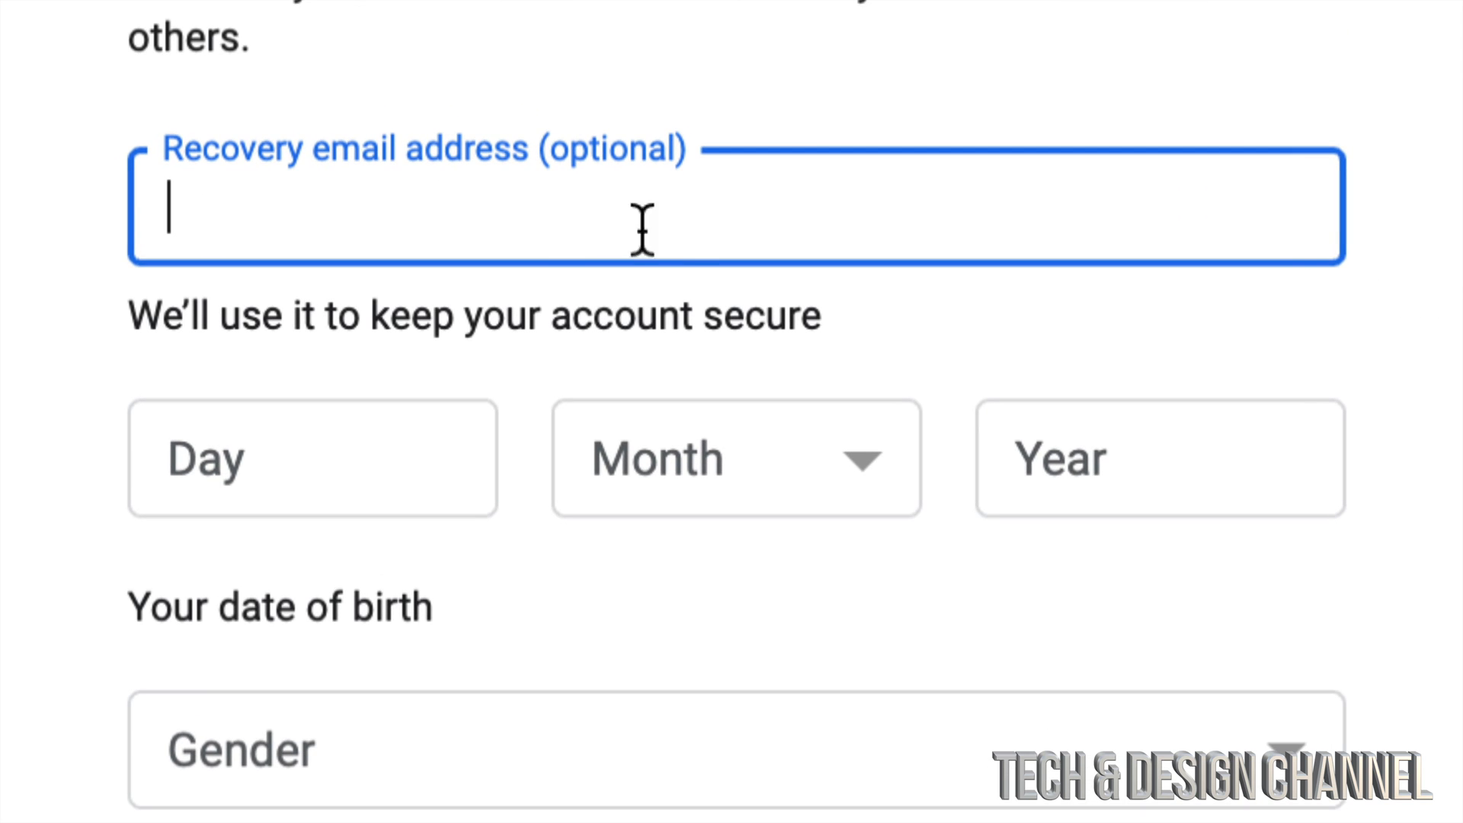
pyautogui.moveTo(695, 233)
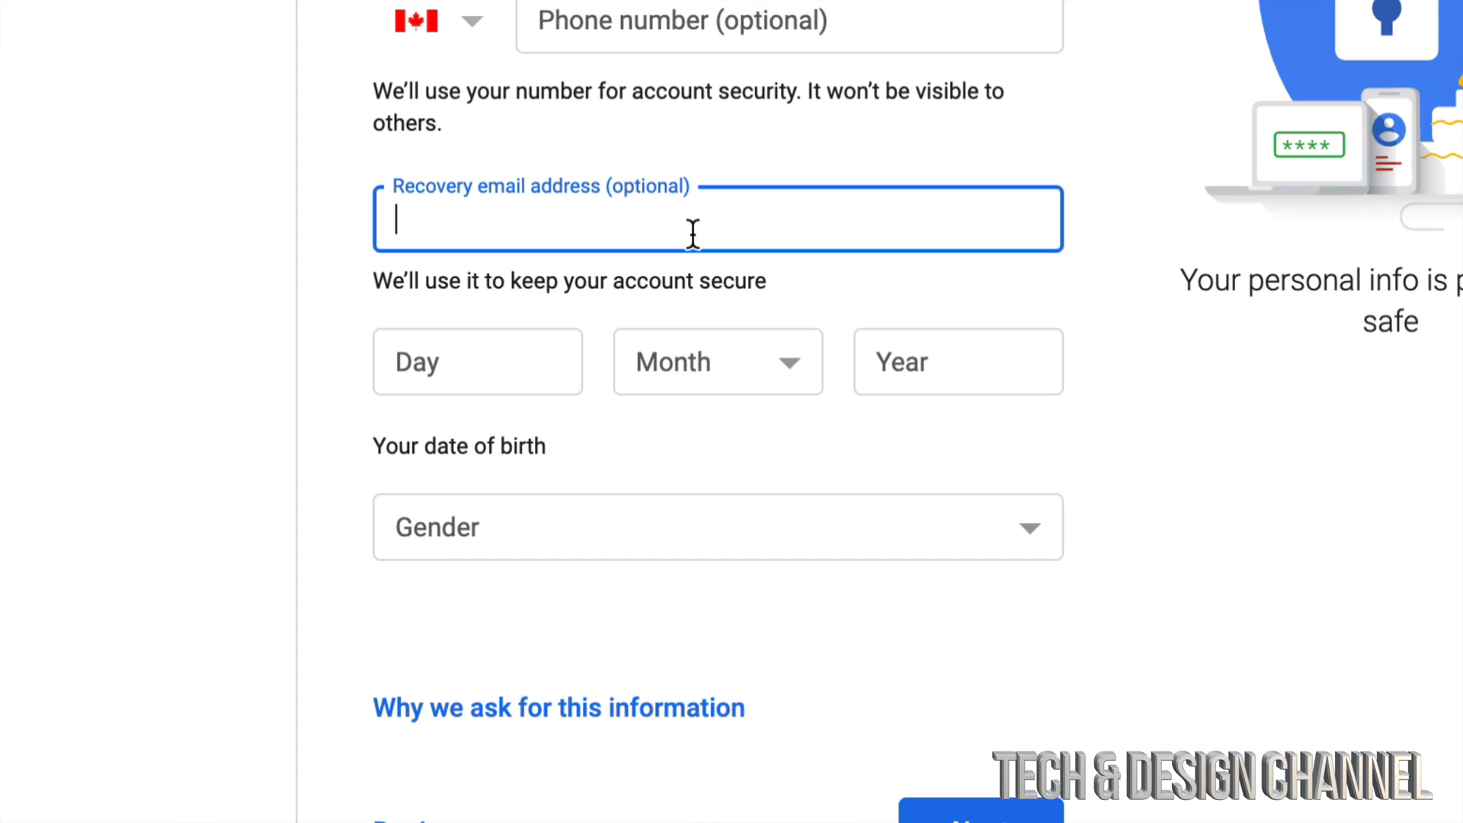
pyautogui.click(477, 362)
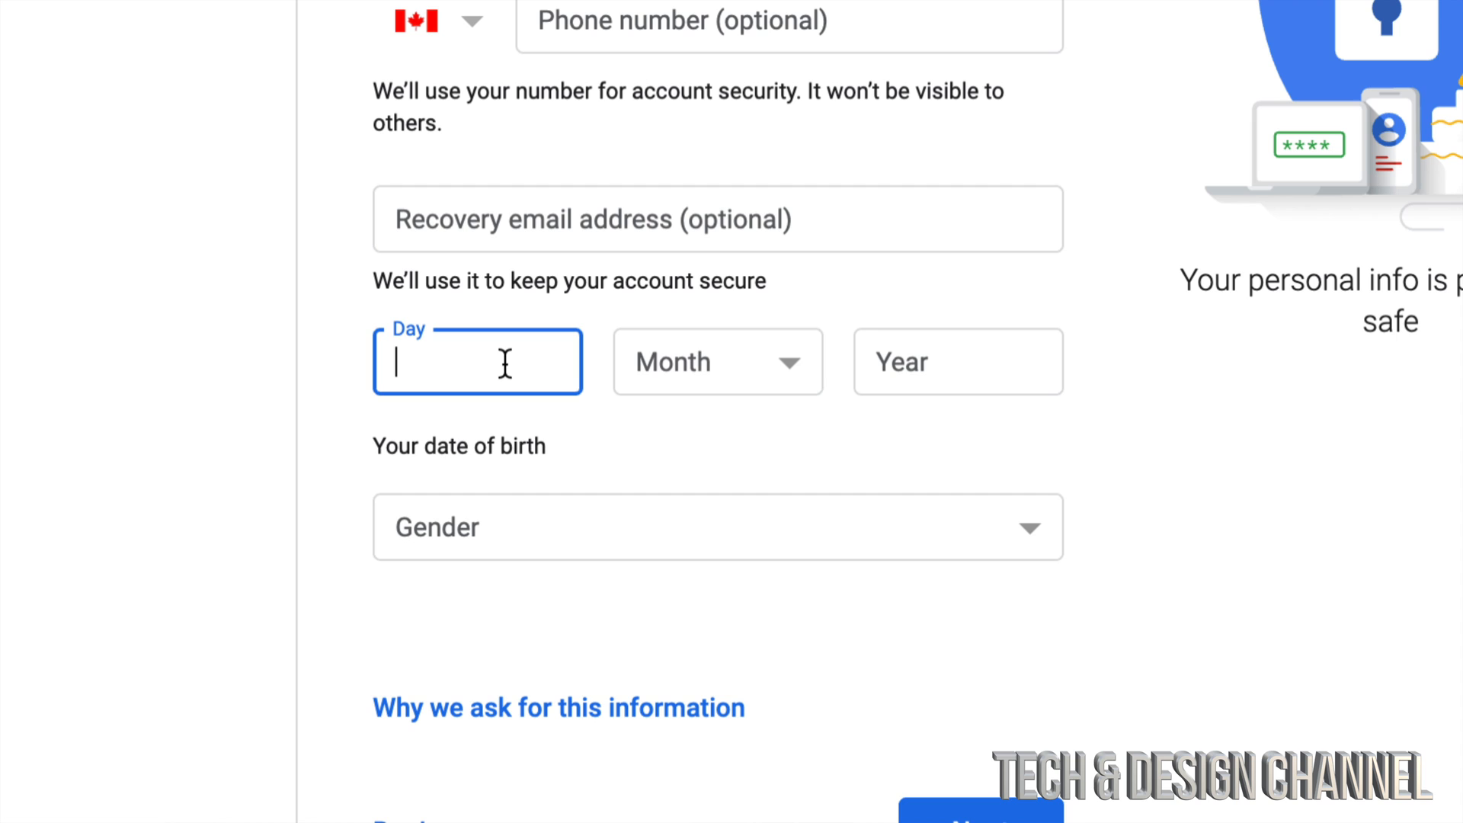
pyautogui.write('2001')
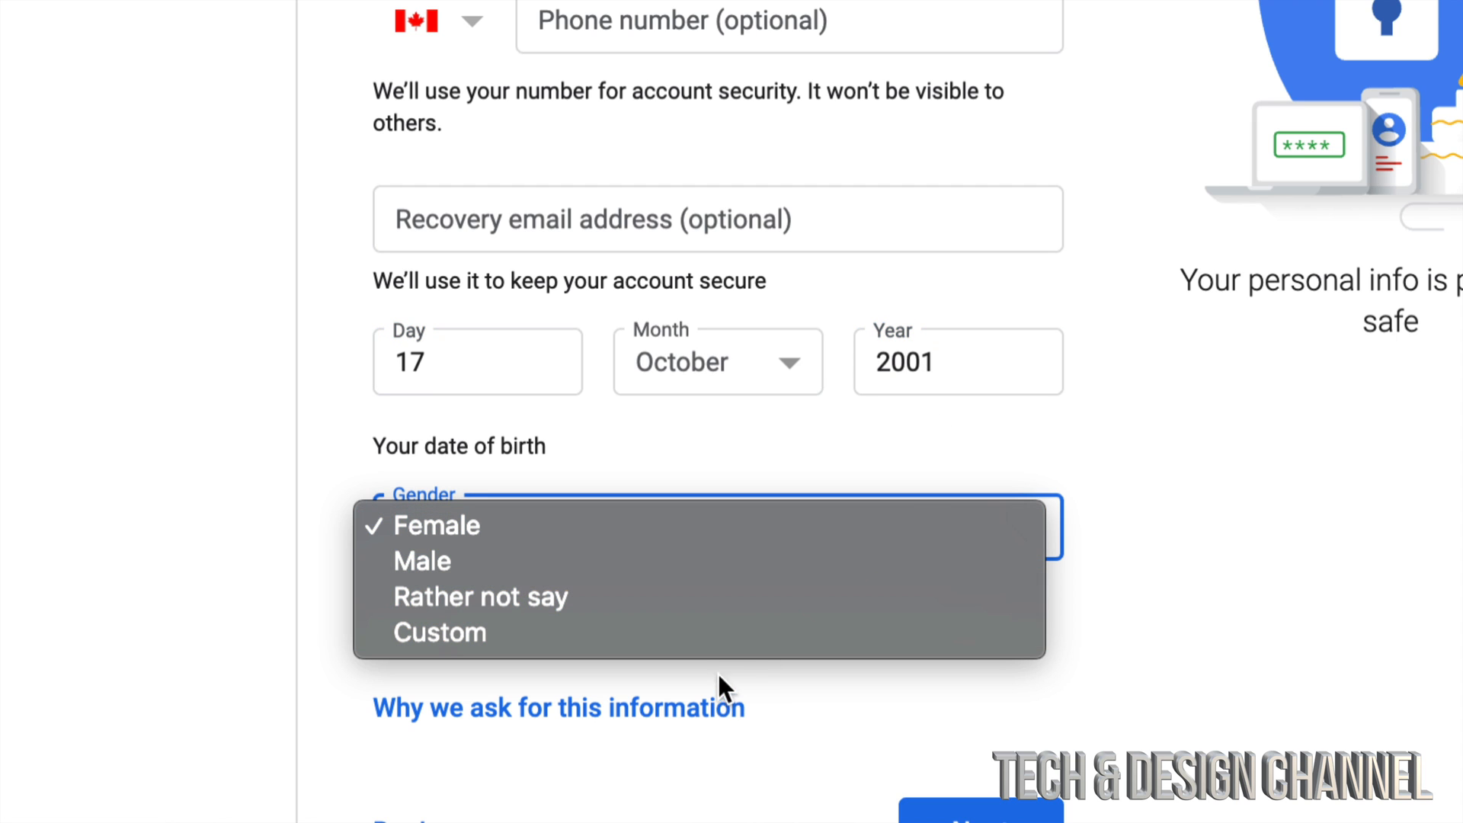
pyautogui.moveTo(797, 597)
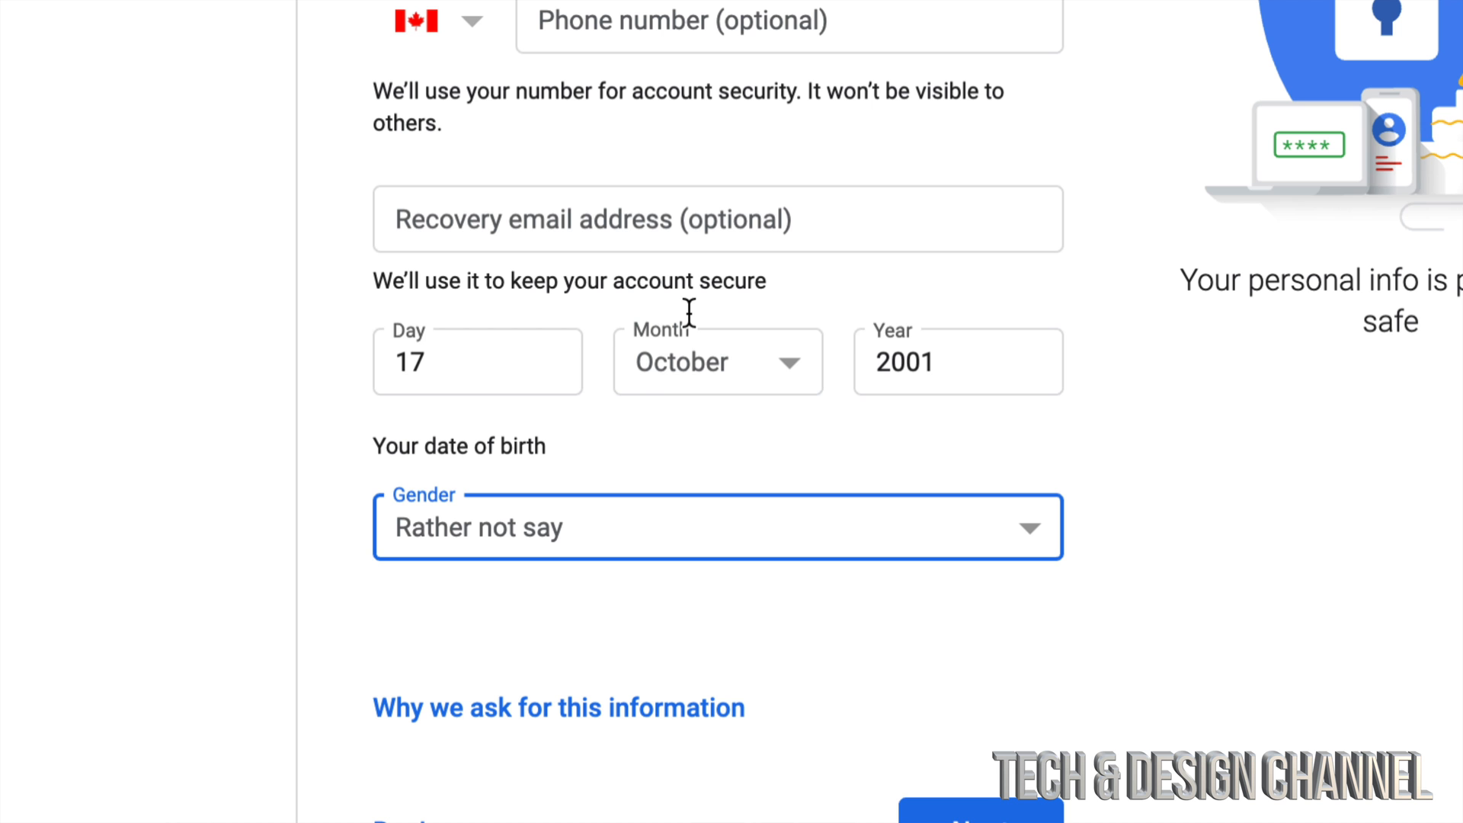
pyautogui.moveTo(1306, 728)
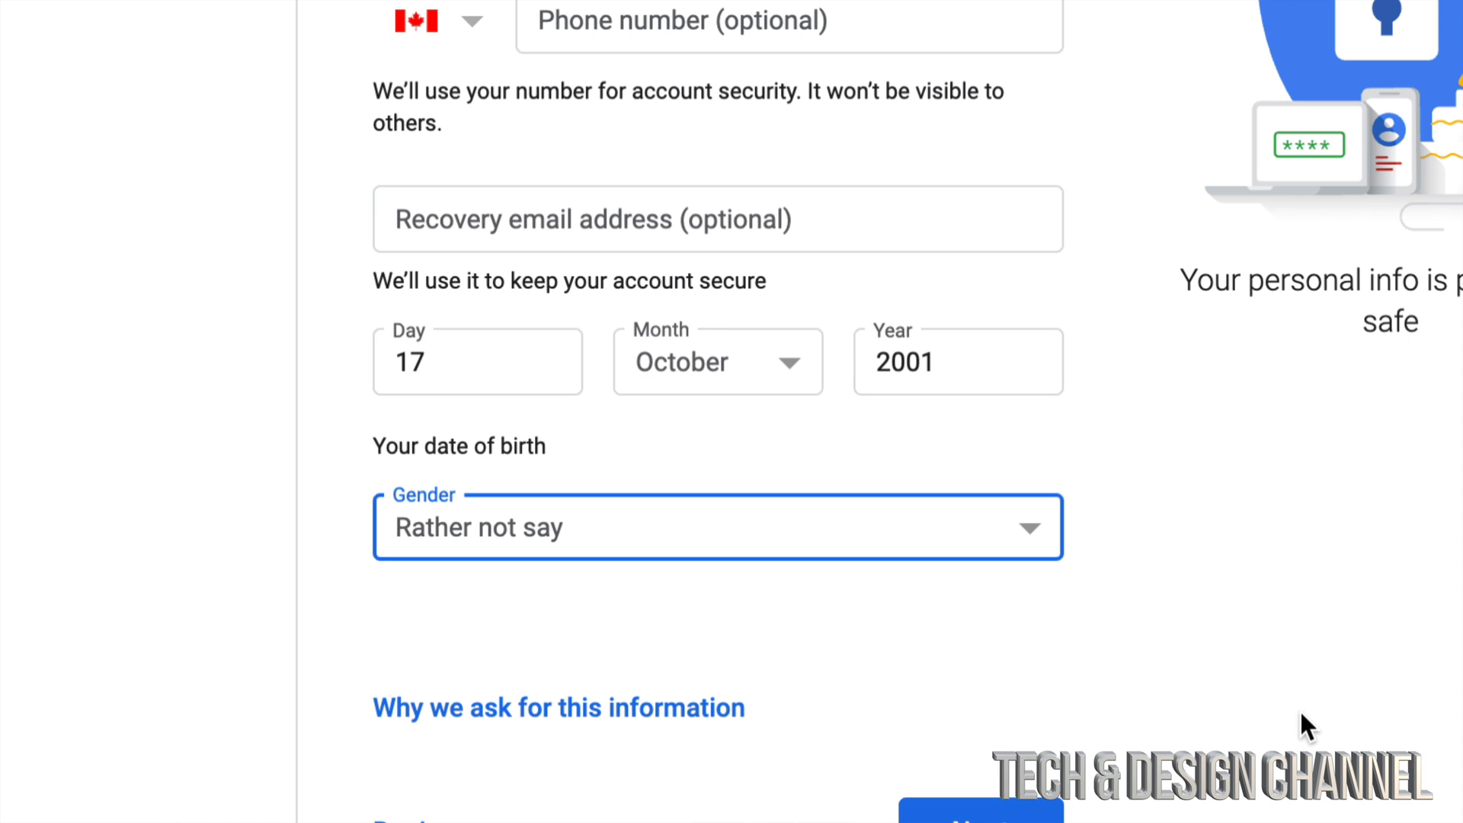
pyautogui.scroll(-3)
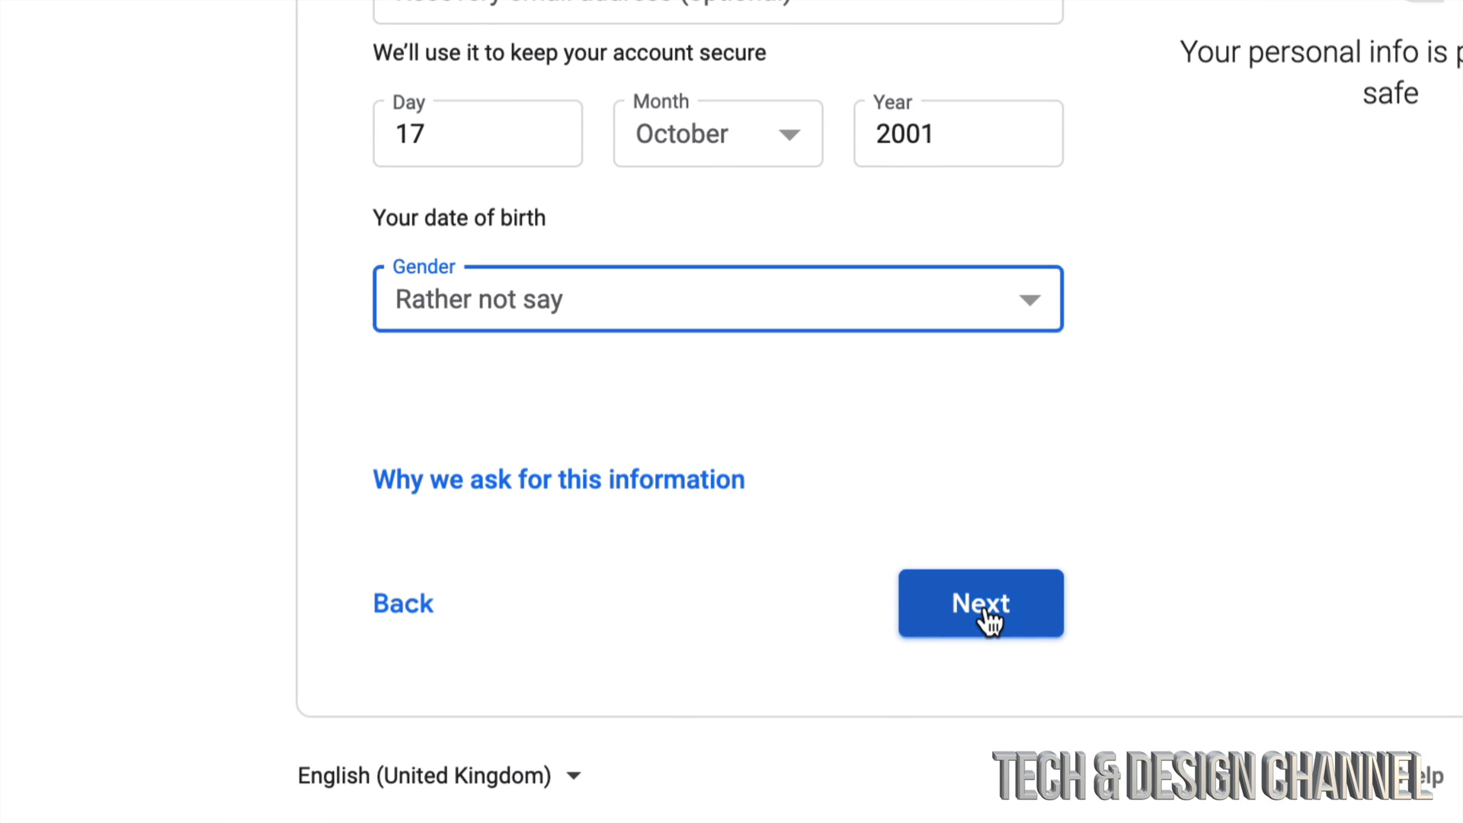
# Step: Submit the personal details to reach the Privacy and Terms page
pyautogui.click(980, 603)
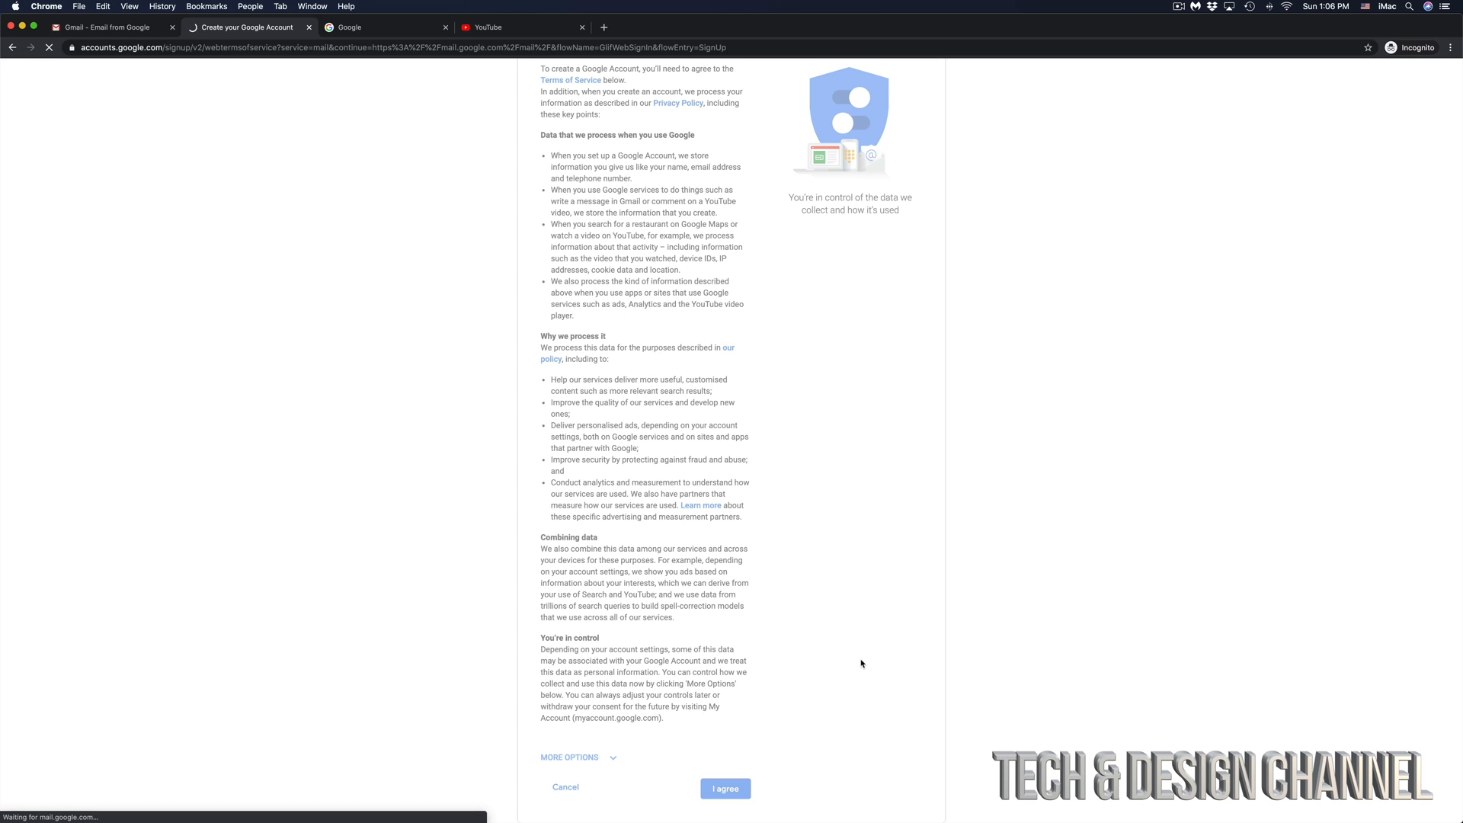
# Step: Accept the terms, then dismiss the 'Google Meet, now in Gmail' popup
pyautogui.click(725, 789)
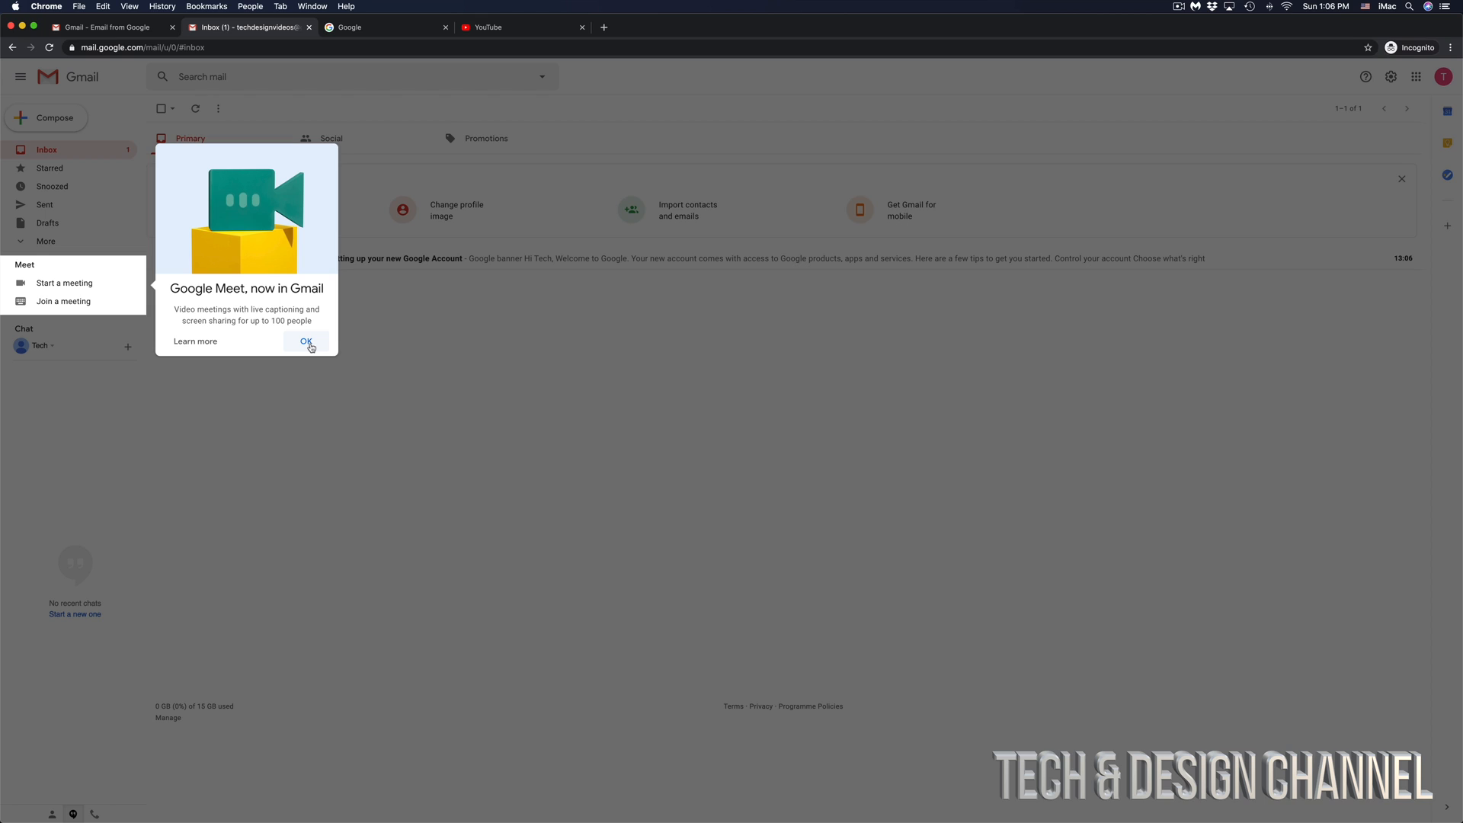
pyautogui.click(306, 342)
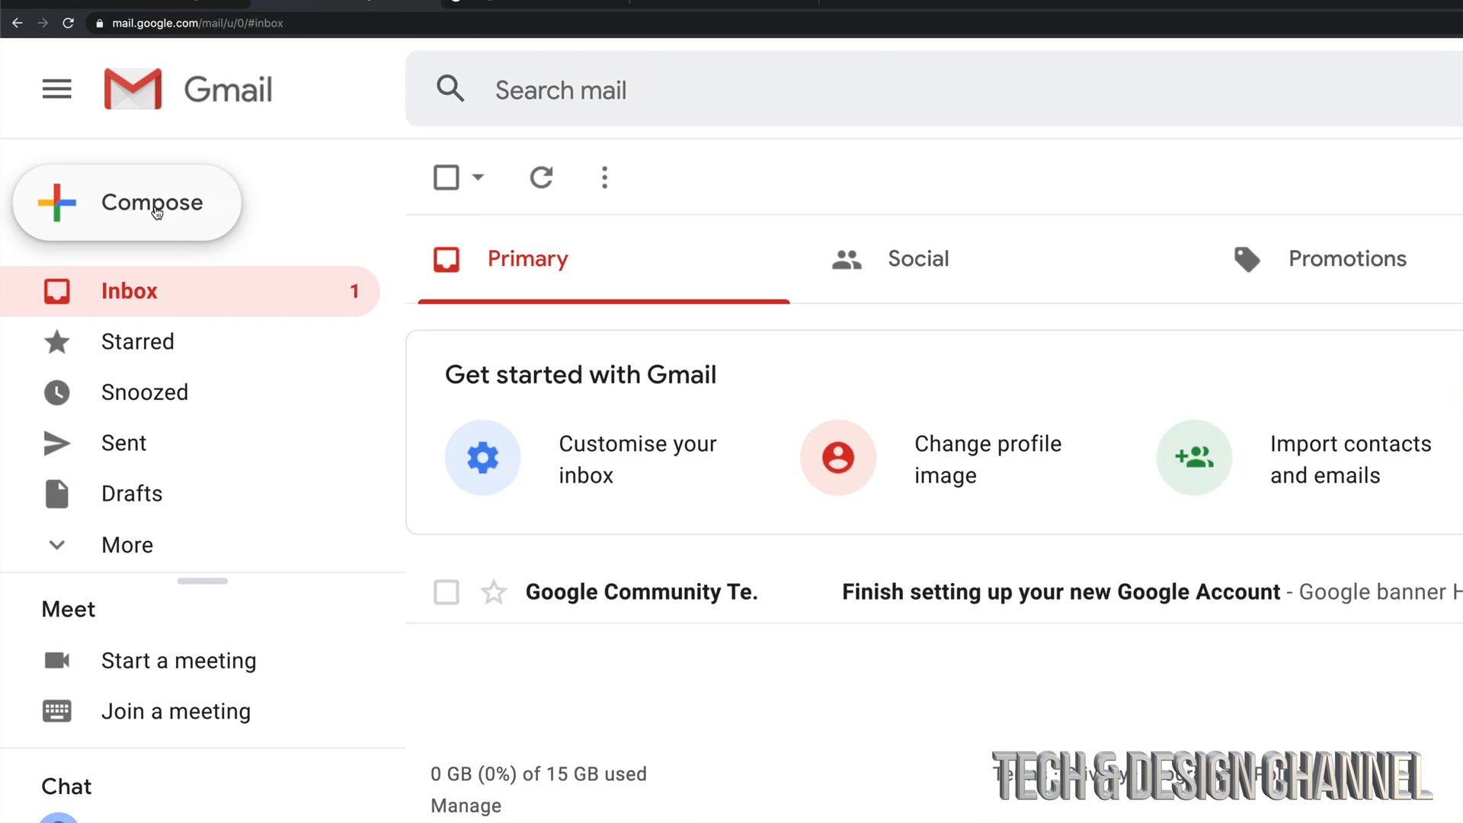
pyautogui.click(150, 203)
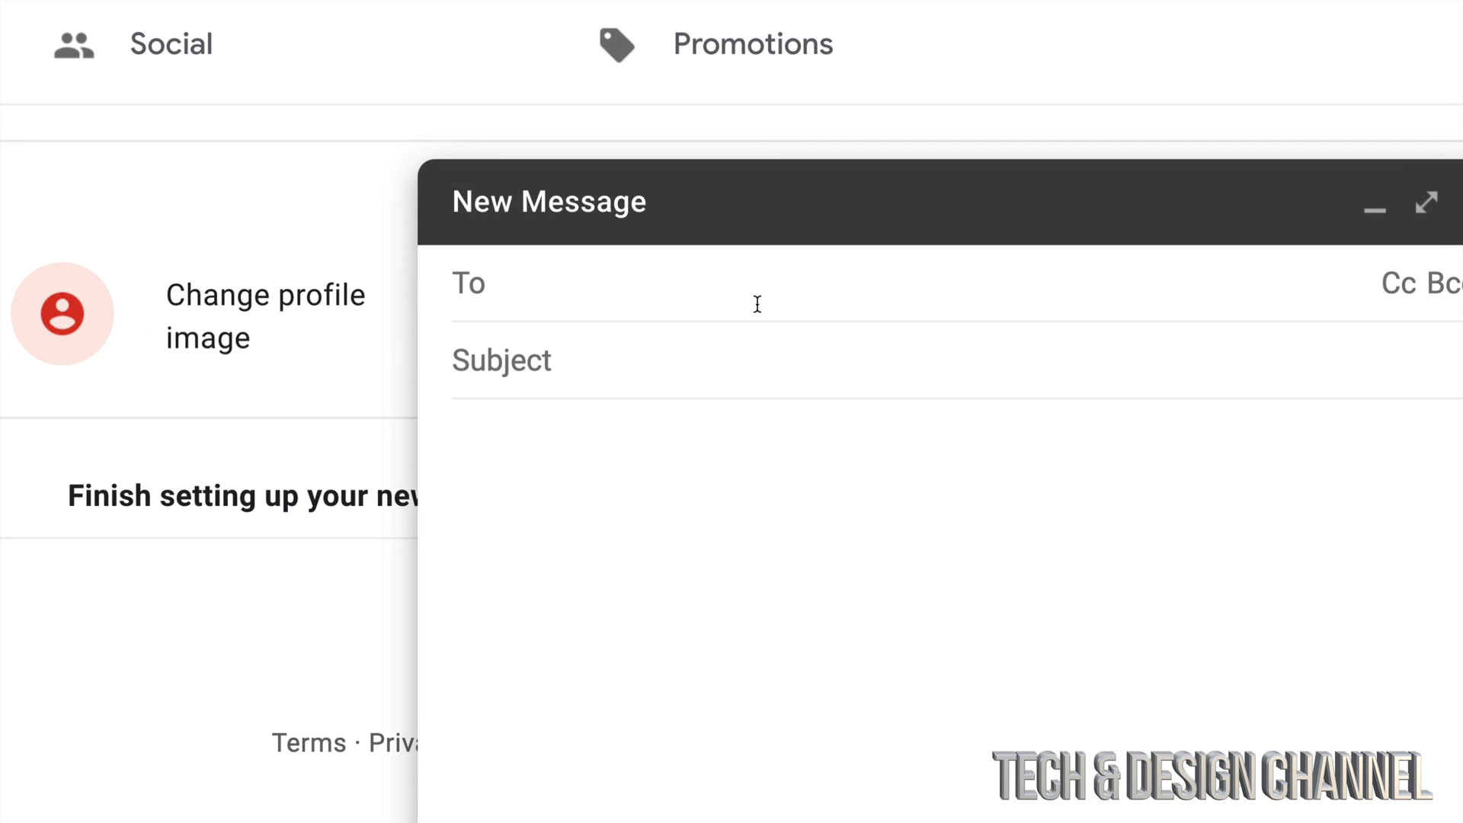
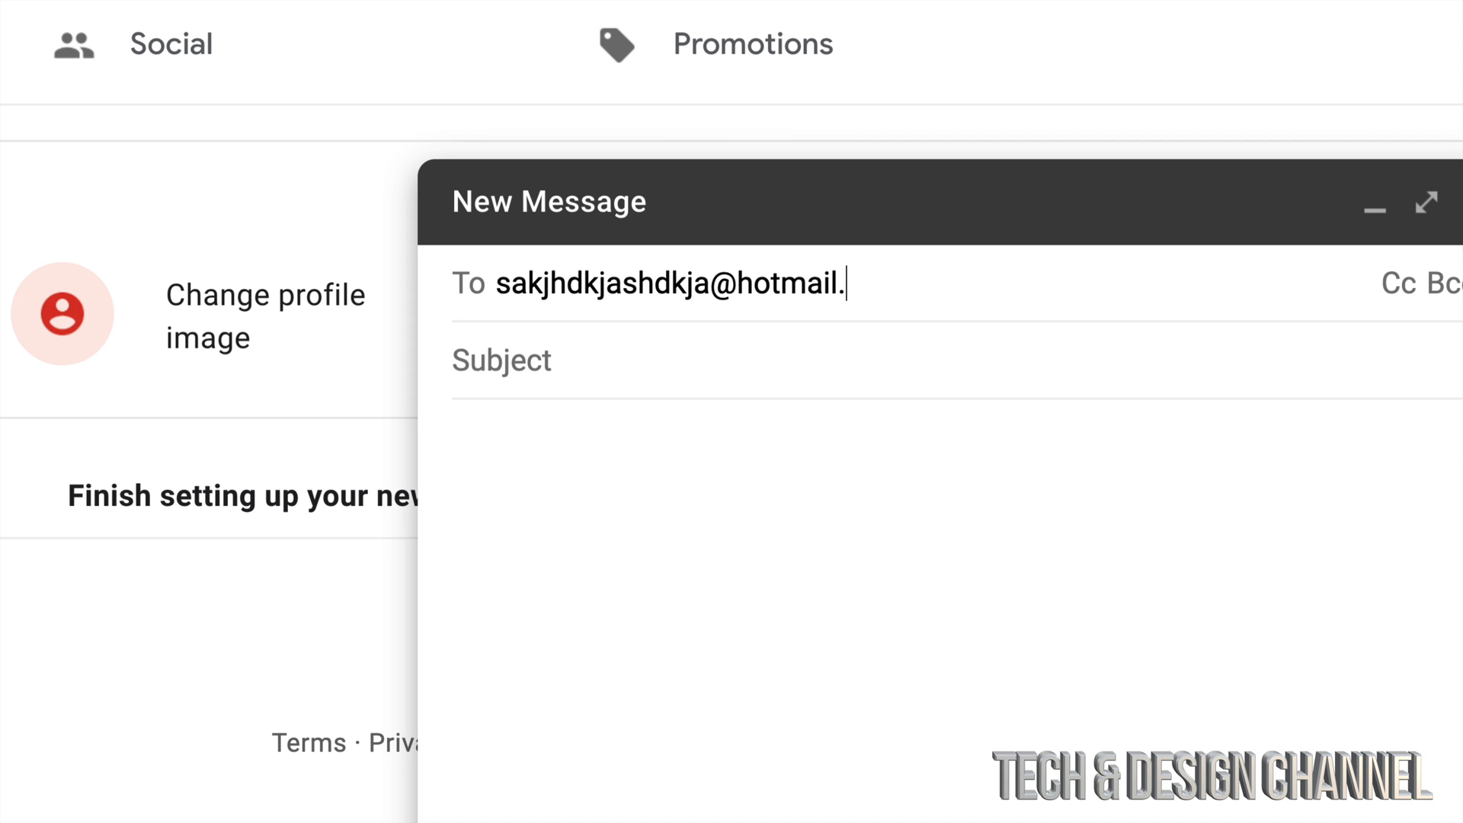
pyautogui.write('asdasdas')
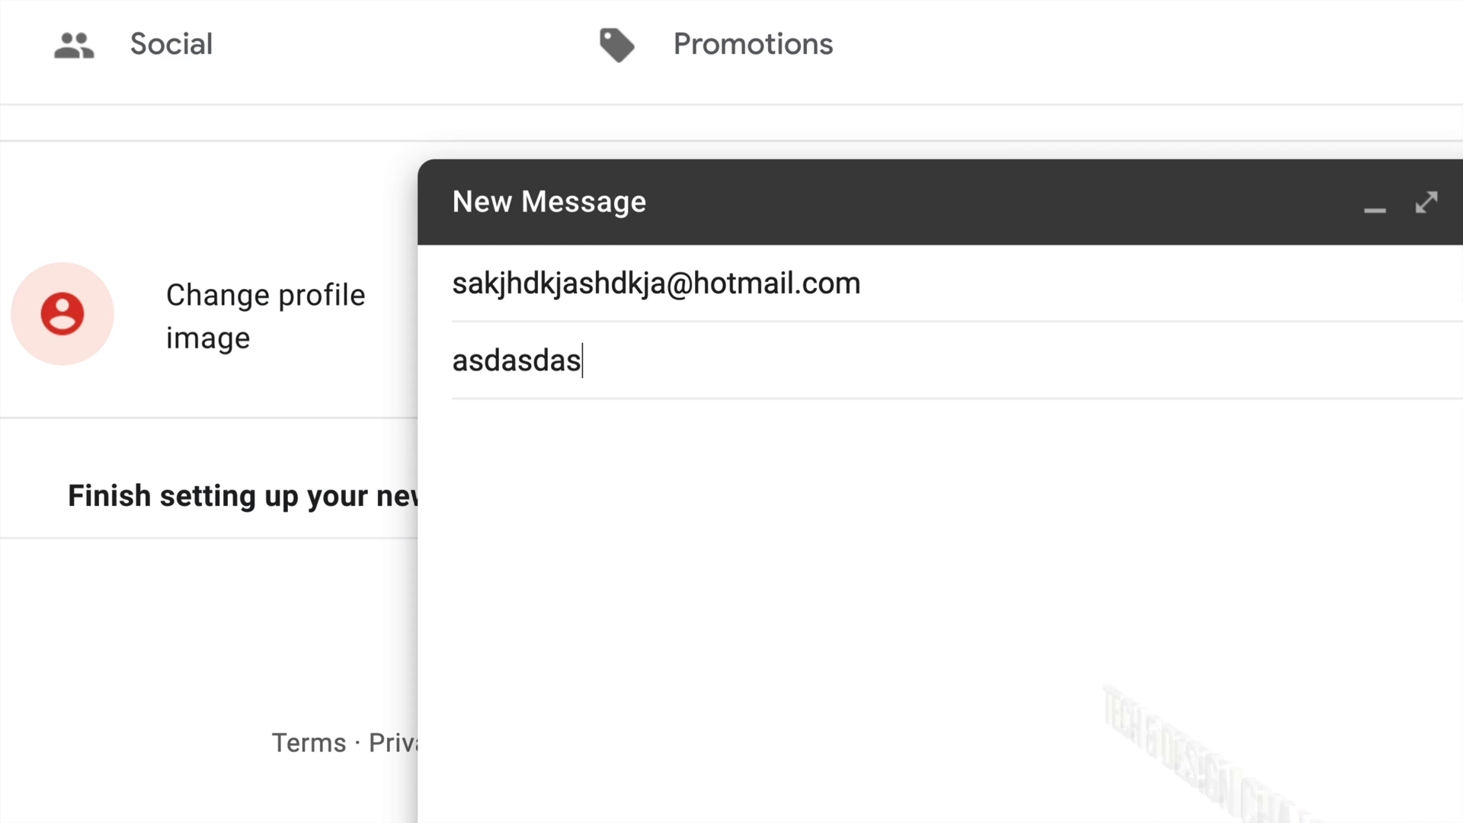
pyautogui.write('asdasdsadsad')
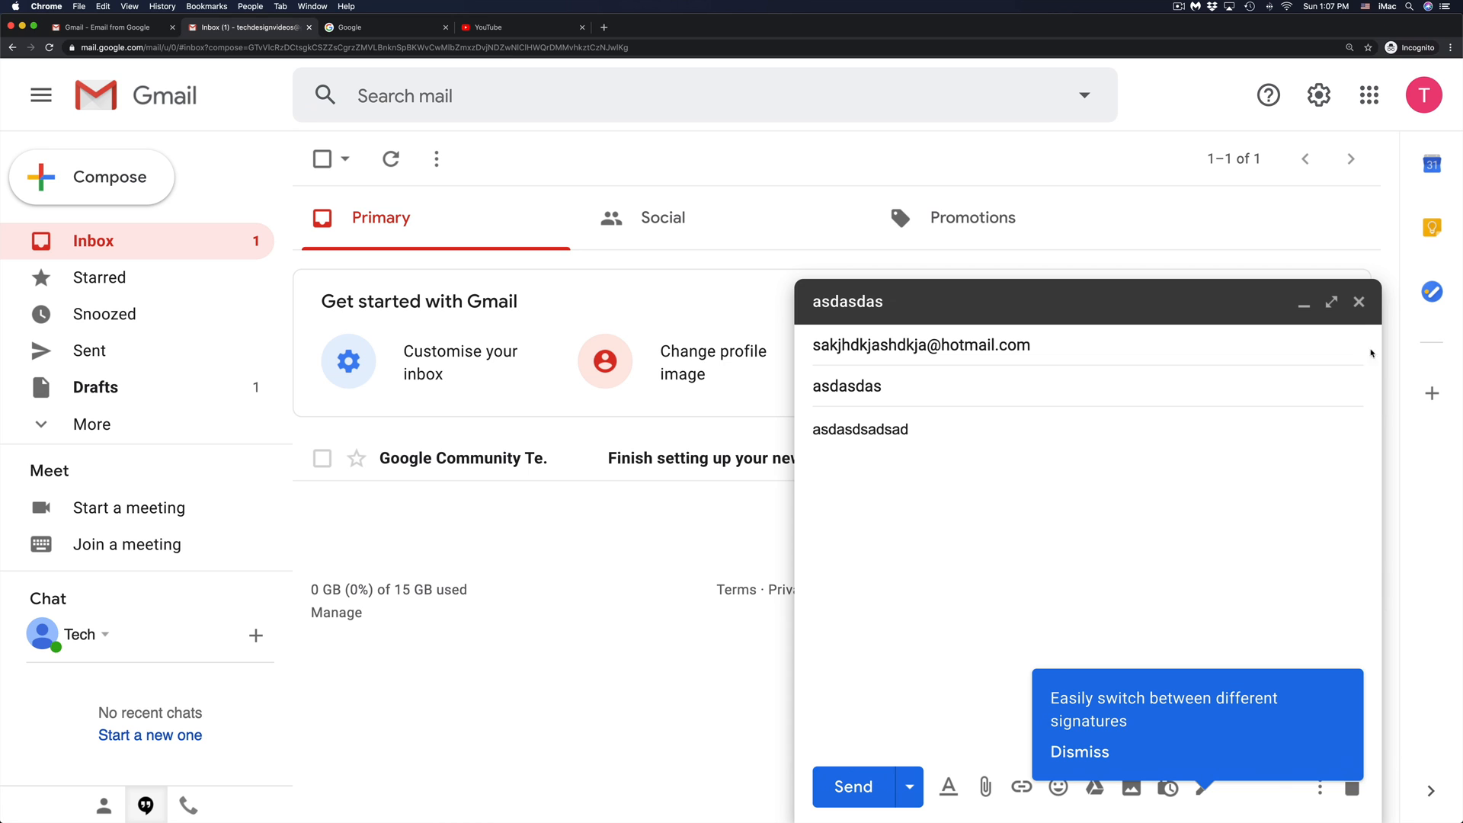
# Step: Close the draft, dismiss Get started with Gmail, and read the Google Community Team email
pyautogui.click(1358, 302)
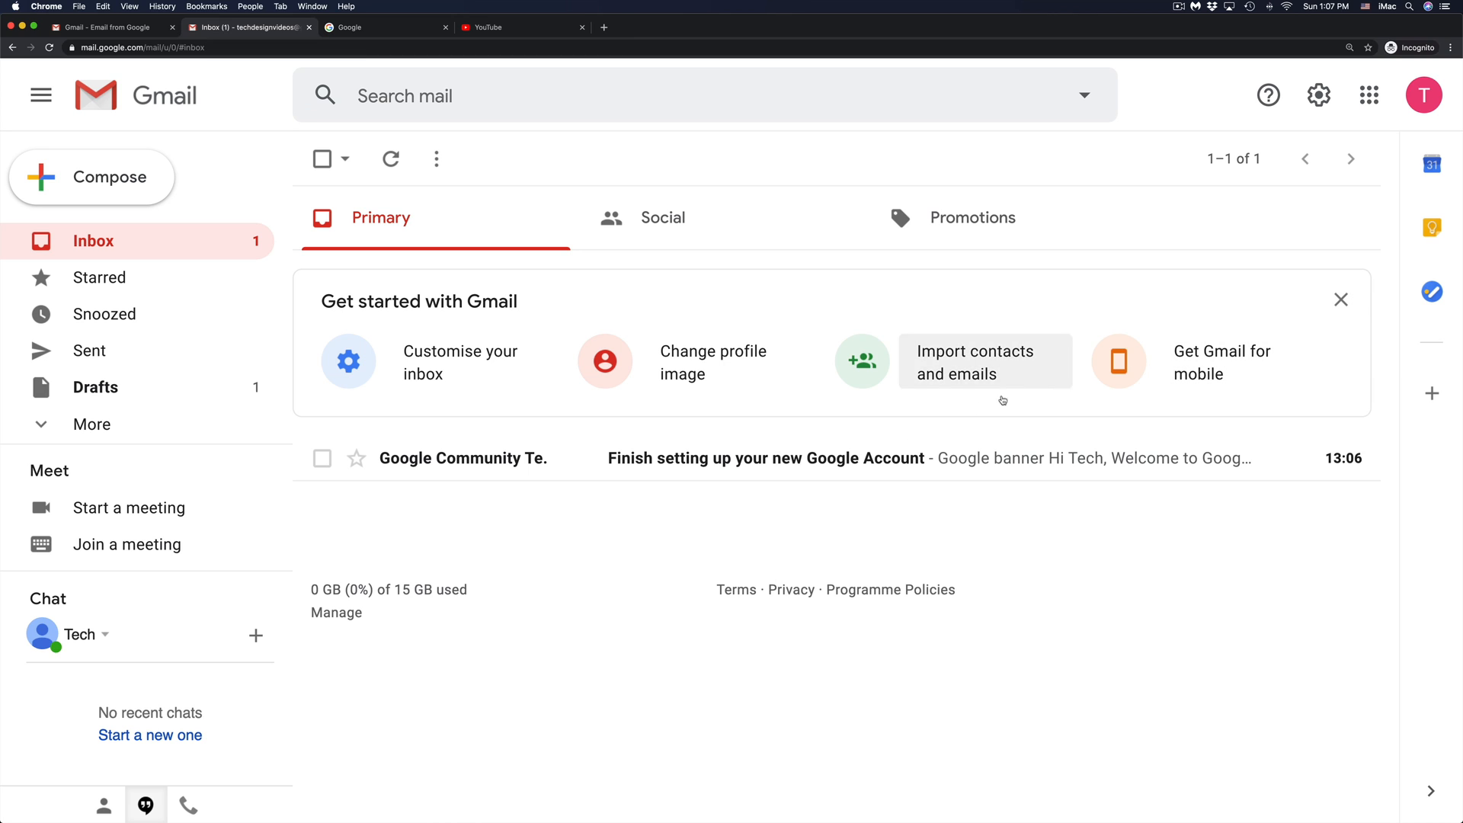
pyautogui.moveTo(957, 415)
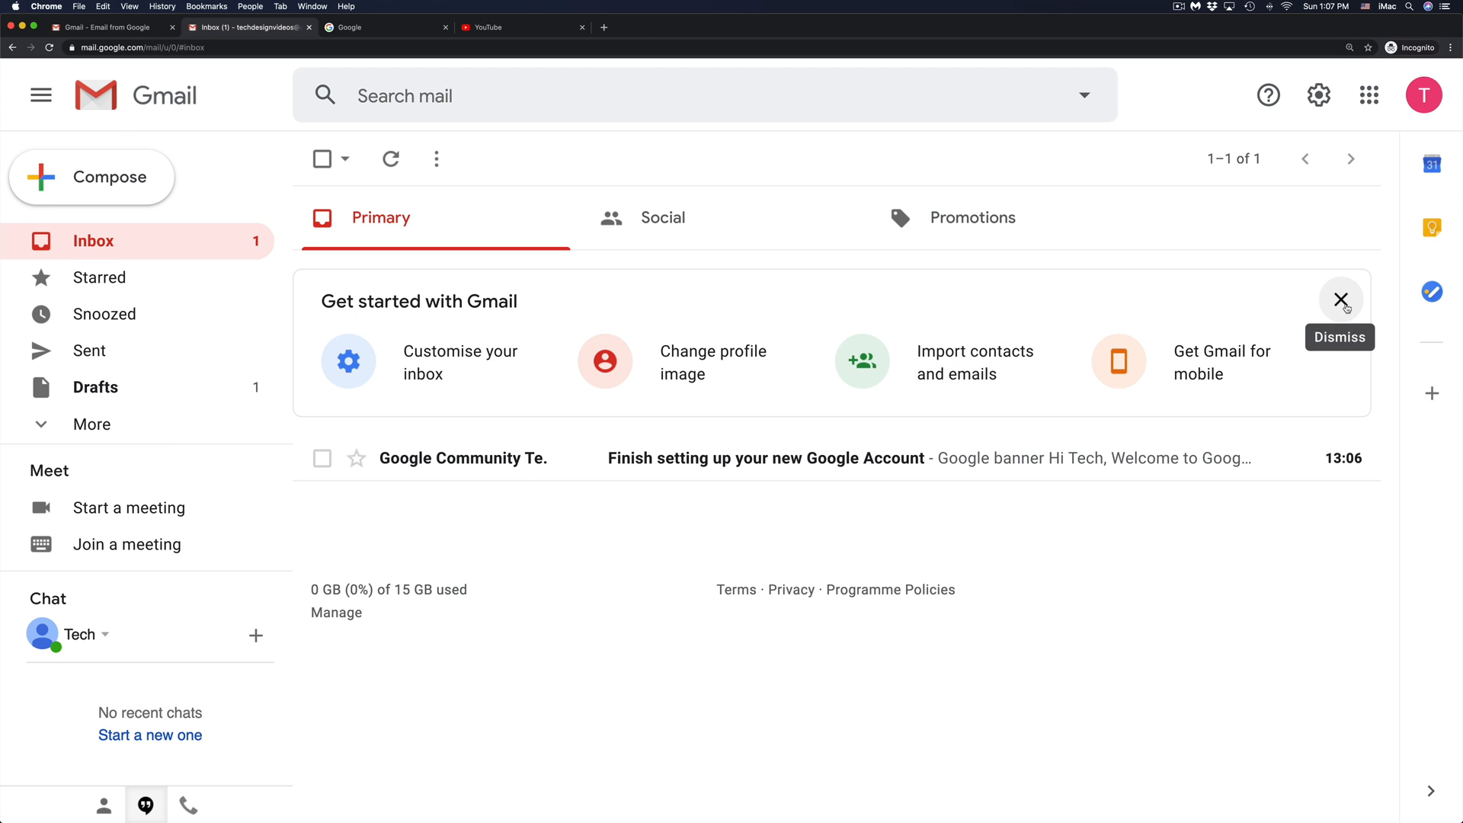
pyautogui.click(1342, 300)
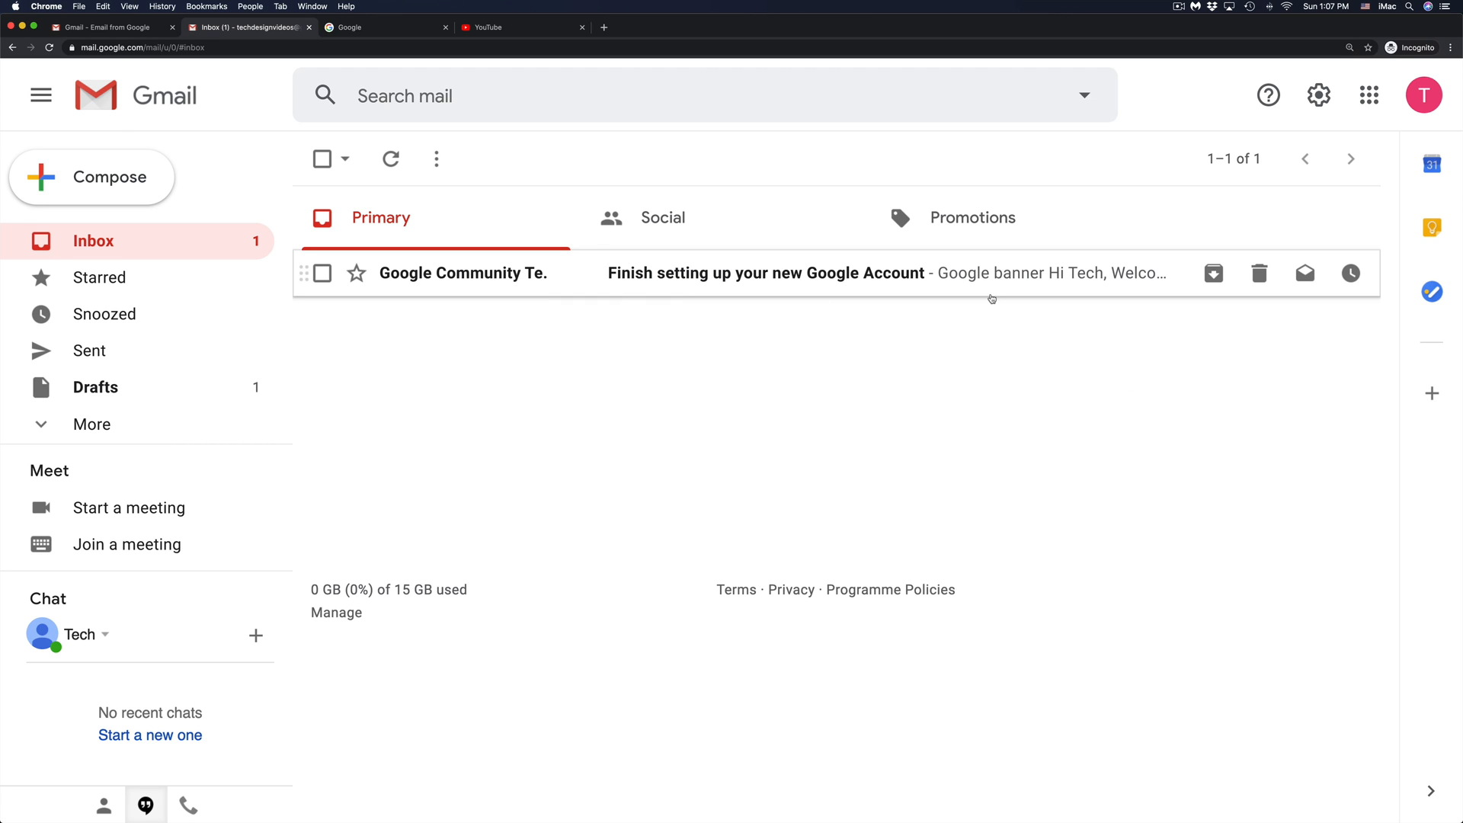
pyautogui.moveTo(851, 320)
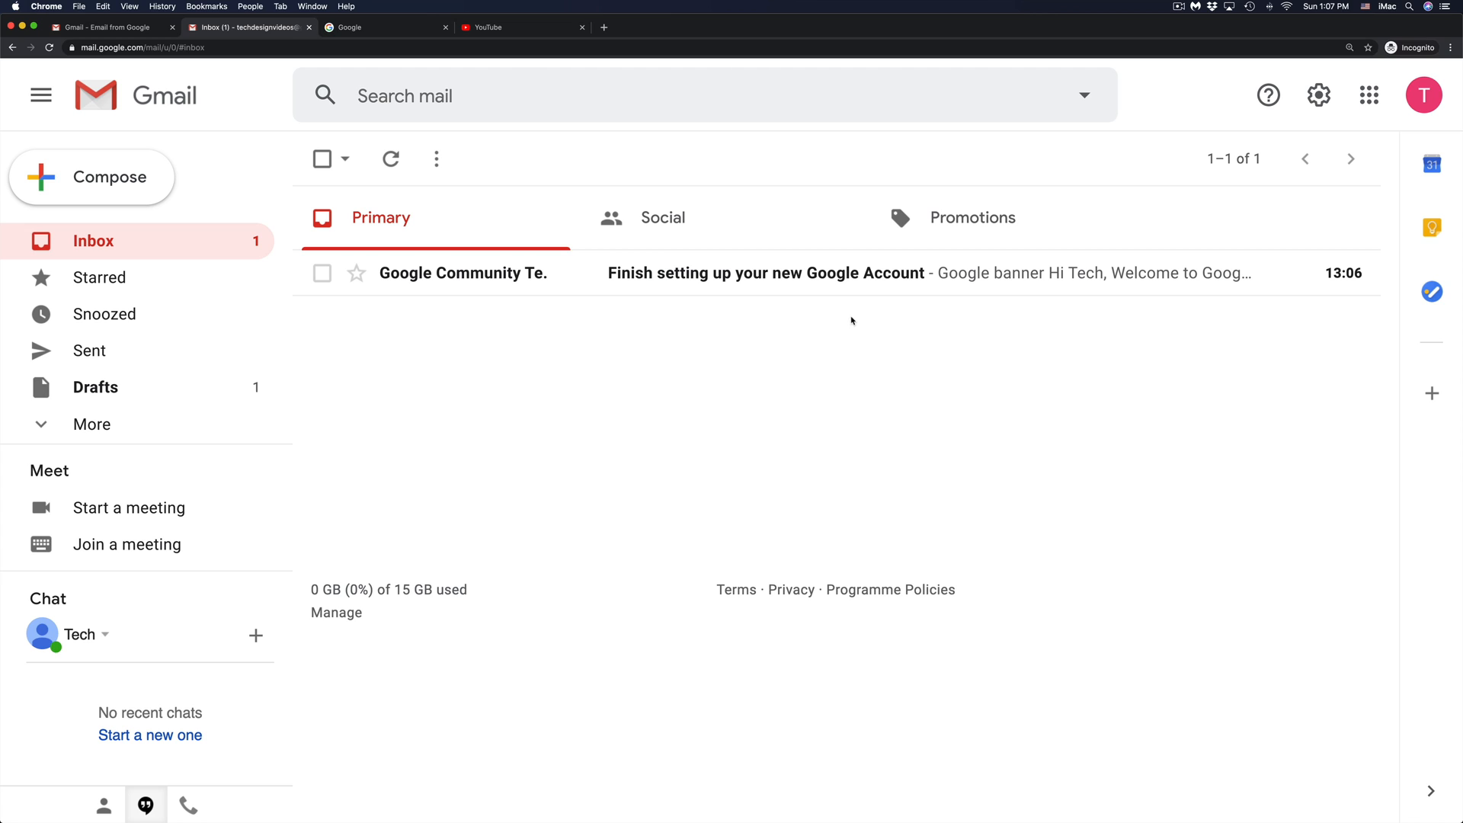
pyautogui.click(766, 273)
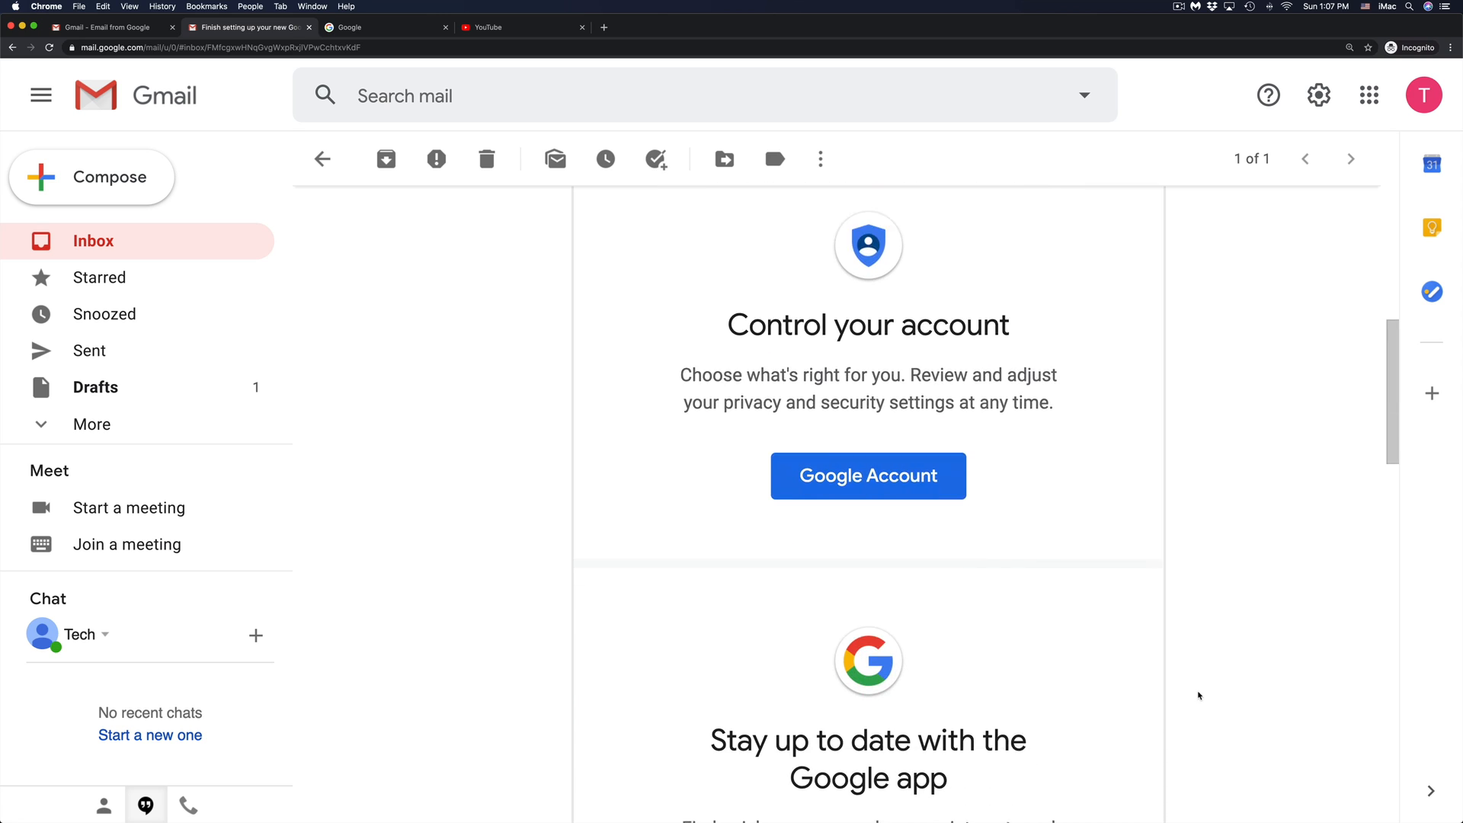
pyautogui.scroll(-3)
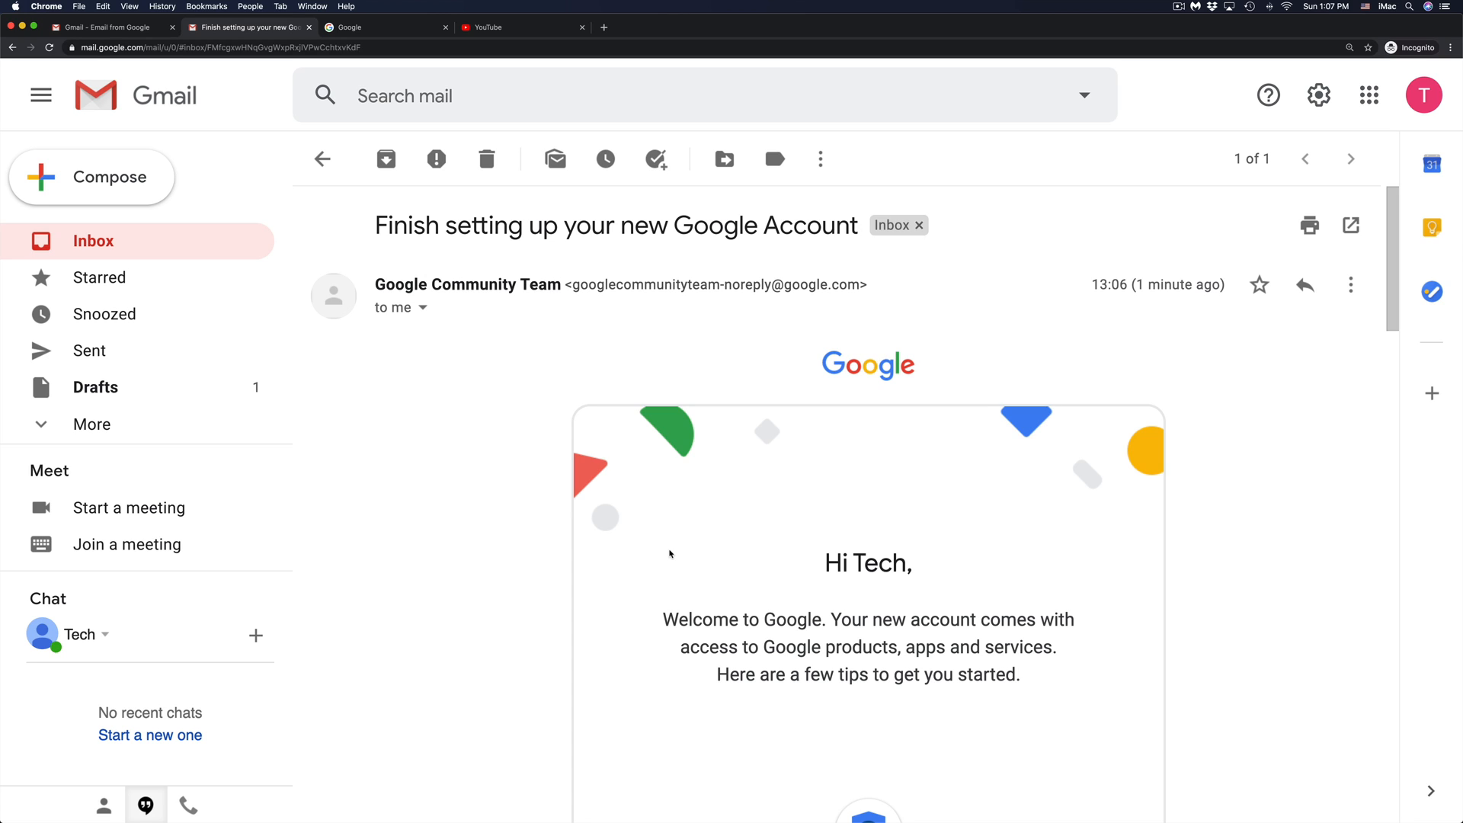
# Step: On the YouTube tab, start signing in and pick the newly created account
pyautogui.click(518, 28)
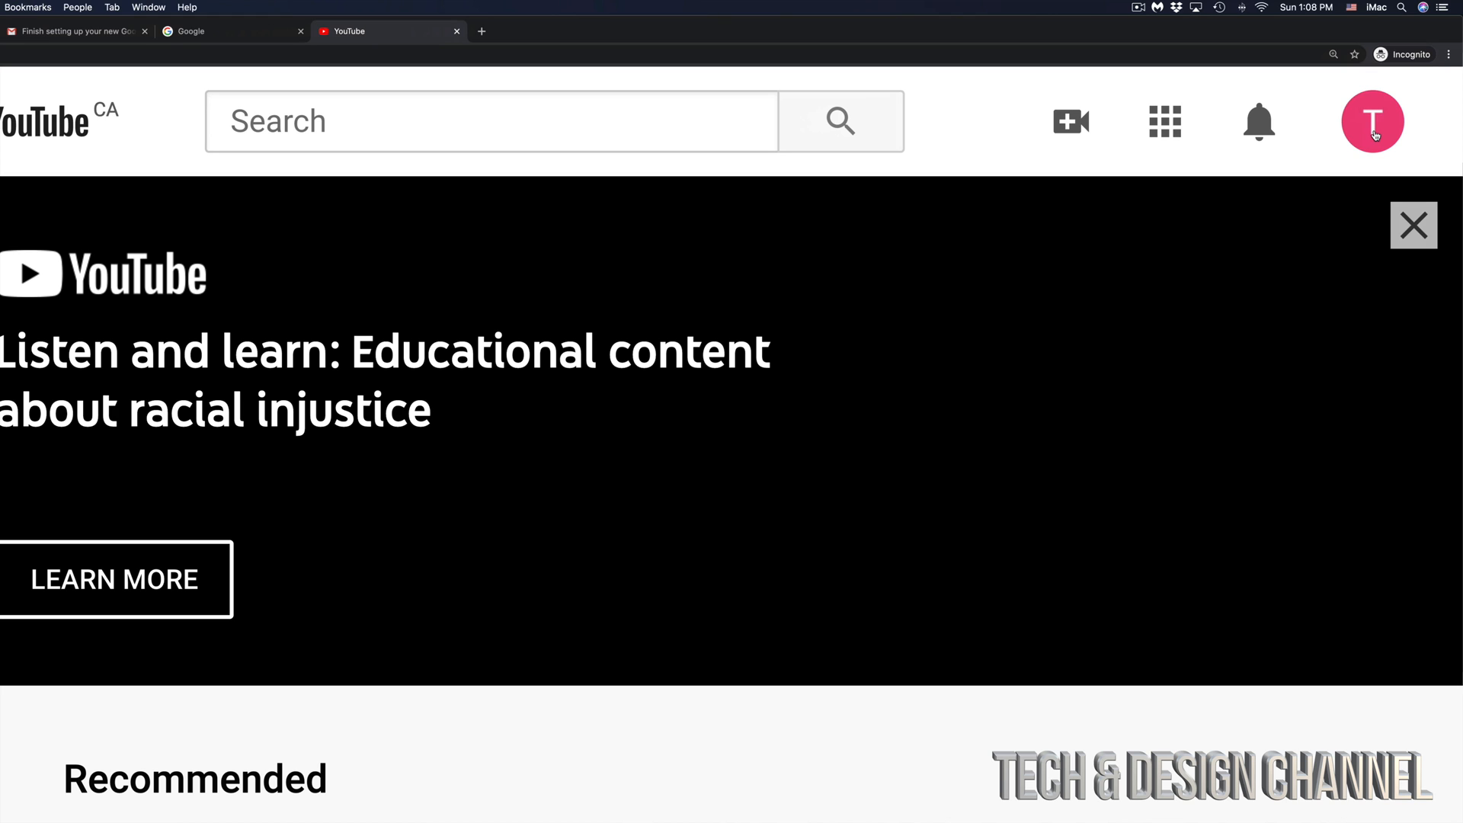
pyautogui.click(1372, 120)
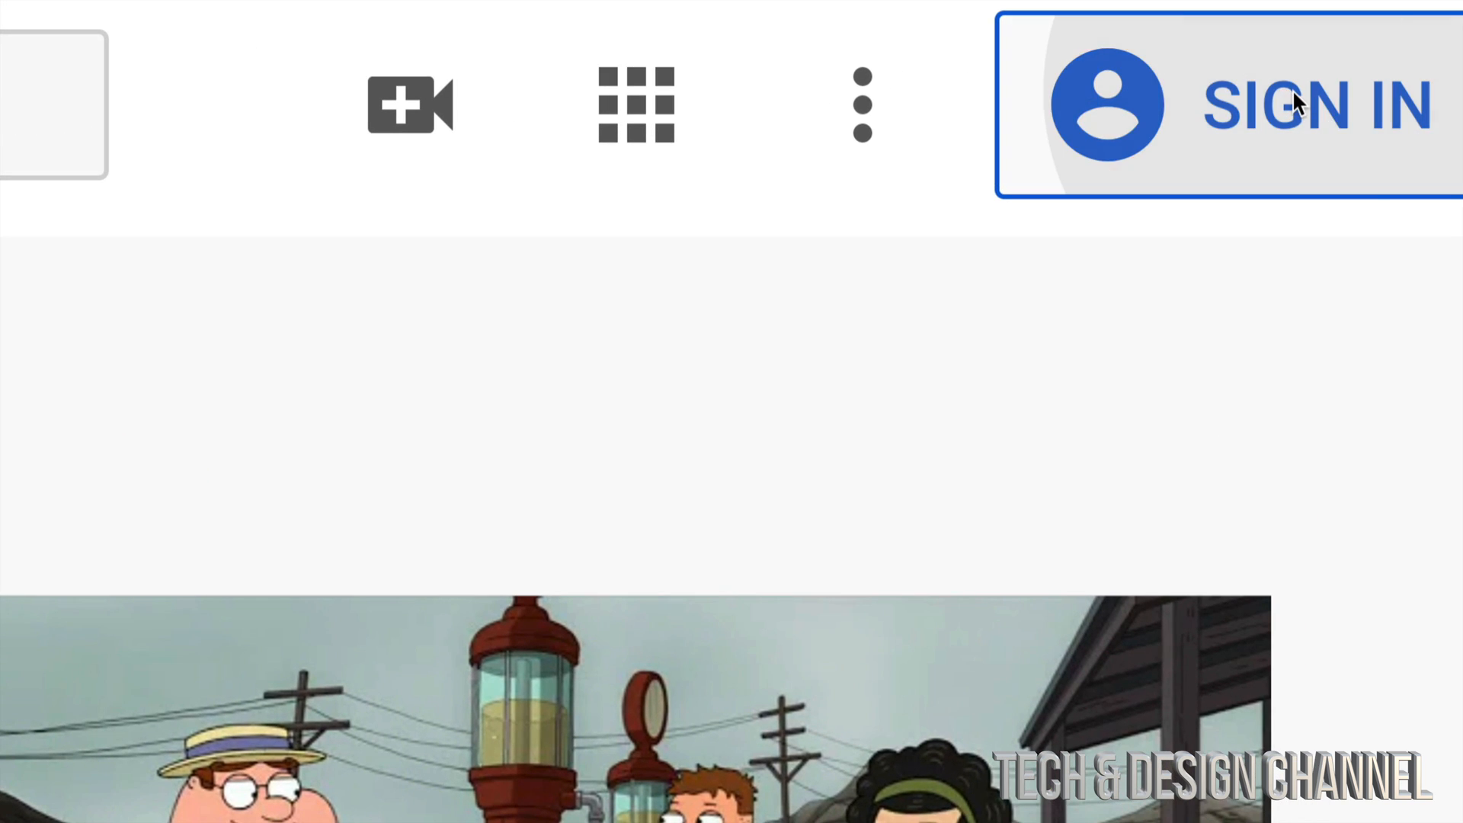
pyautogui.click(1307, 103)
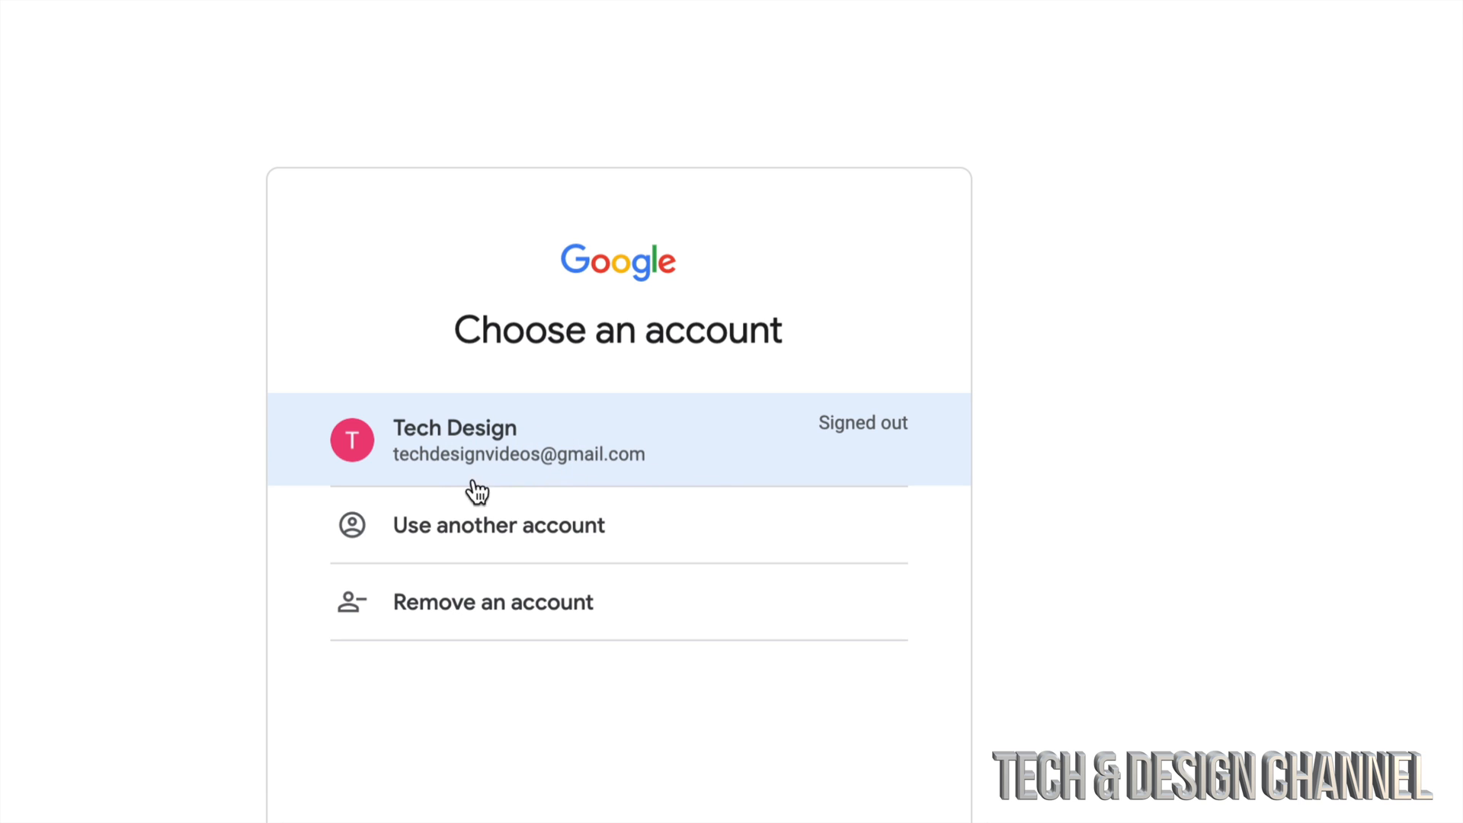
pyautogui.click(454, 440)
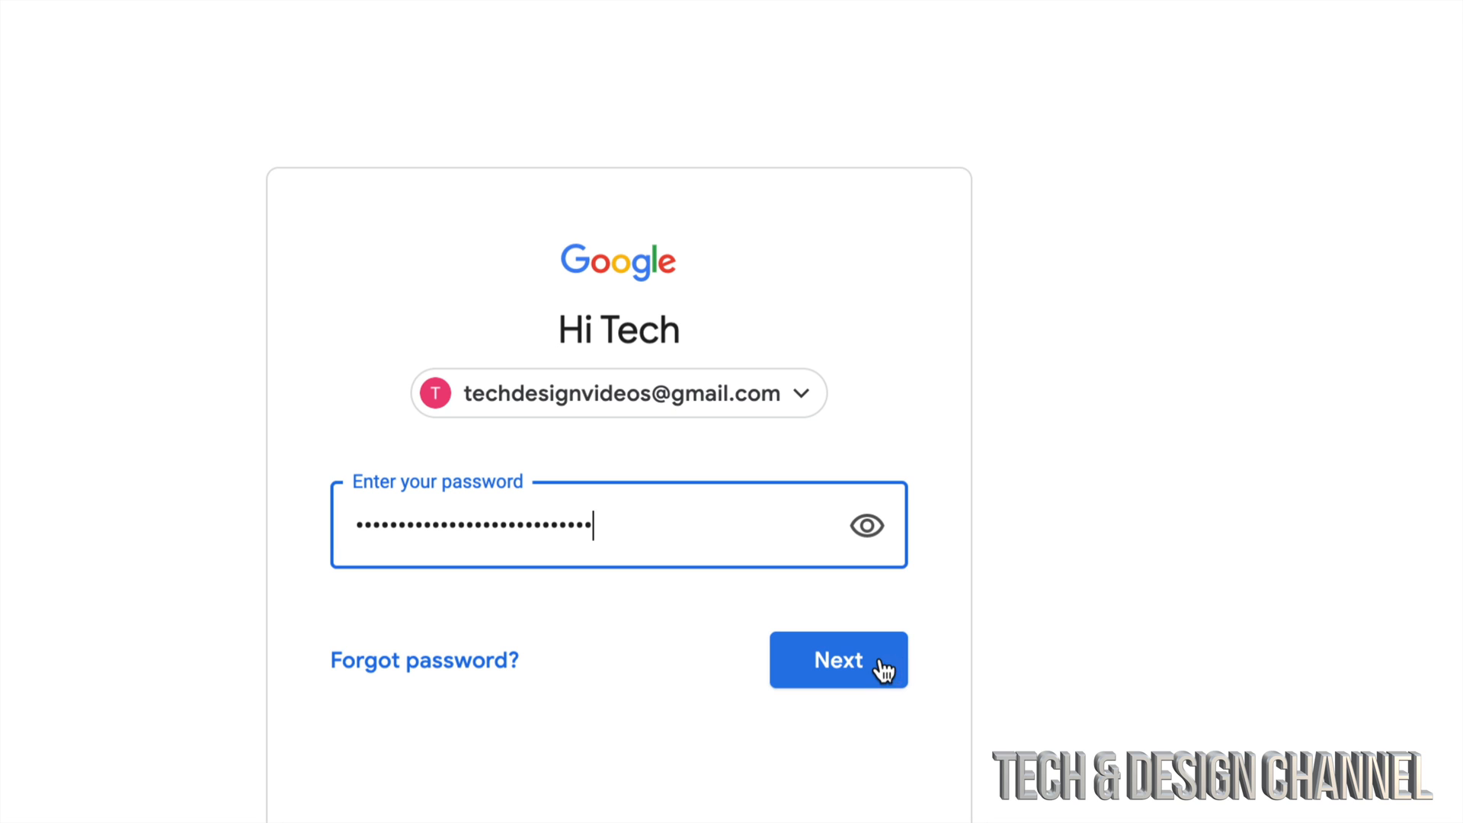
# Step: Submit the password and confirm the existing recovery options to return to YouTube signed in
pyautogui.click(838, 660)
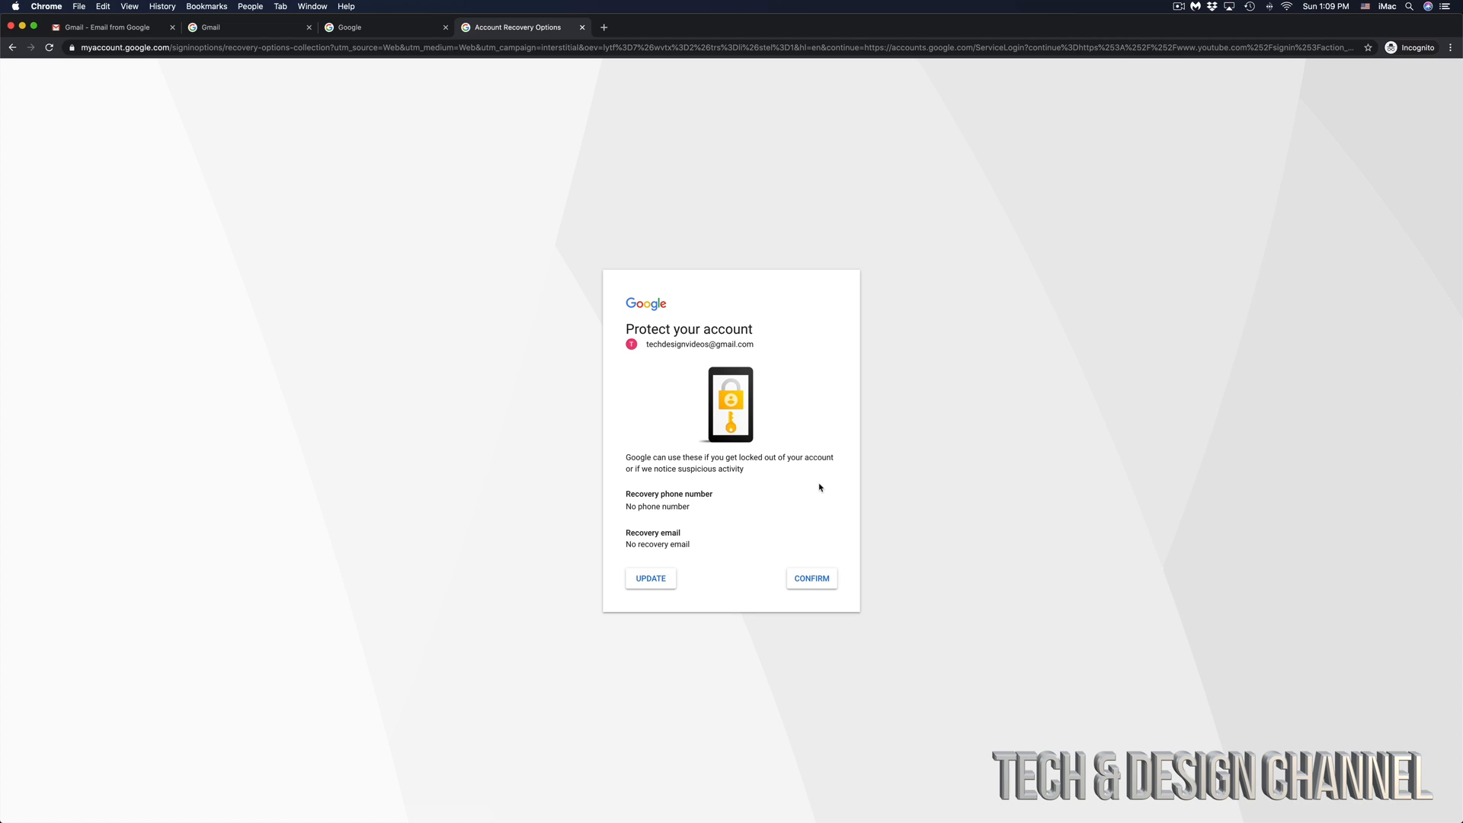
pyautogui.moveTo(915, 546)
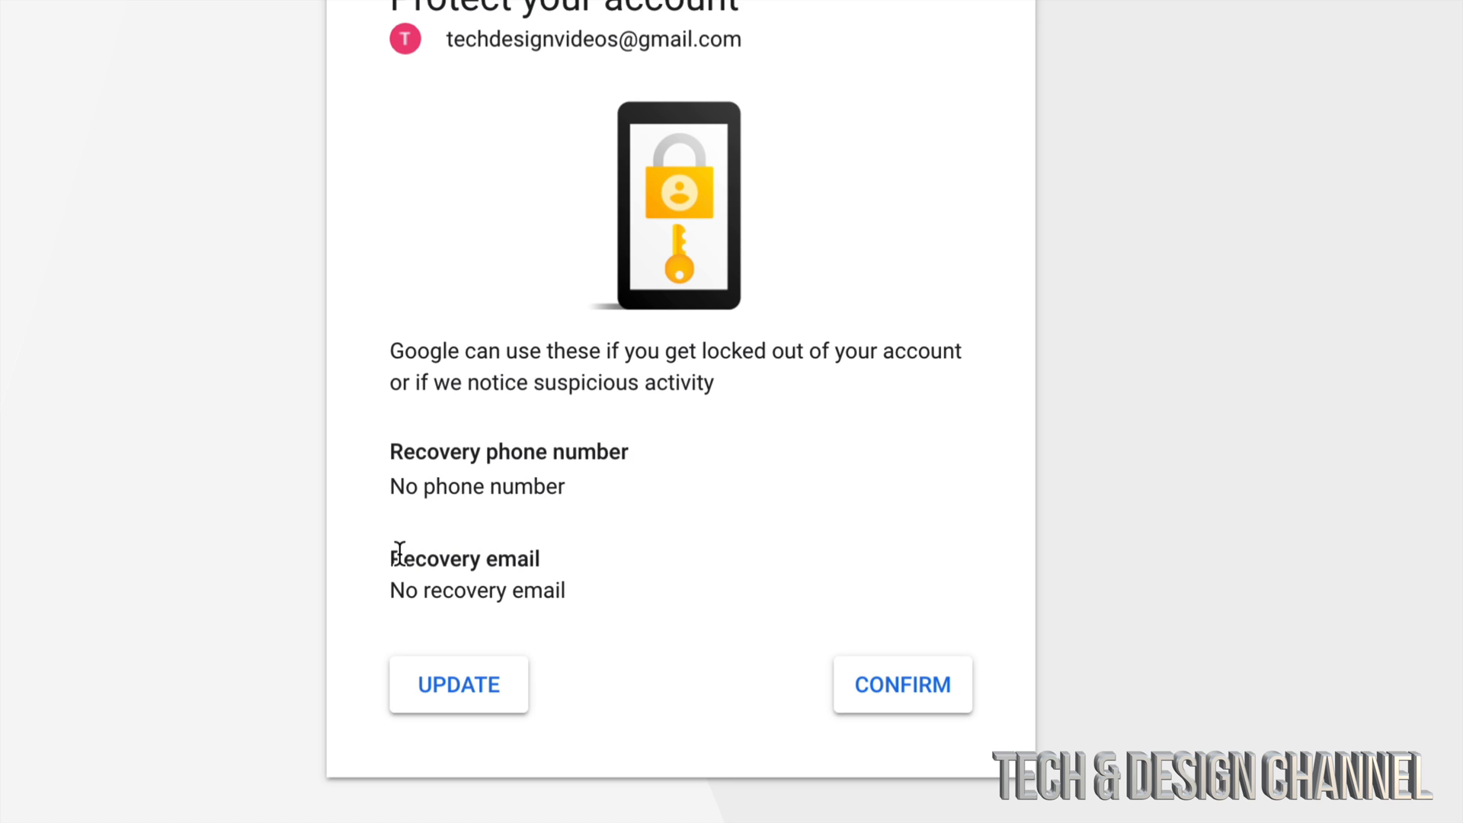
pyautogui.moveTo(700, 546)
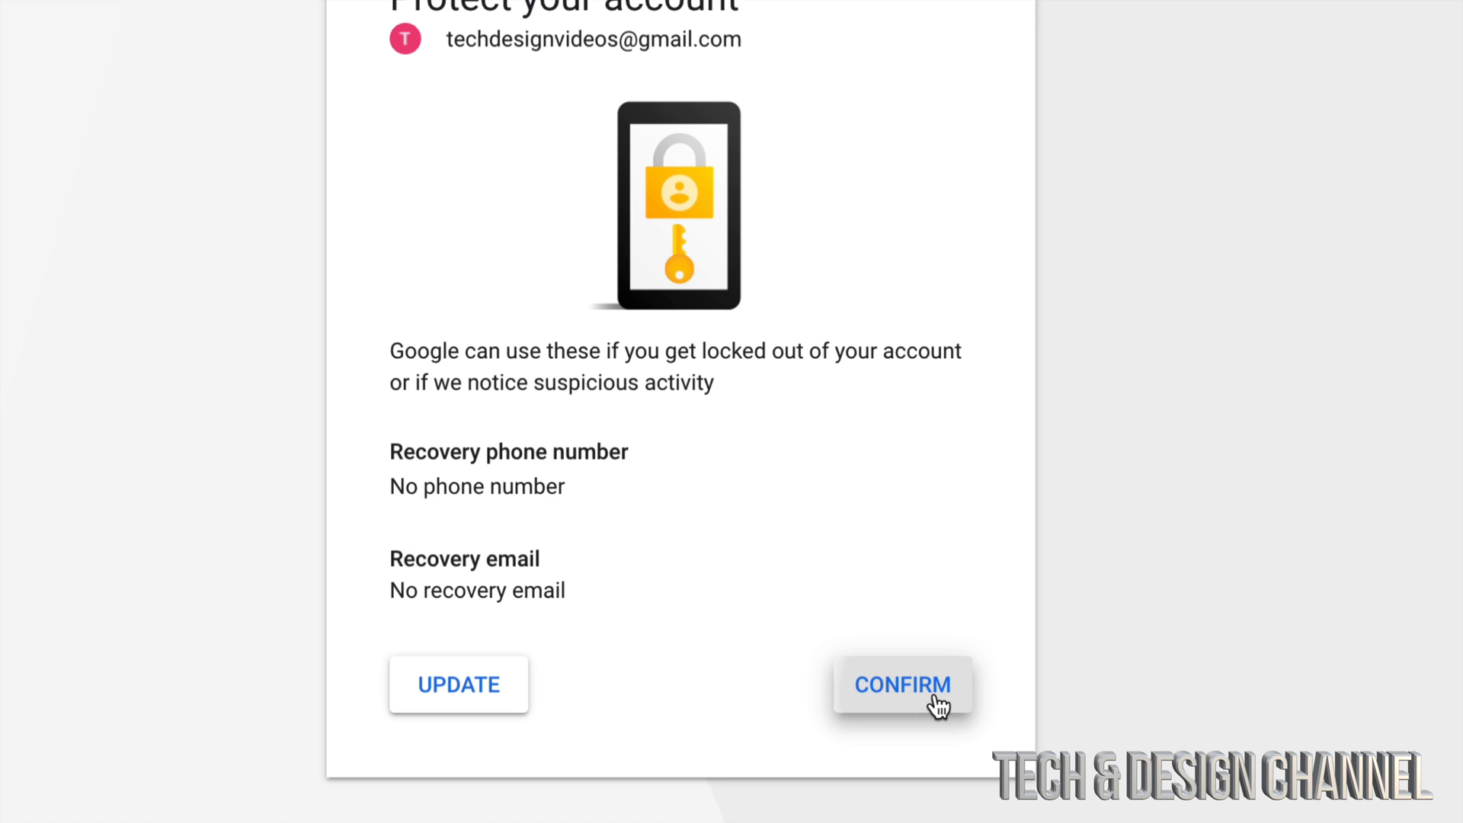
pyautogui.click(901, 684)
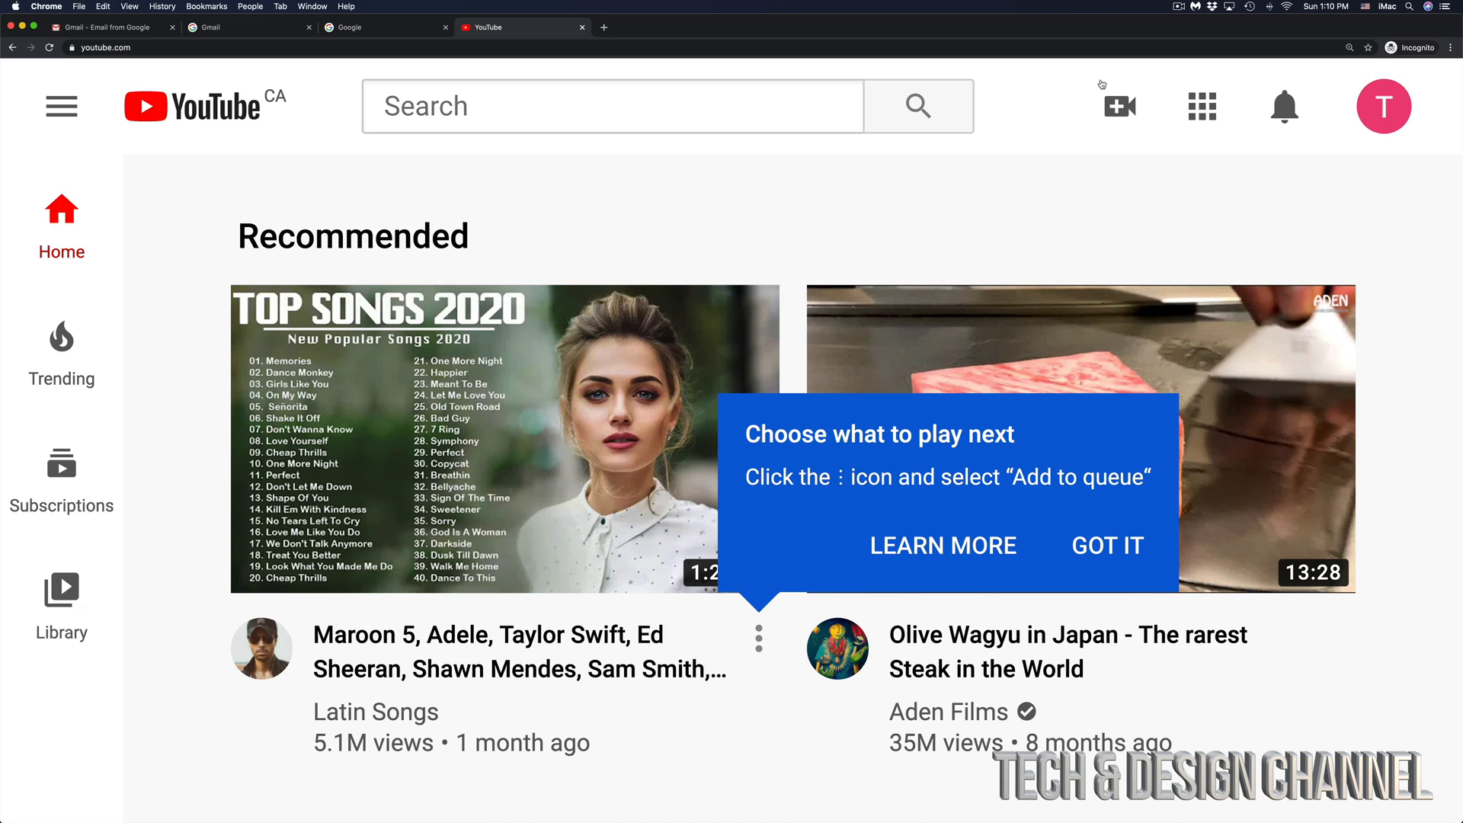
# Step: On the Google homepage tab, open the Tech Design account panel from the profile avatar
pyautogui.click(382, 26)
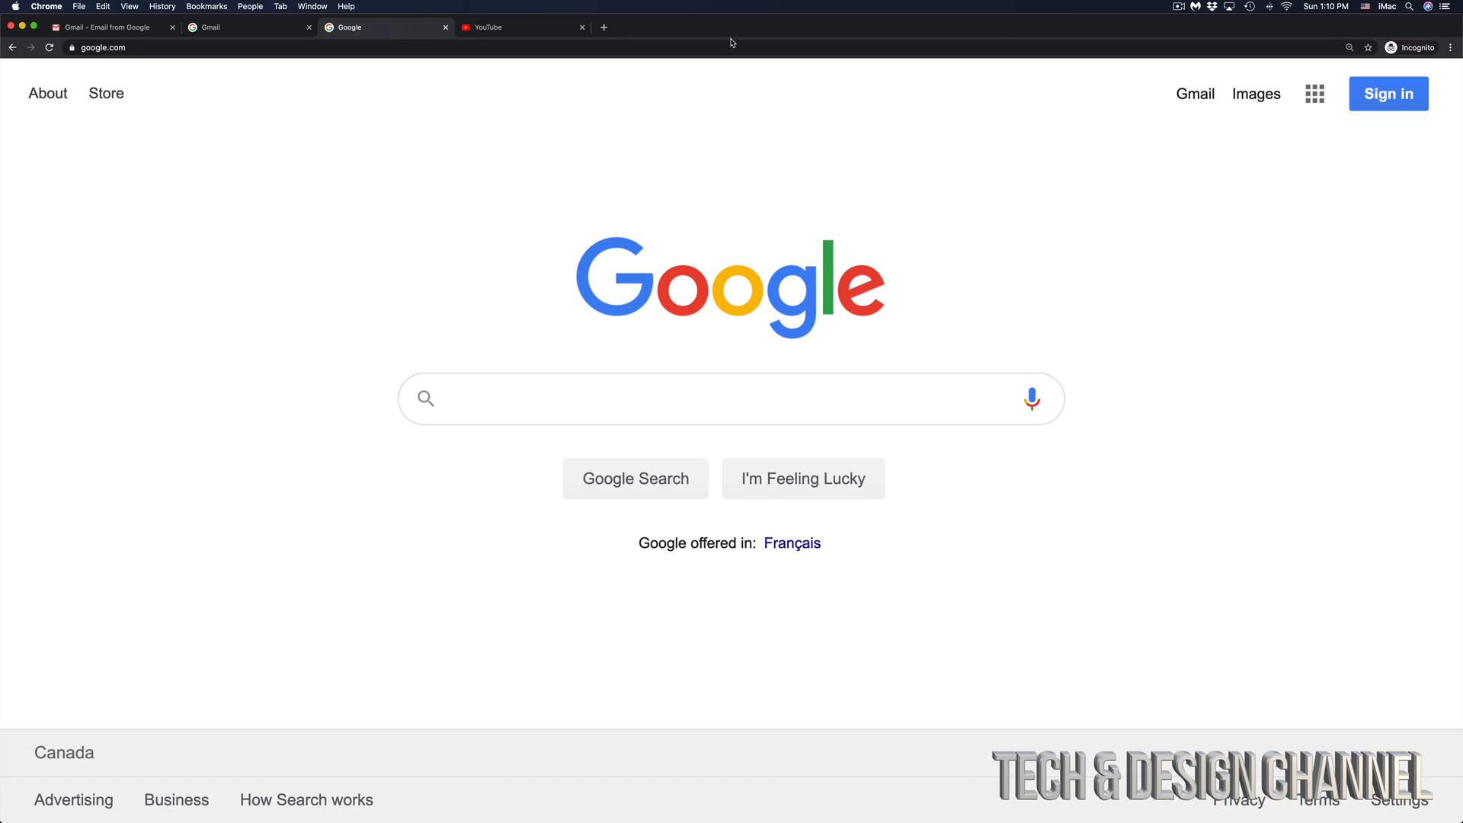
pyautogui.moveTo(1443, 93)
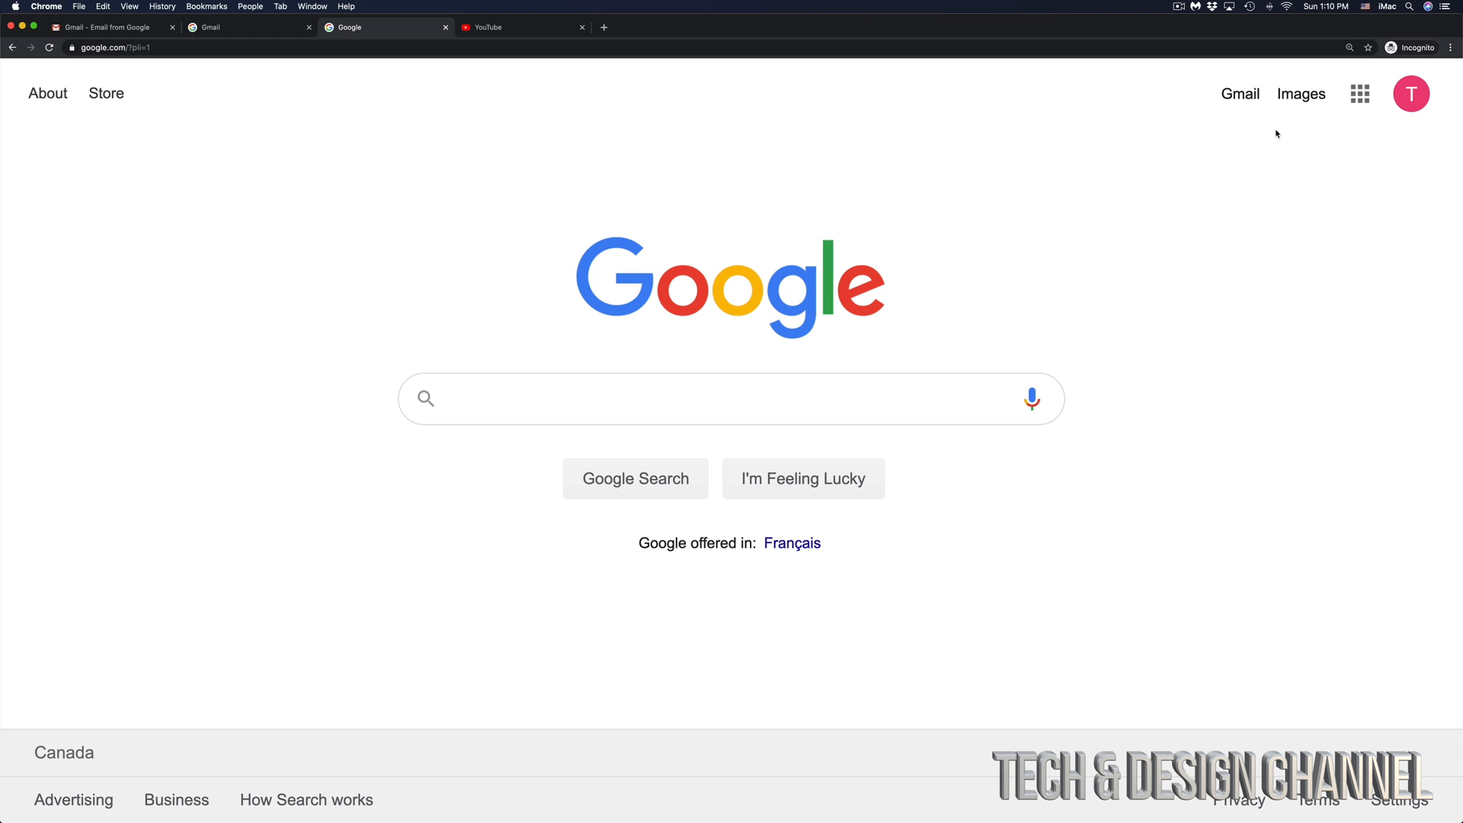
pyautogui.click(731, 399)
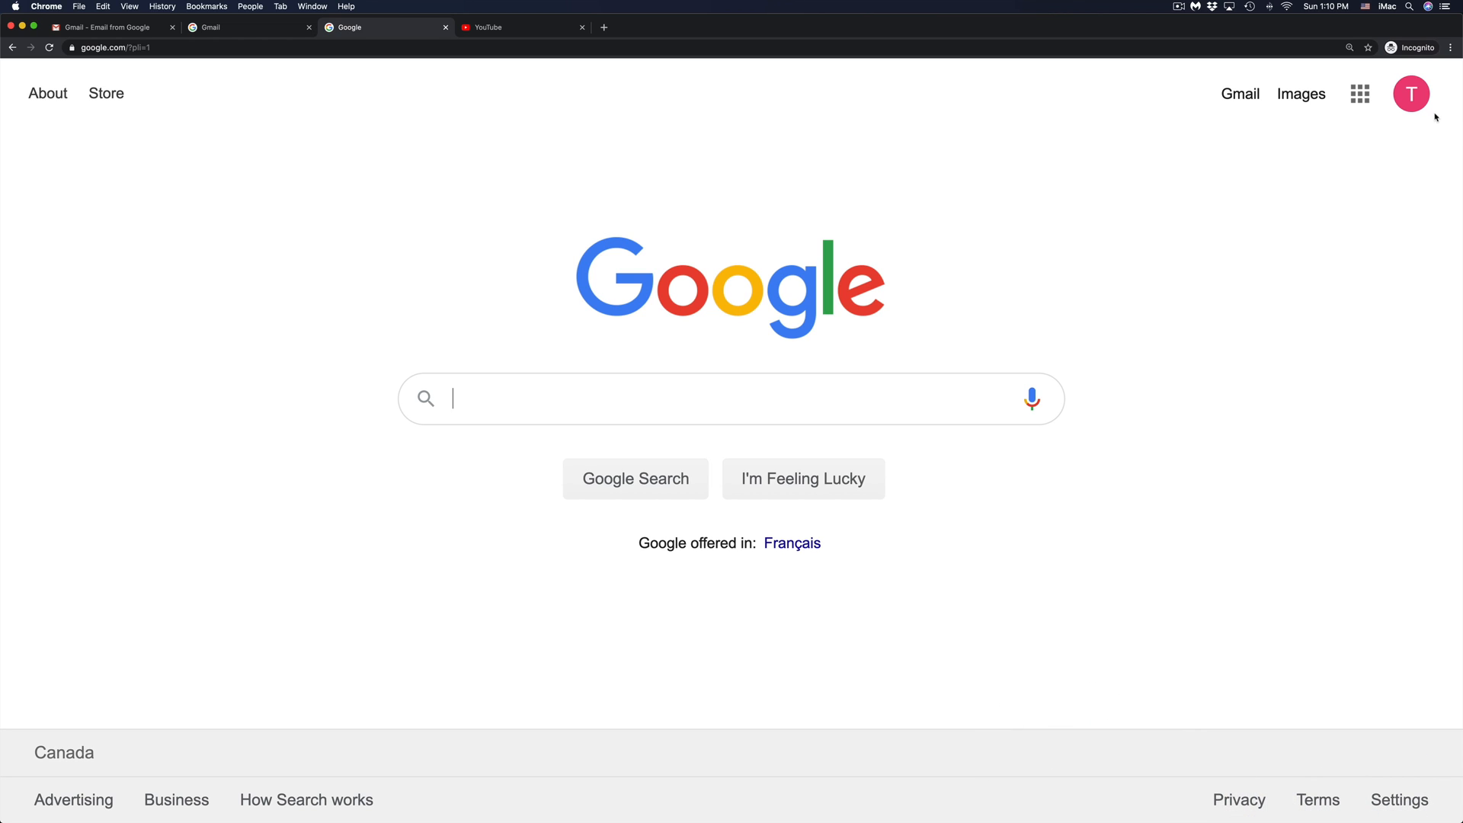
pyautogui.click(1410, 93)
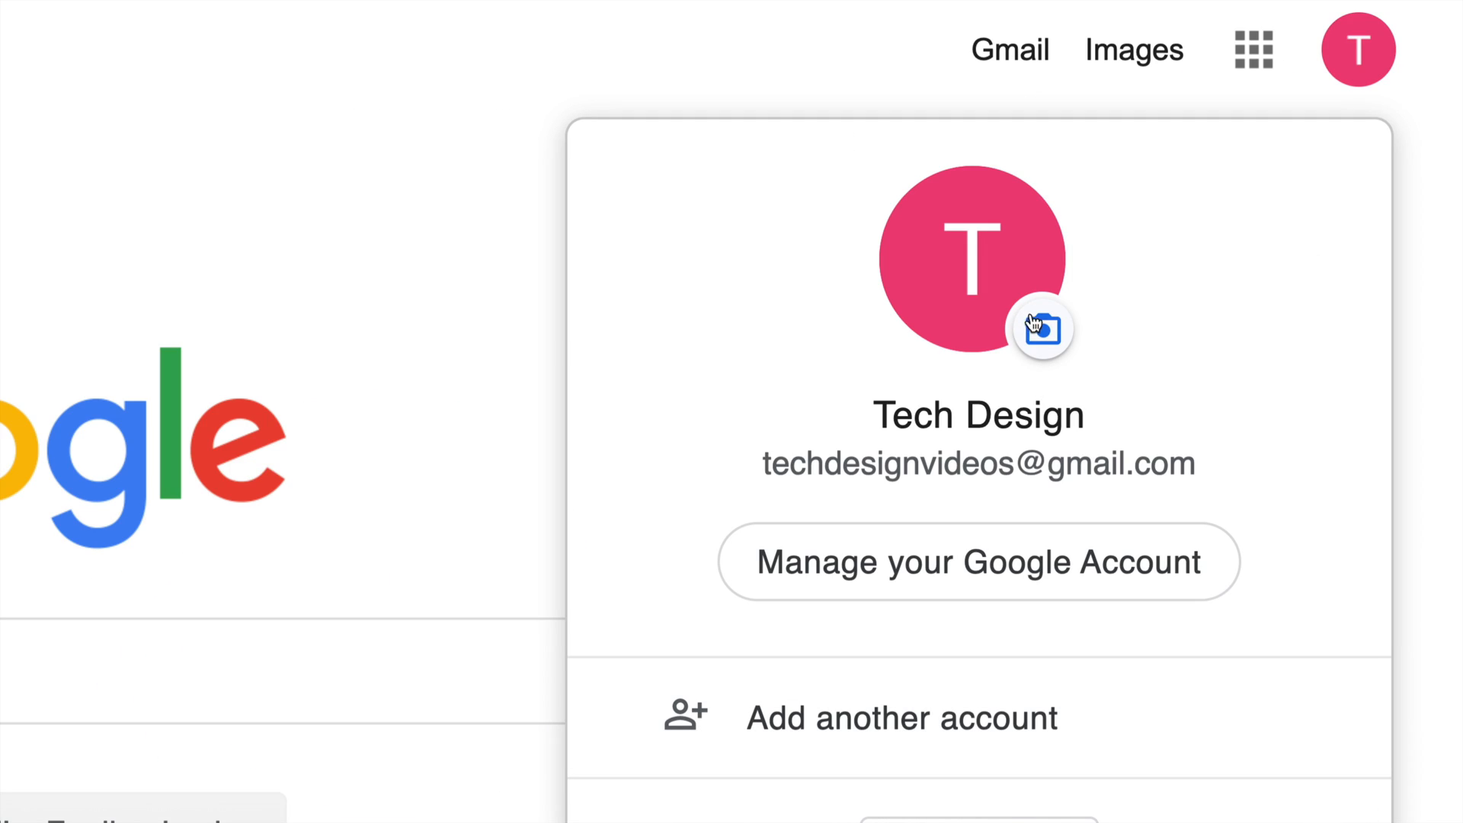
pyautogui.moveTo(913, 593)
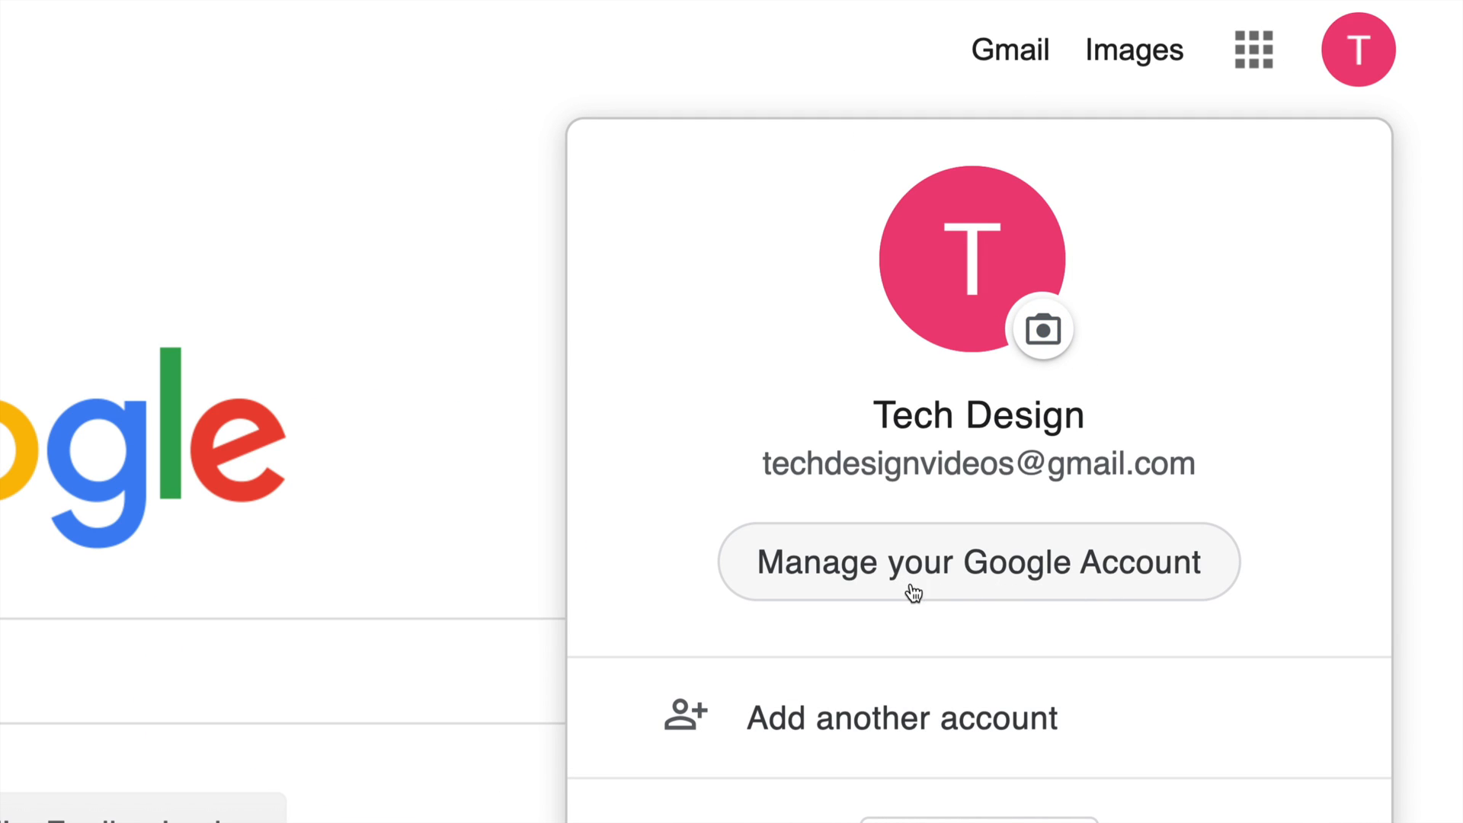